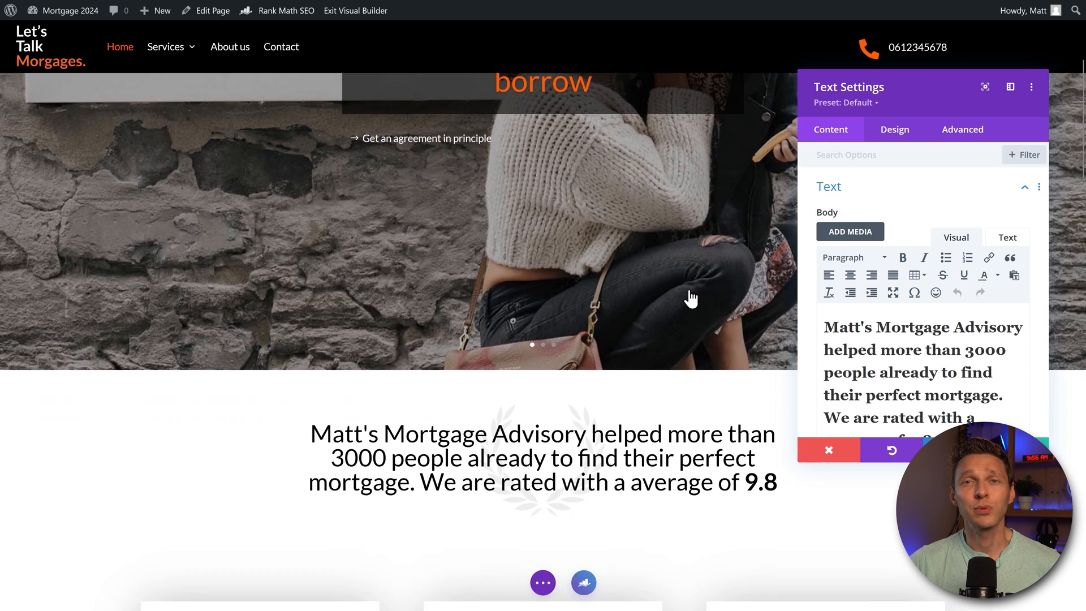
# - Select the Best Sale text on the MicBooks Pro card, then return to the widget list
pyautogui.scroll(-3)
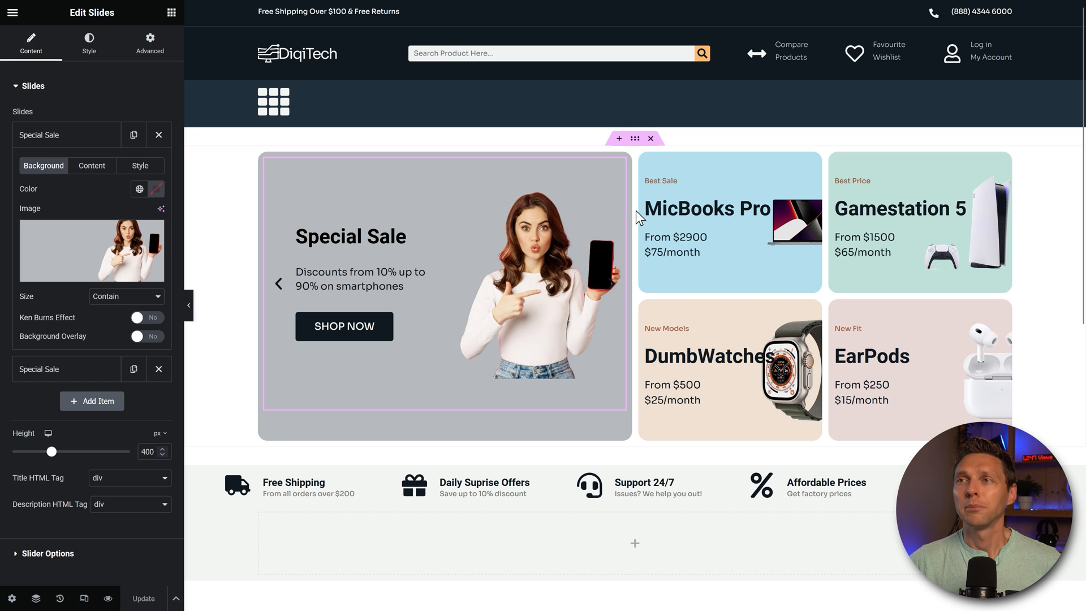
pyautogui.click(692, 181)
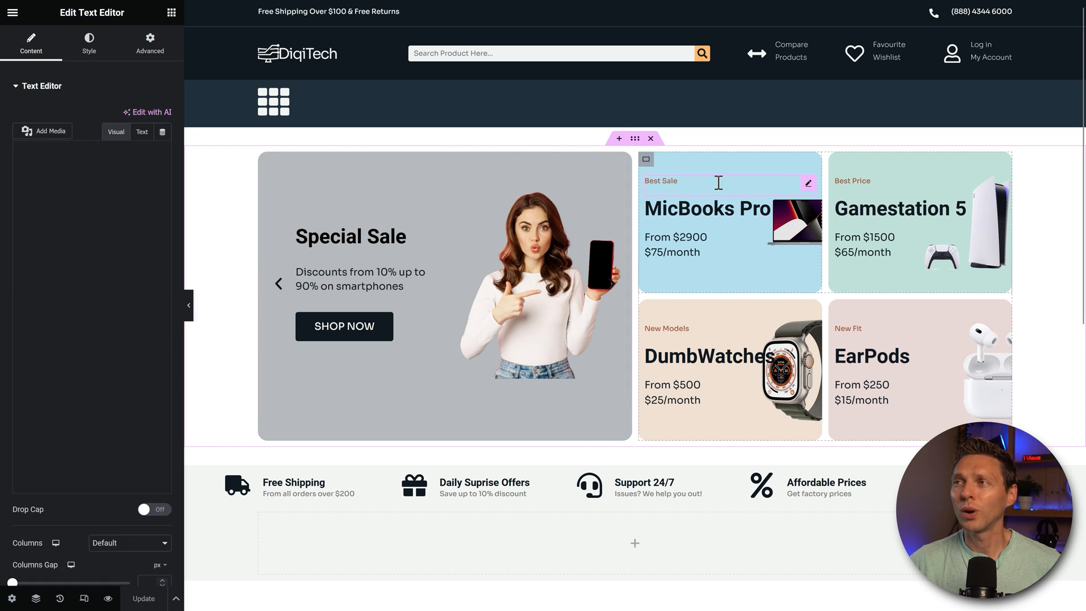
pyautogui.click(706, 209)
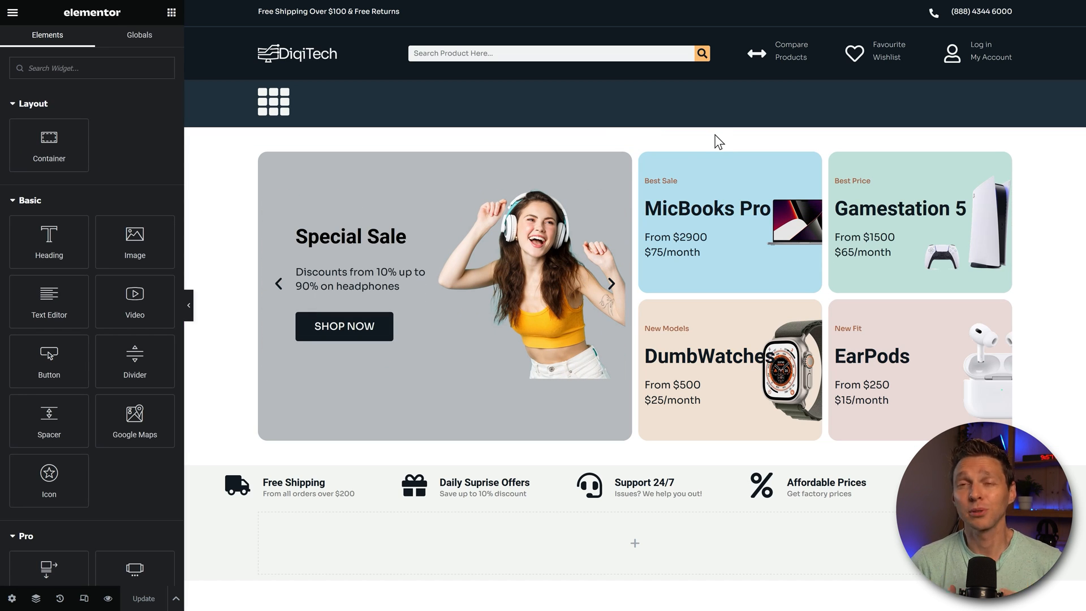
pyautogui.click(610, 284)
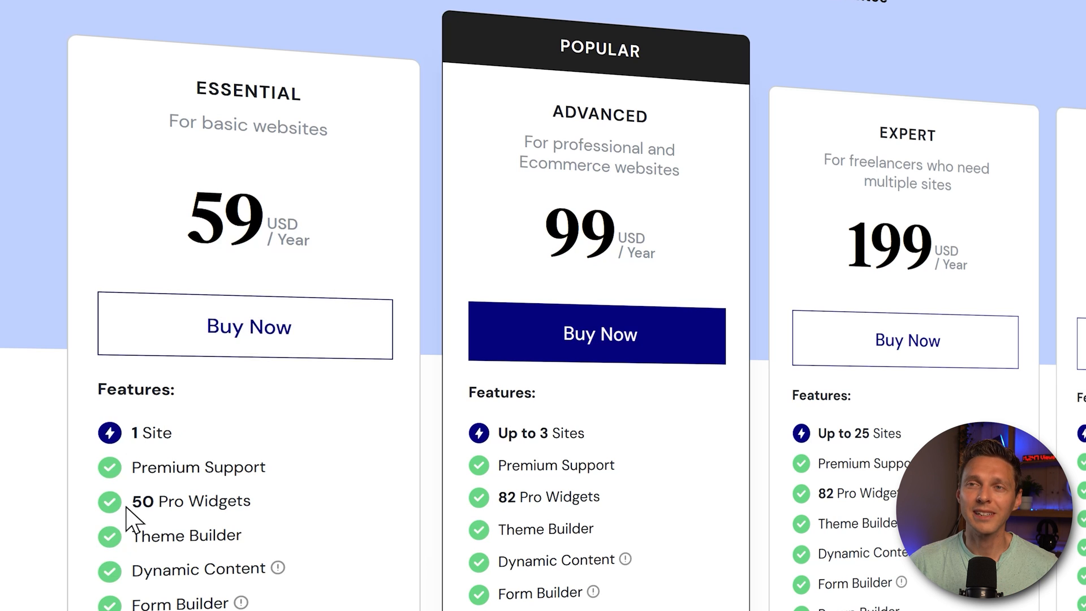
pyautogui.moveTo(275, 521)
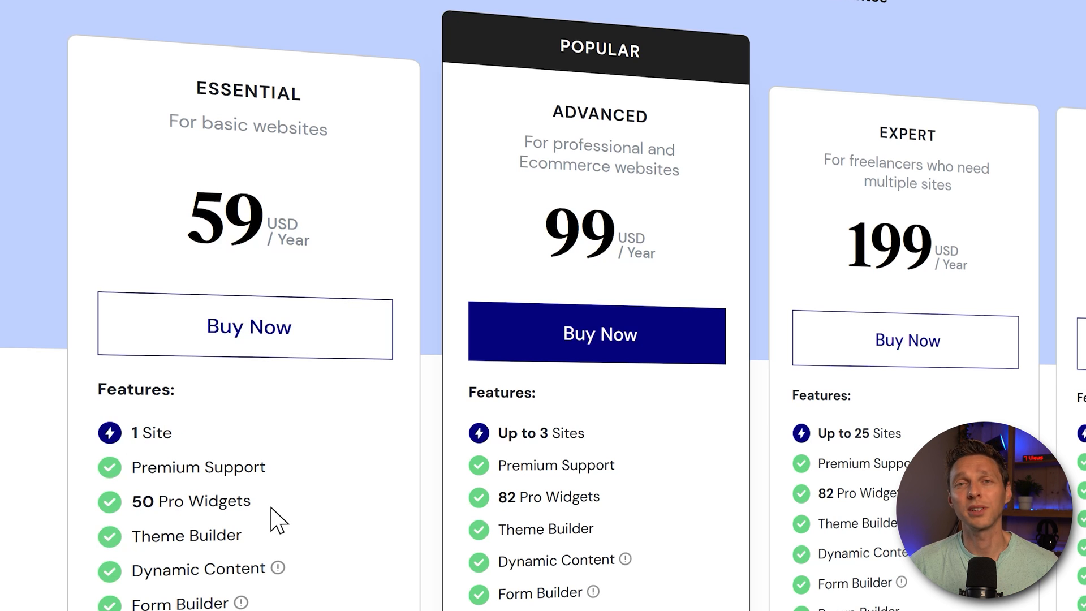
pyautogui.moveTo(464, 475)
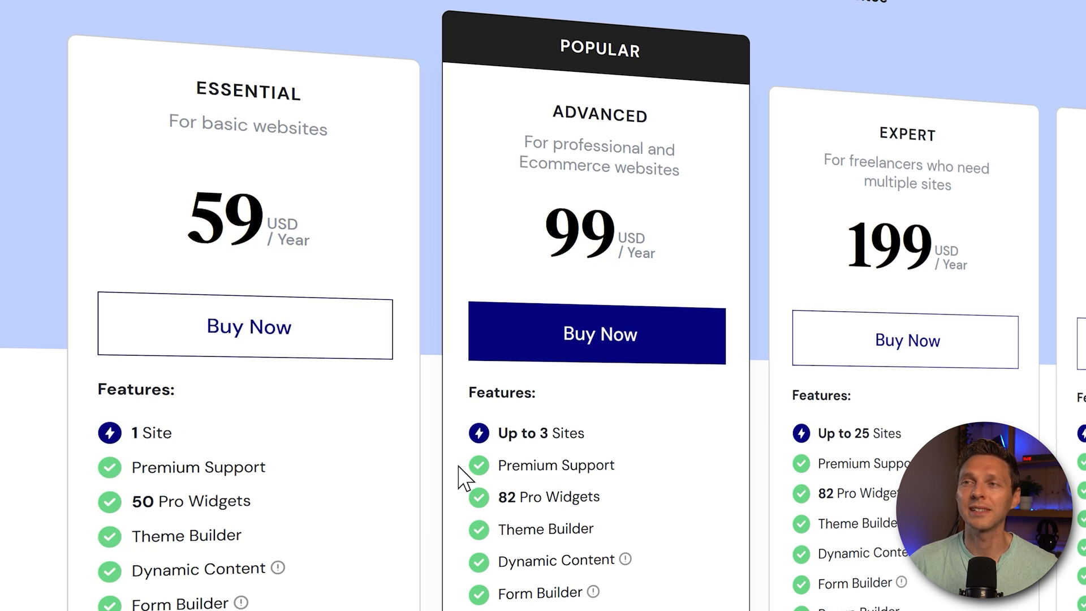
pyautogui.moveTo(580, 435)
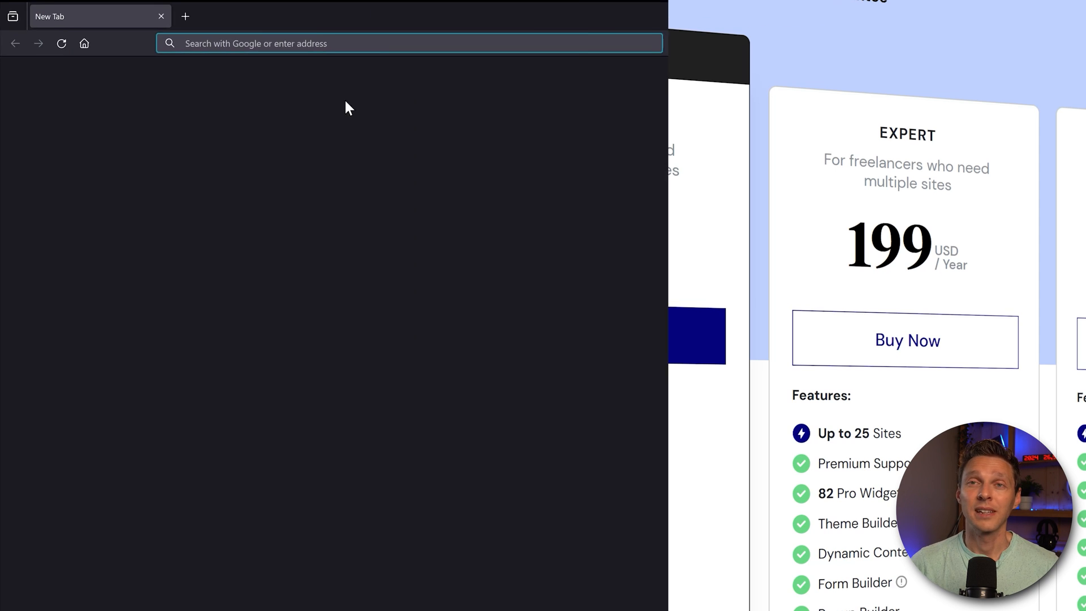
# - Load wpressdoctor.com/elementor/ in the new Firefox tab
pyautogui.write('wpressdoct')
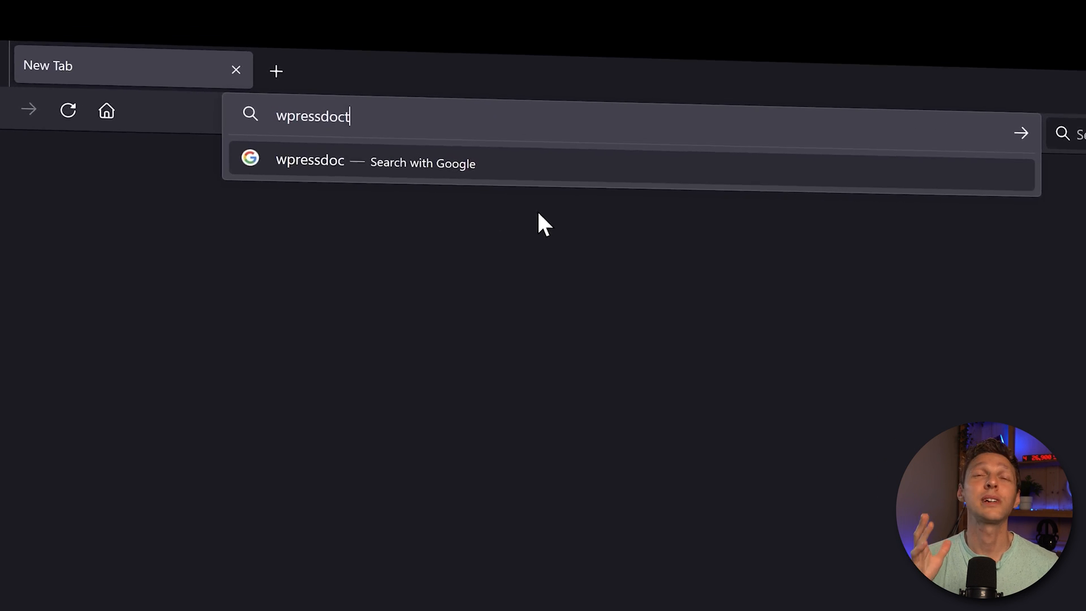
pyautogui.write('or.com/elementor/')
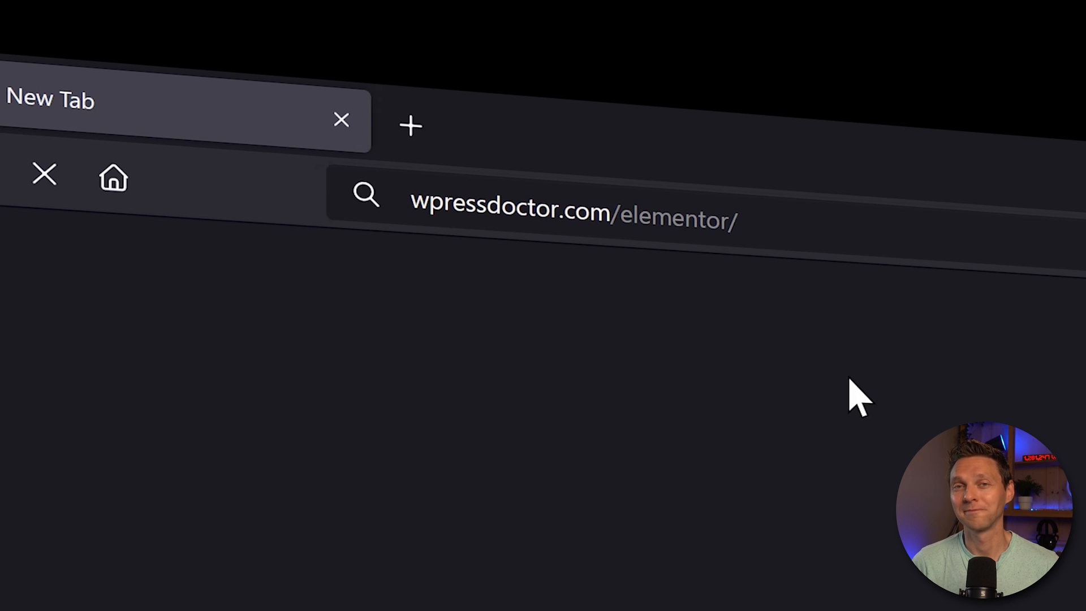
pyautogui.press('Return')
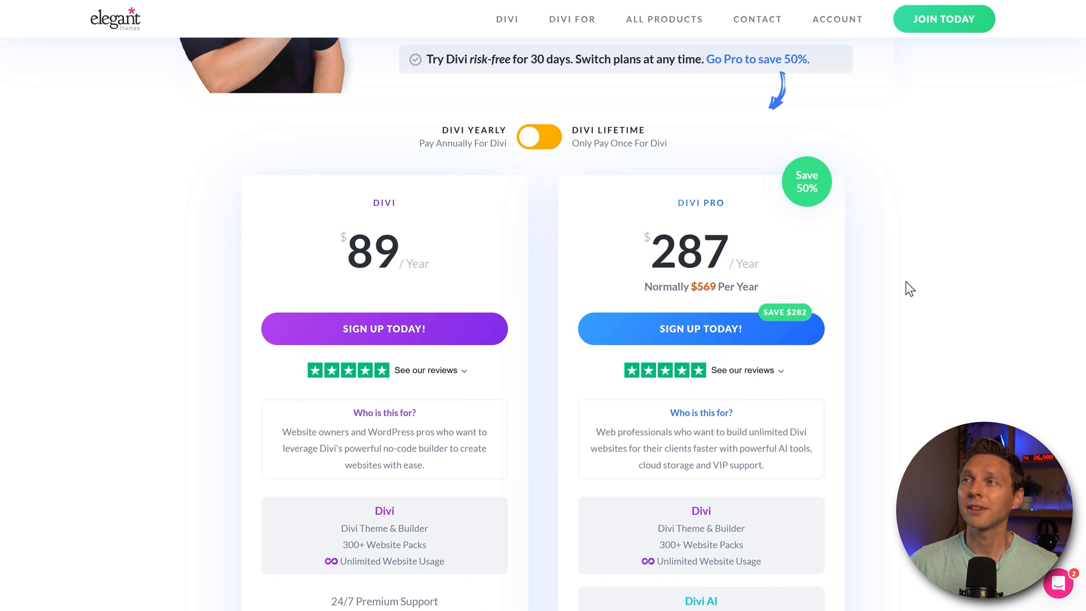
# - Switch Divi pricing to lifetime plans and scroll through the $249 and $365 options
pyautogui.click(539, 137)
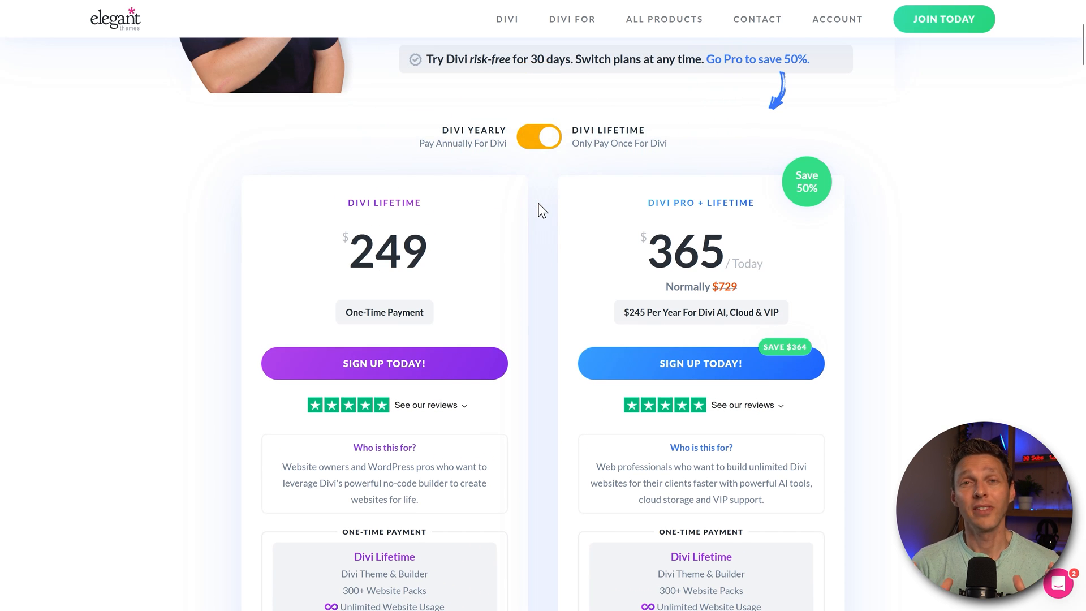
pyautogui.scroll(-3)
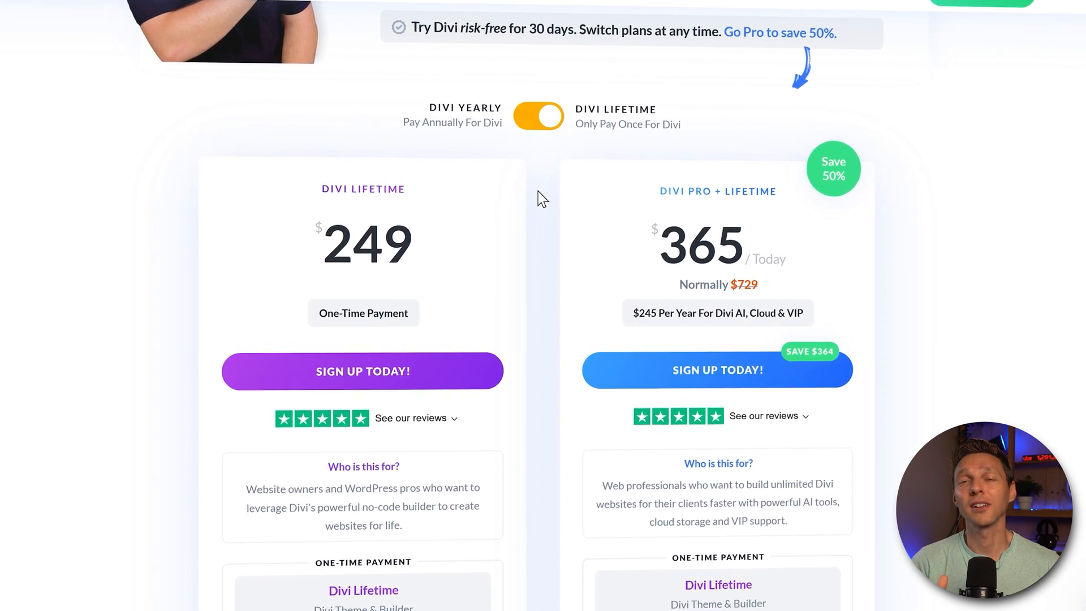
pyautogui.scroll(-3)
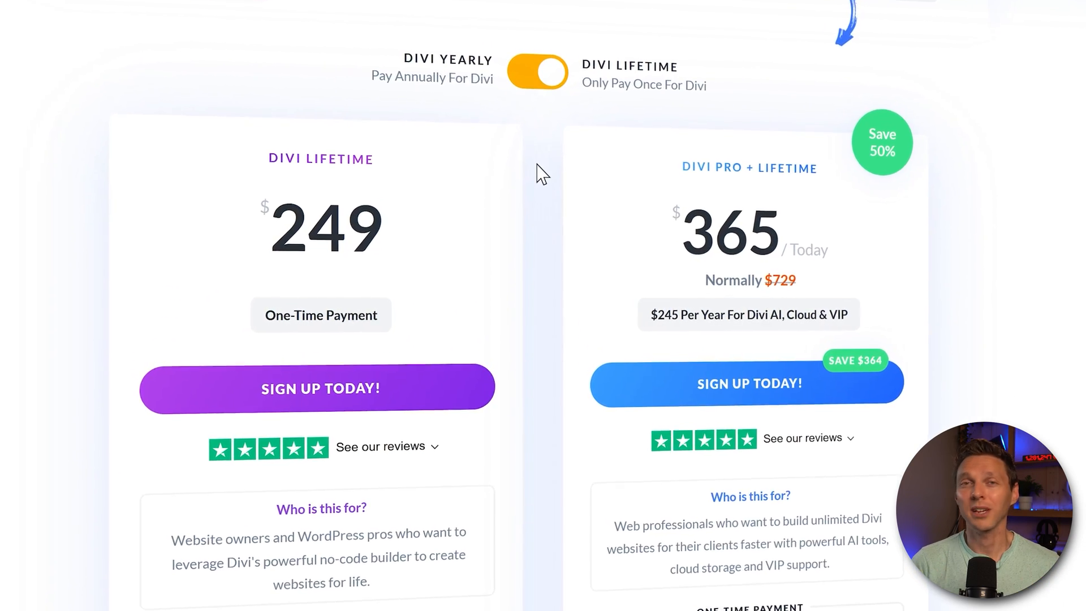
pyautogui.scroll(-3)
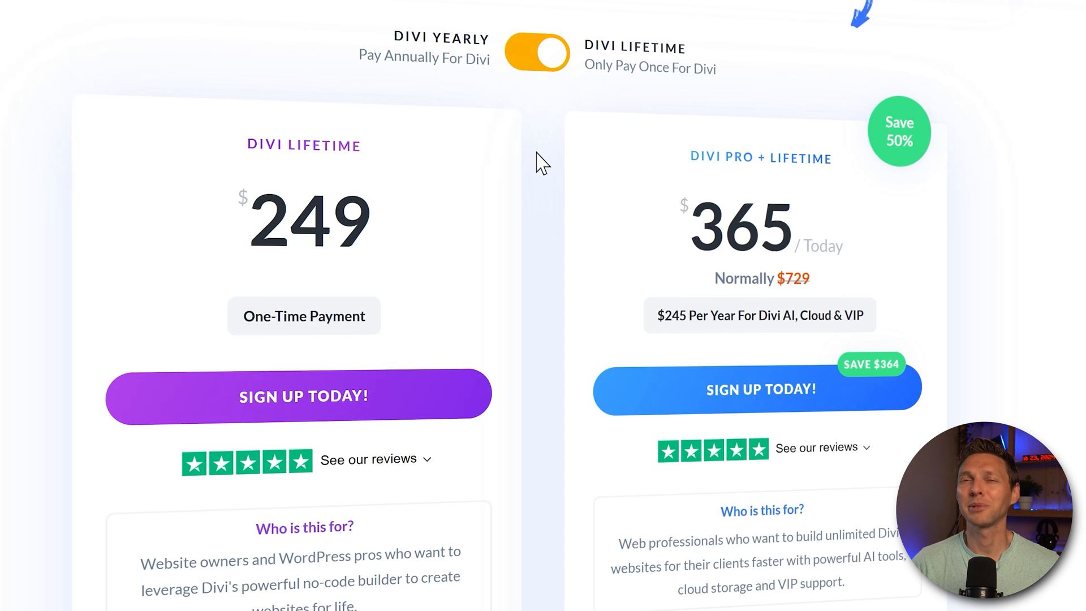
# - Go to wpressdoctor.com/getdivi/ in a new browser tab
pyautogui.click(185, 15)
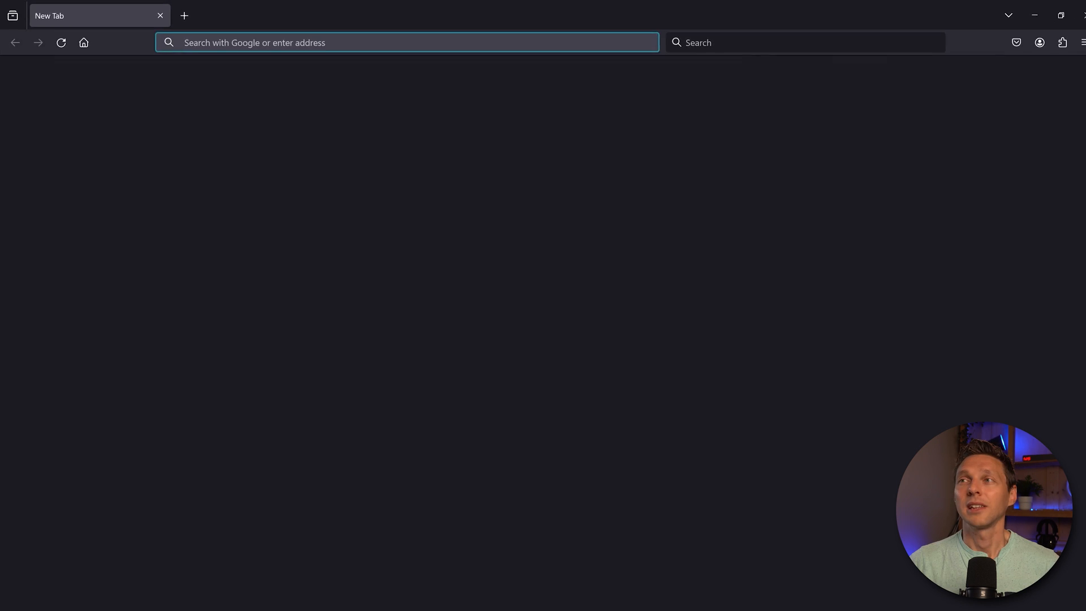
pyautogui.write('wpressdoctor.co')
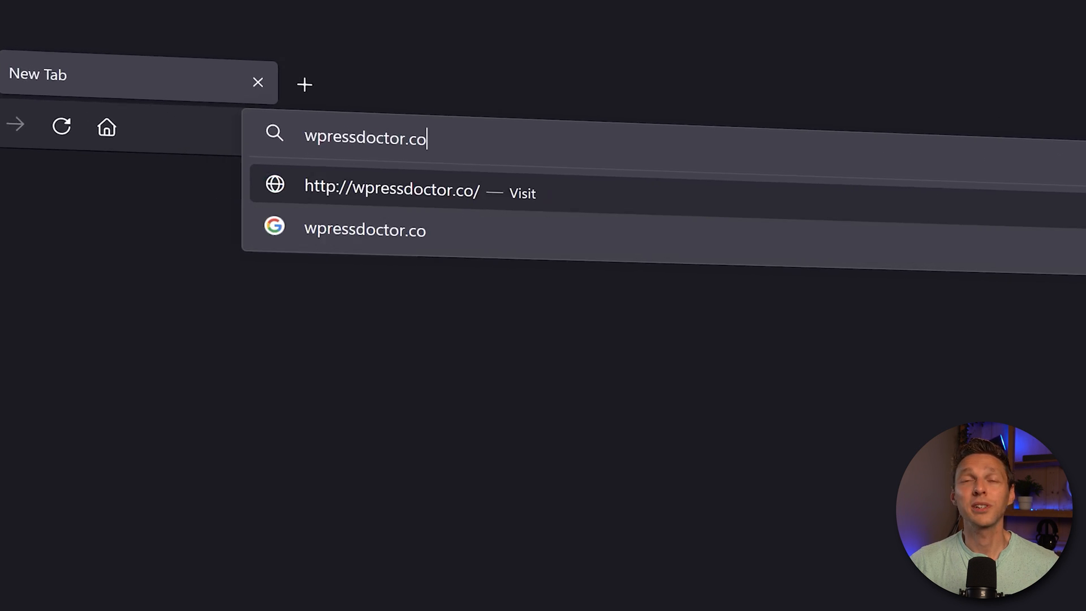
pyautogui.write('m/getdivi/')
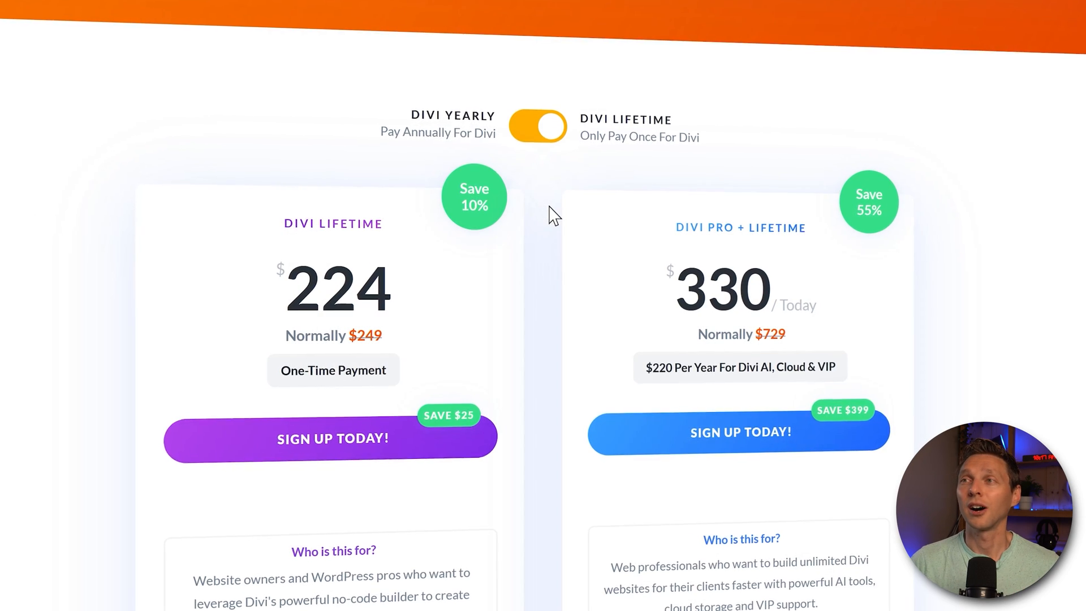
# - Toggle Divi pricing to yearly, scroll the plans, then back to discounted lifetime pricing
pyautogui.click(538, 126)
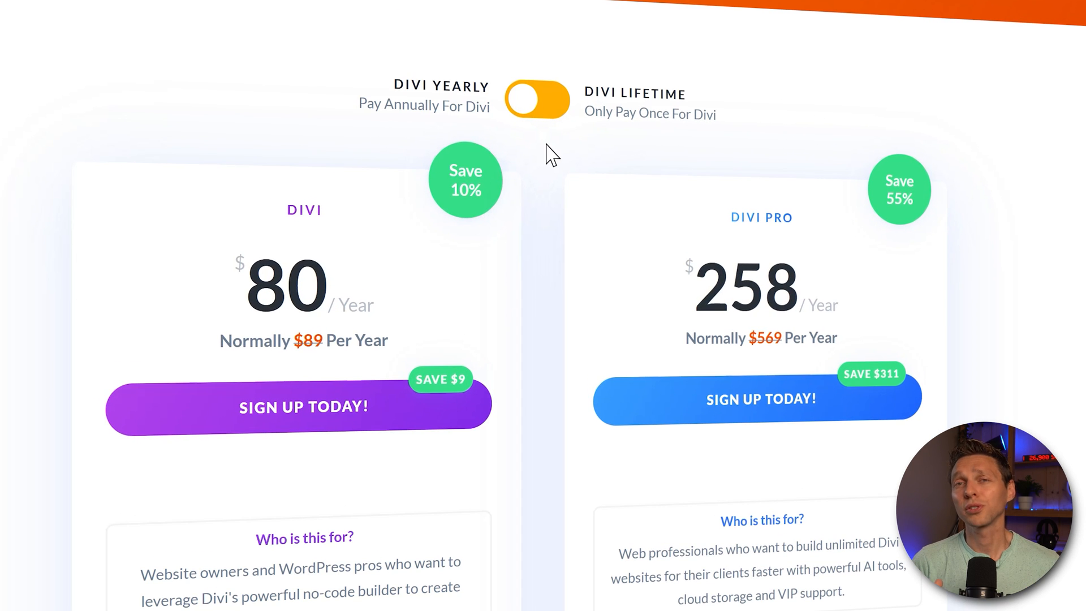
pyautogui.moveTo(955, 234)
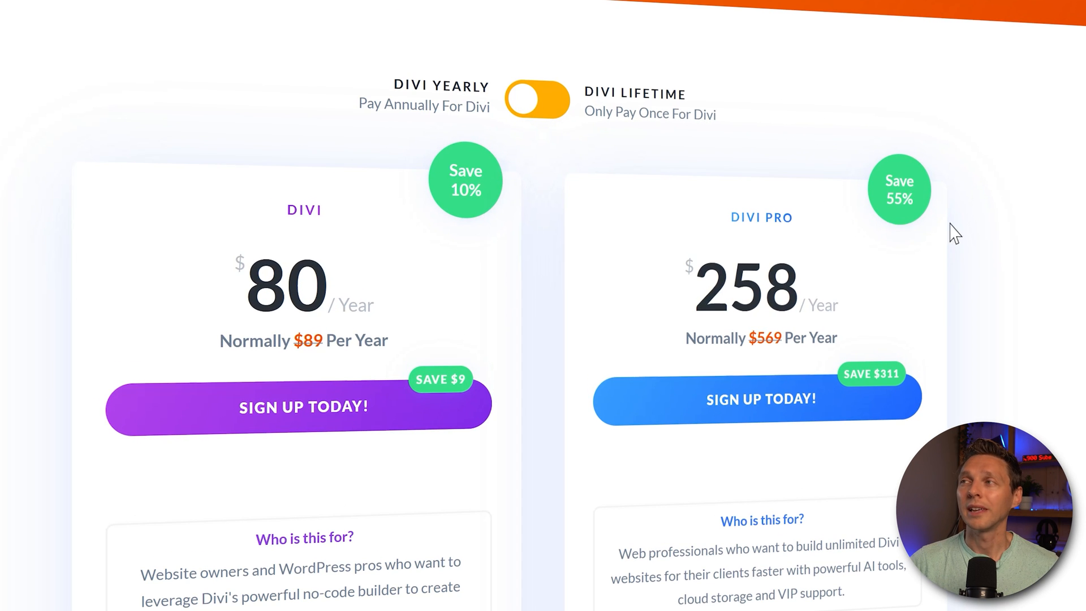
pyautogui.scroll(-3)
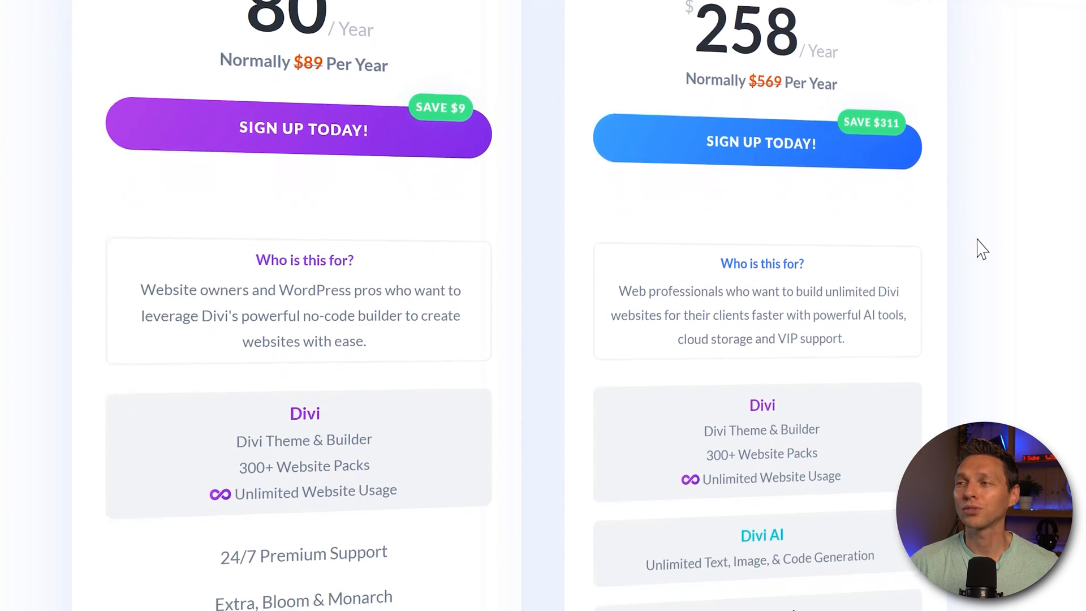
pyautogui.scroll(-3)
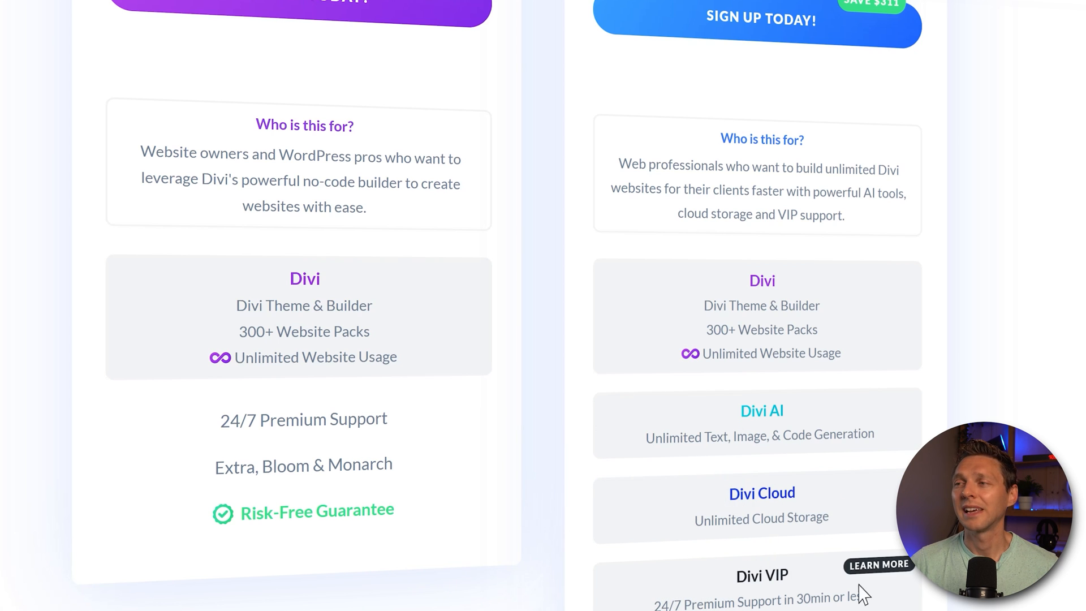
pyautogui.moveTo(960, 605)
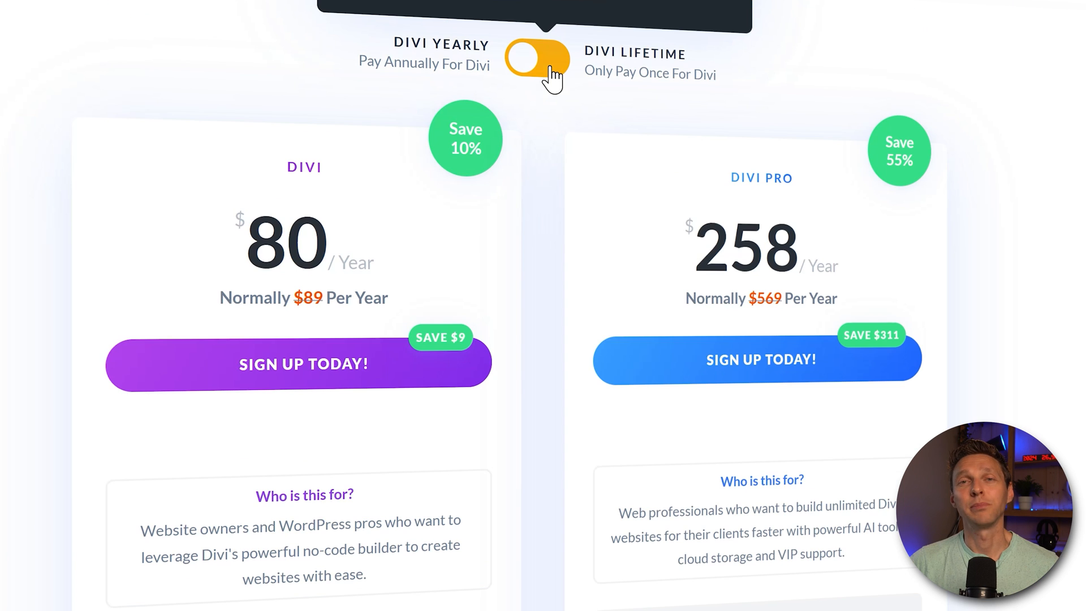
pyautogui.click(537, 61)
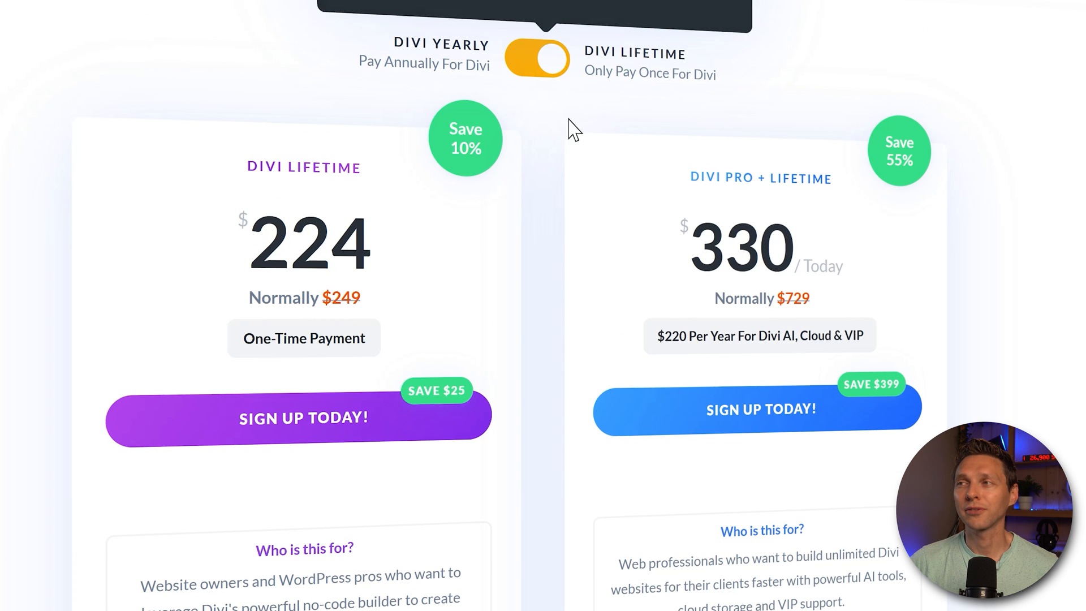
pyautogui.moveTo(682, 357)
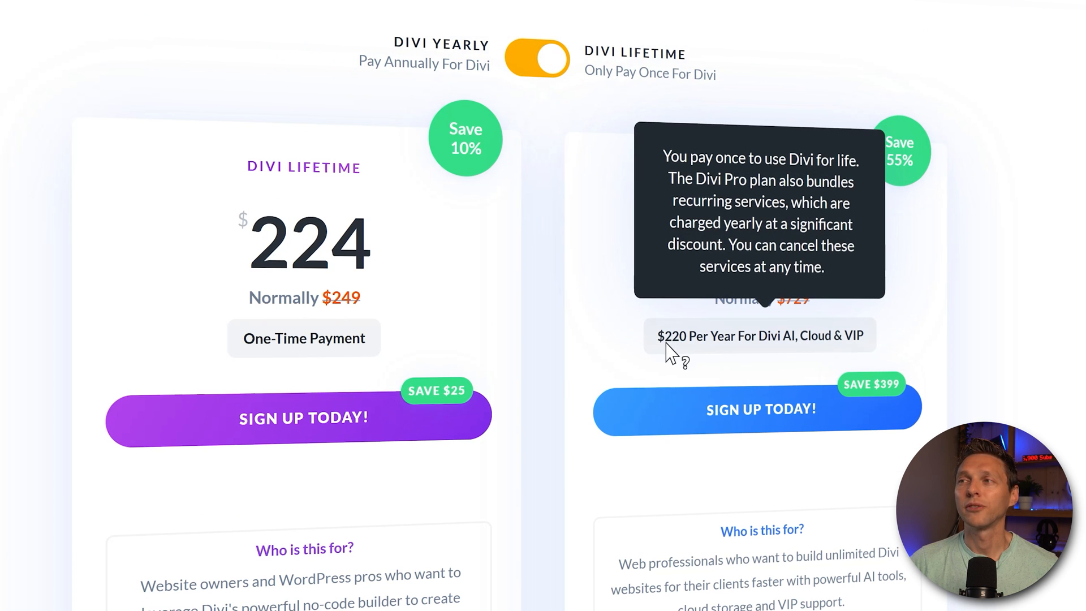
pyautogui.moveTo(814, 353)
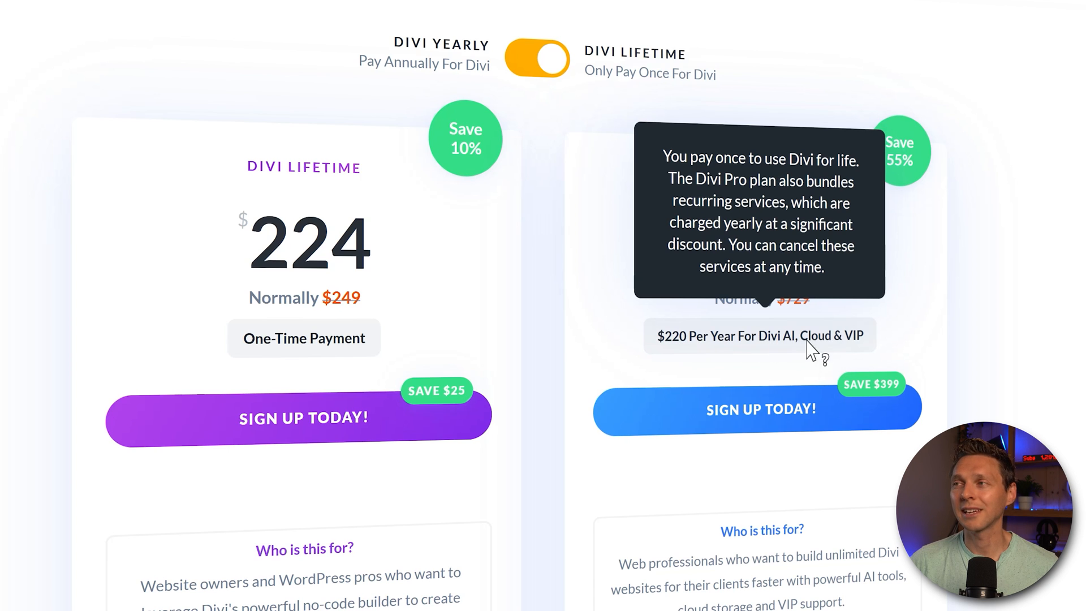
pyautogui.moveTo(953, 344)
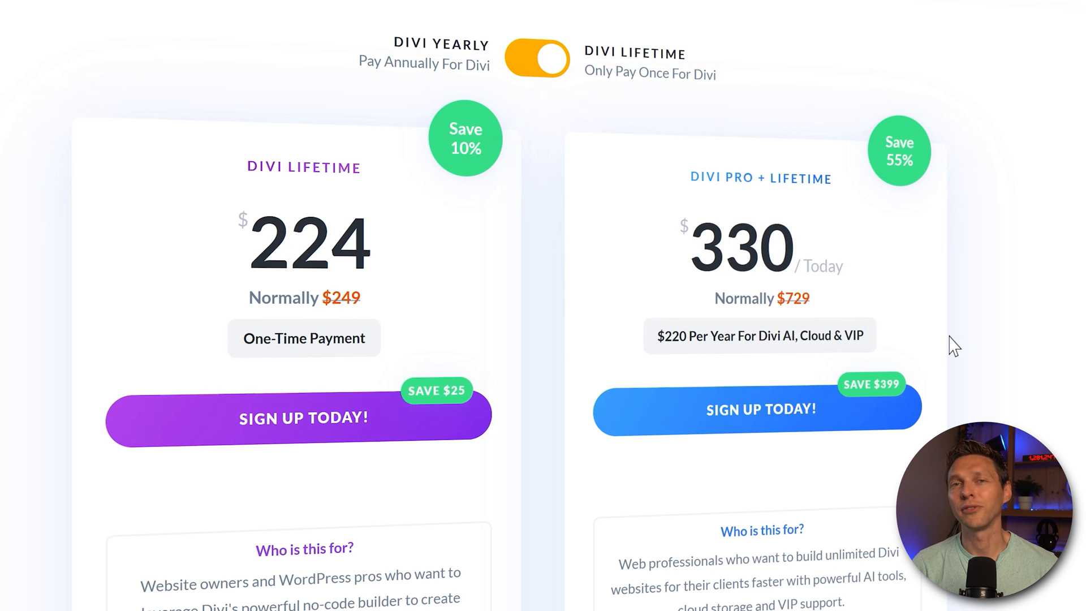
pyautogui.moveTo(474, 267)
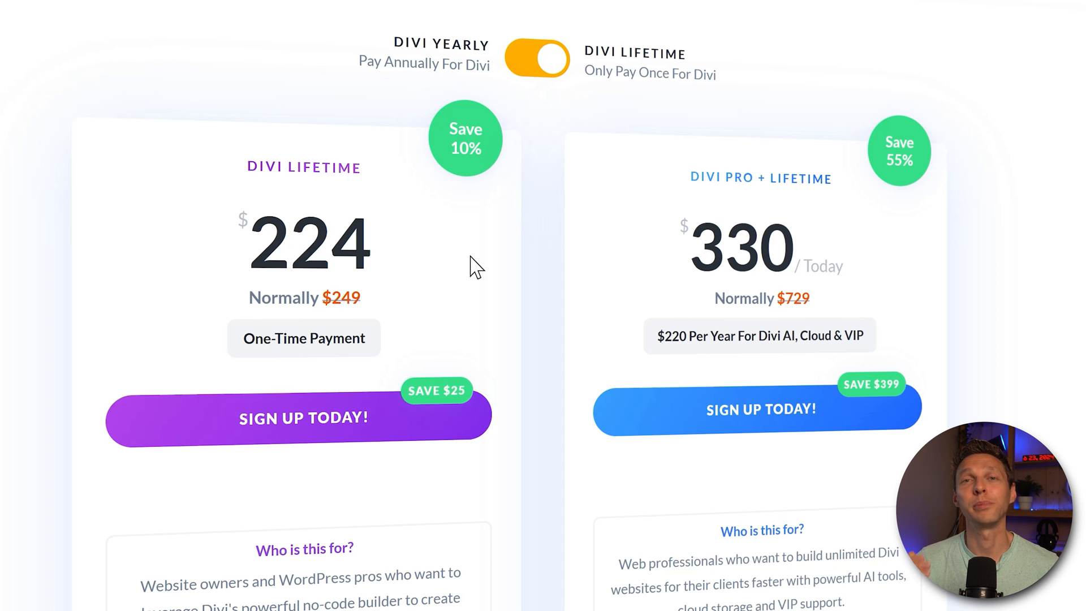
pyautogui.scroll(3)
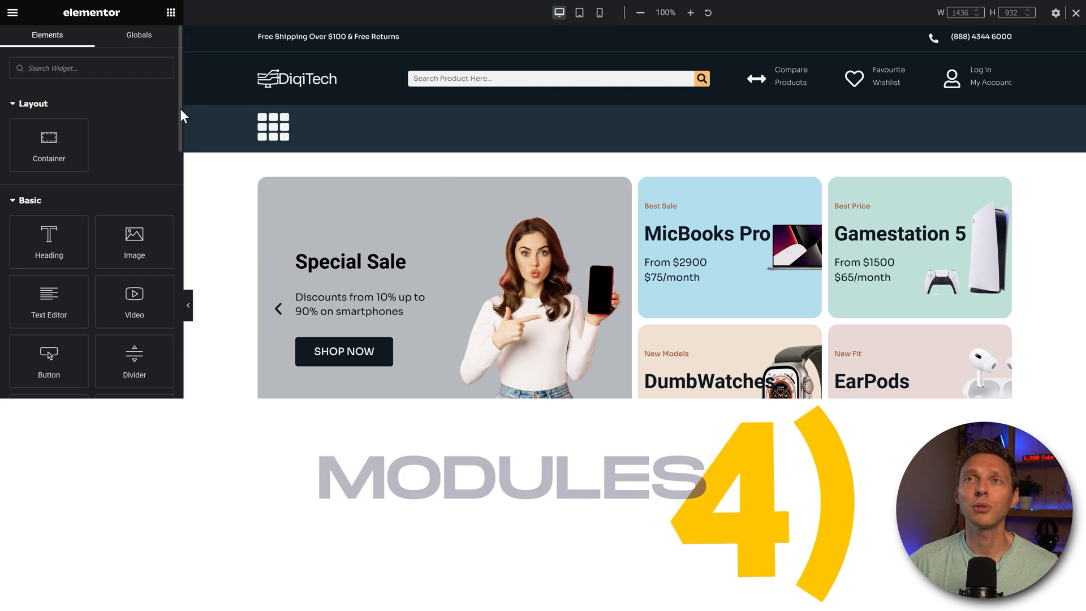
pyautogui.scroll(-3)
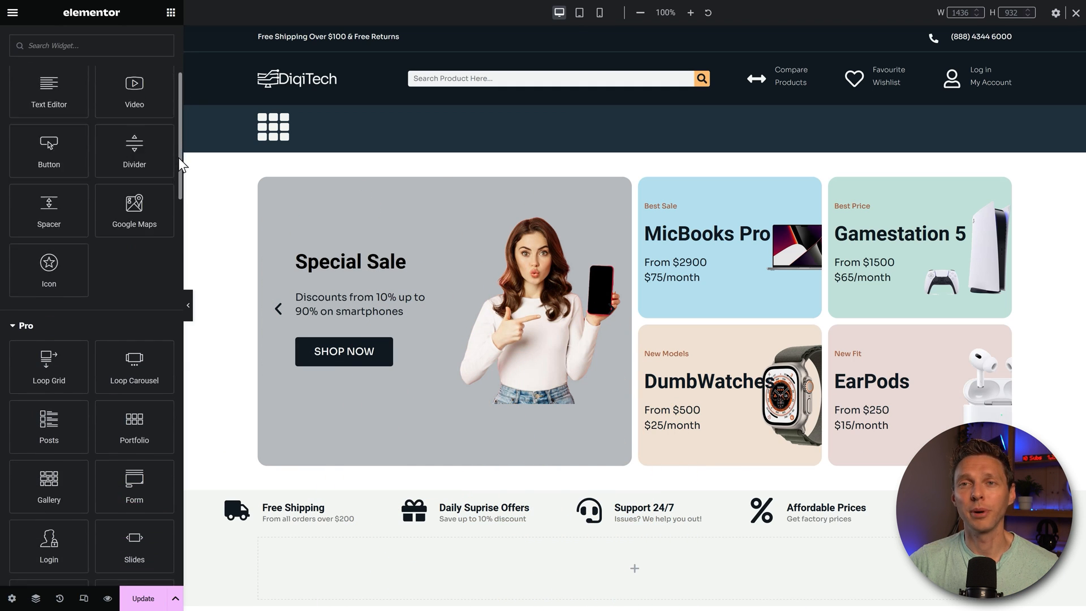
pyautogui.scroll(-3)
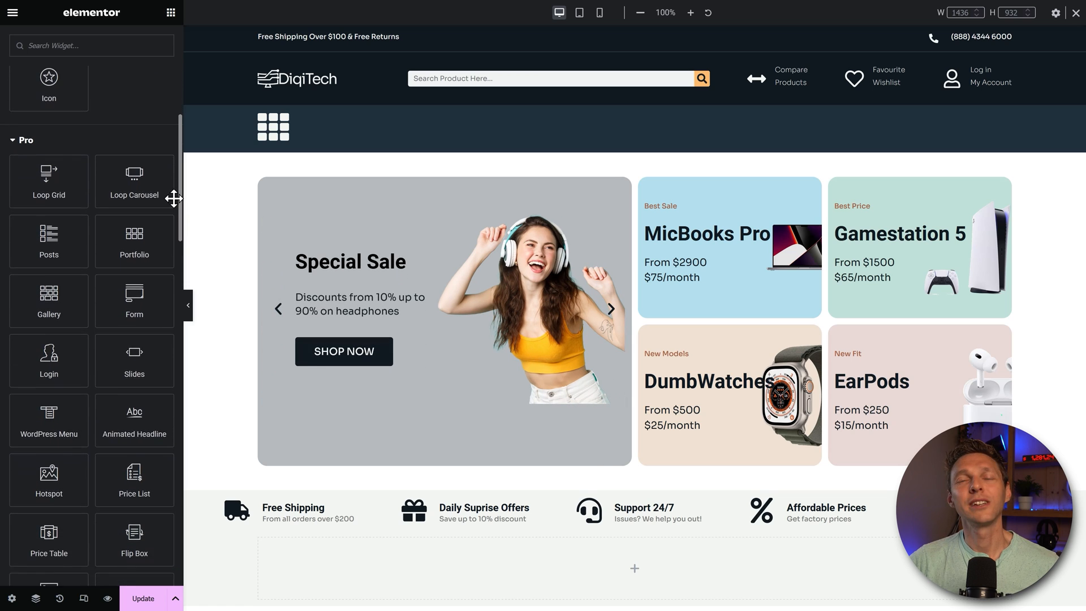
pyautogui.scroll(-3)
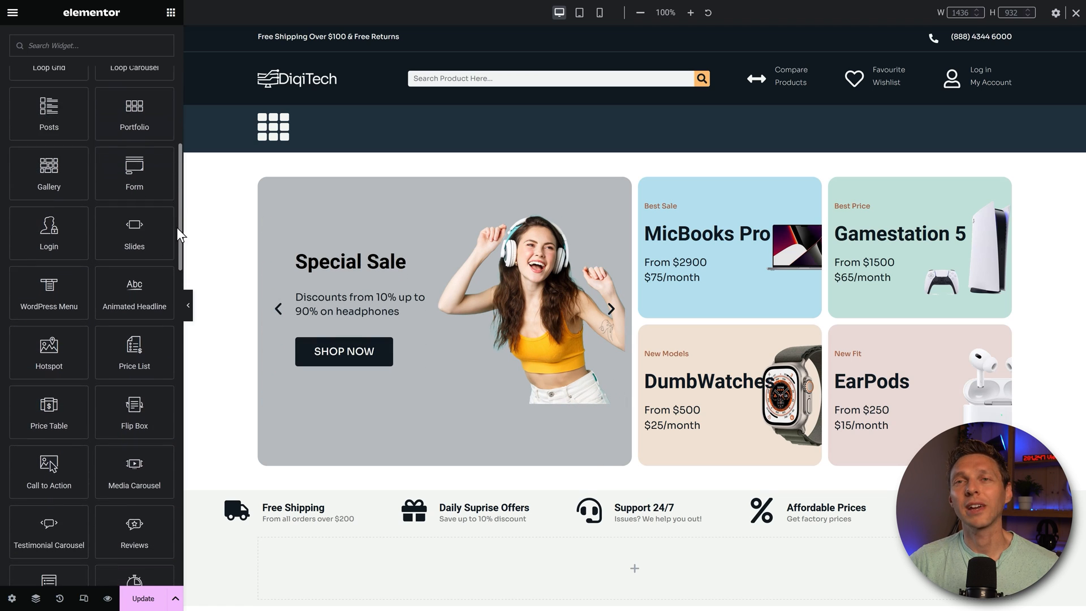
pyautogui.scroll(-3)
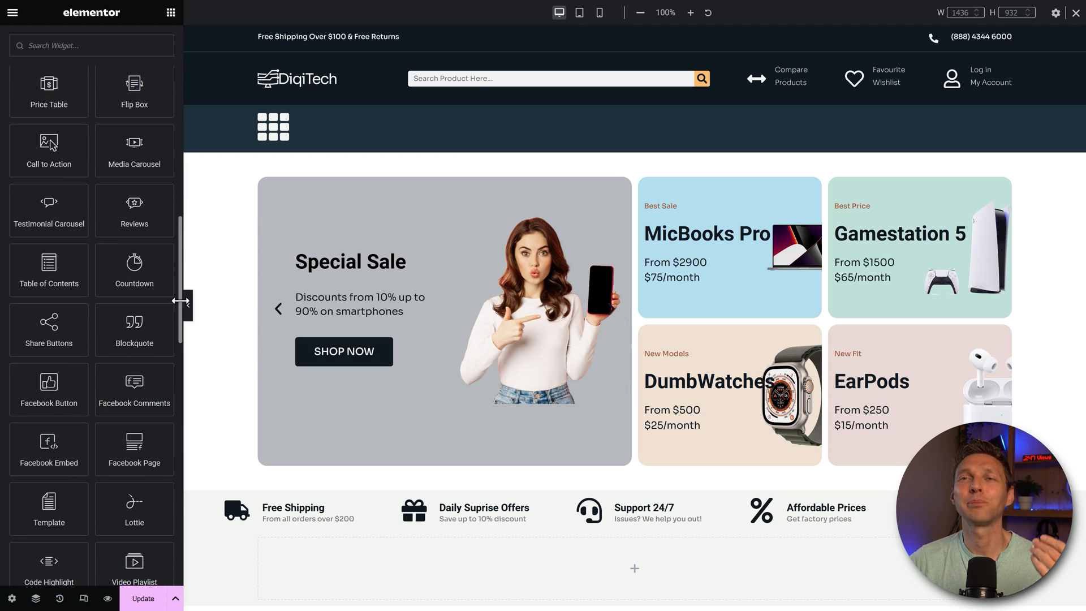
pyautogui.scroll(-3)
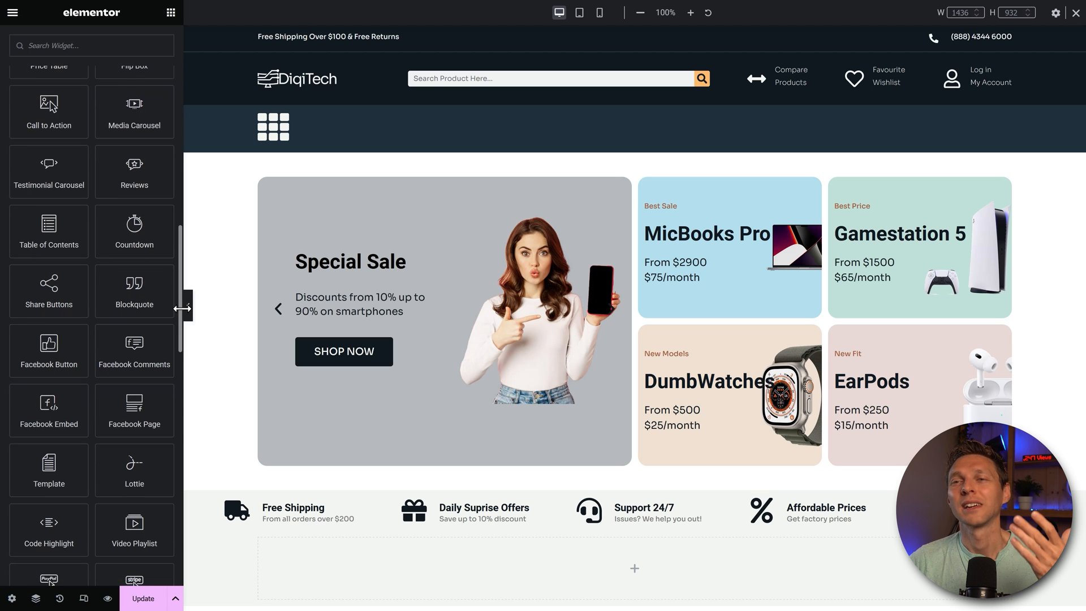
pyautogui.click(611, 308)
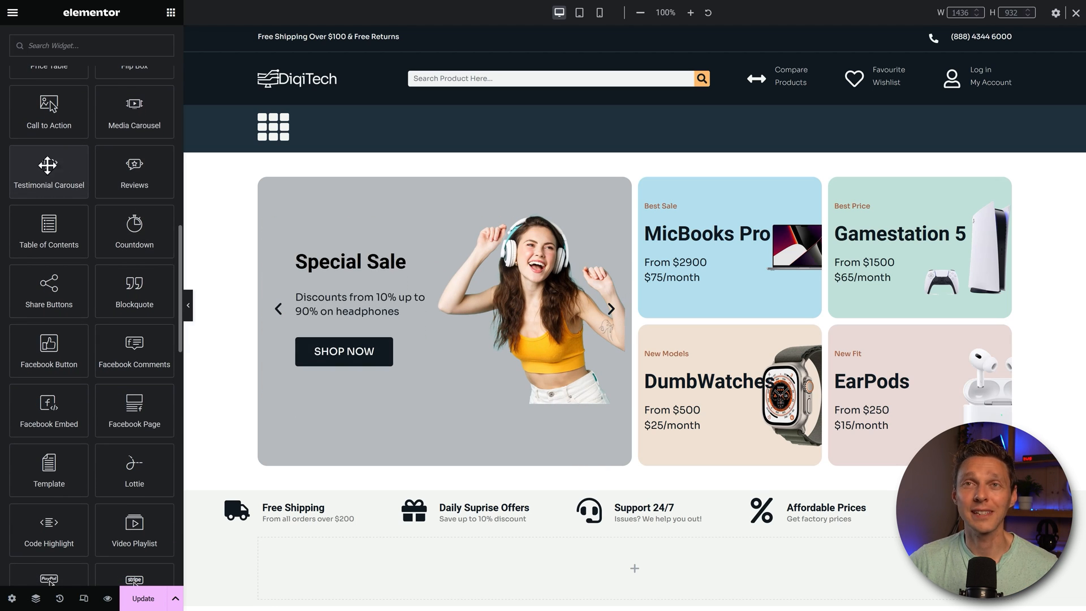
pyautogui.moveTo(79, 171)
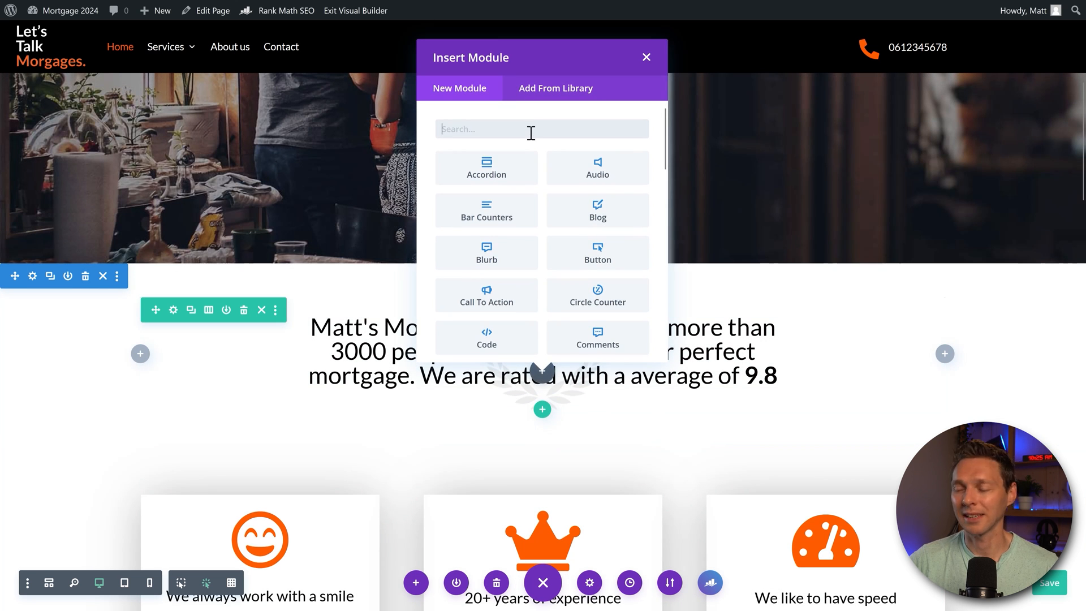
# - Search the Insert Module list for 'carousel'
pyautogui.write('carousel')
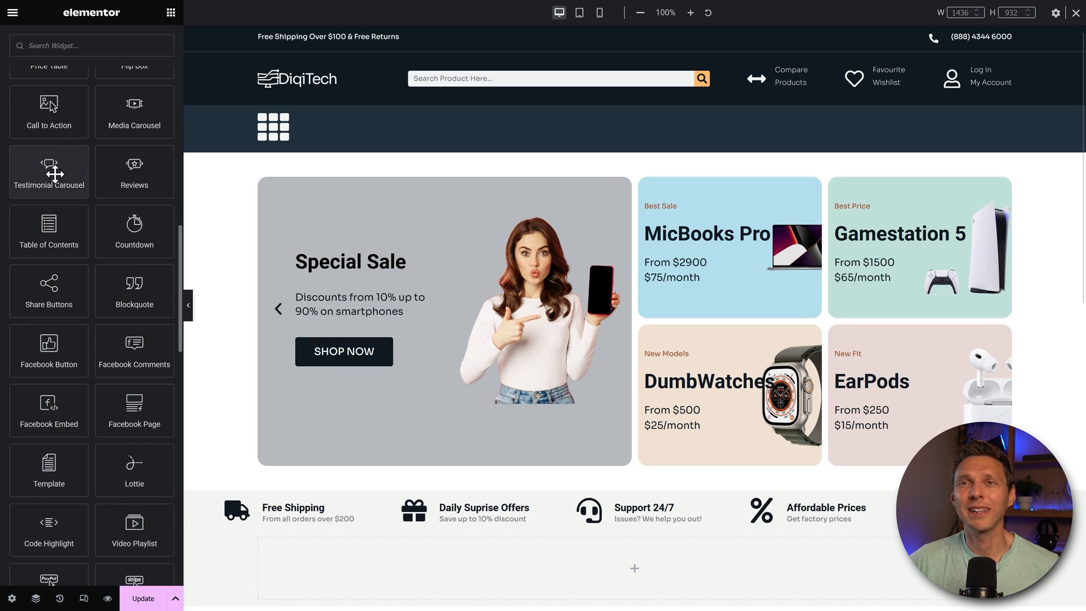
pyautogui.moveTo(134, 171)
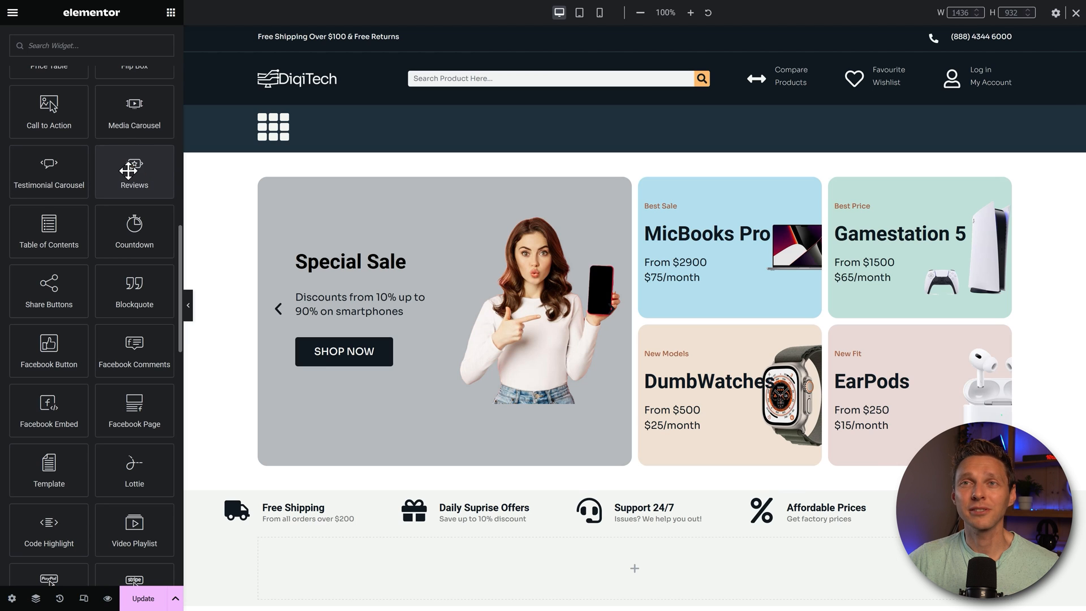
# - Add the Pro Reviews widget and scroll down to its sample review cards
pyautogui.click(134, 170)
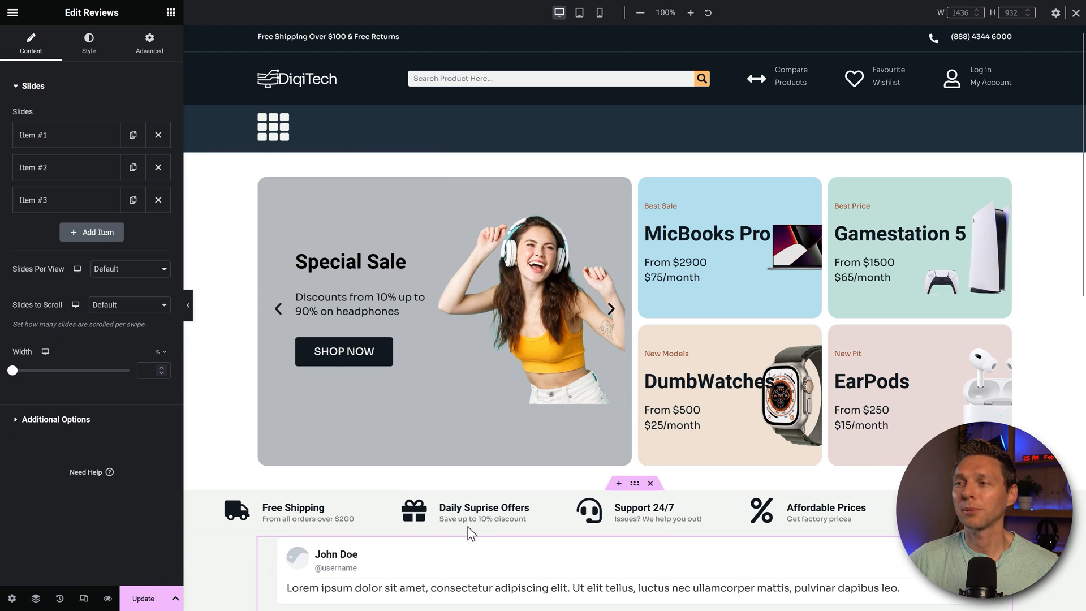
pyautogui.scroll(-3)
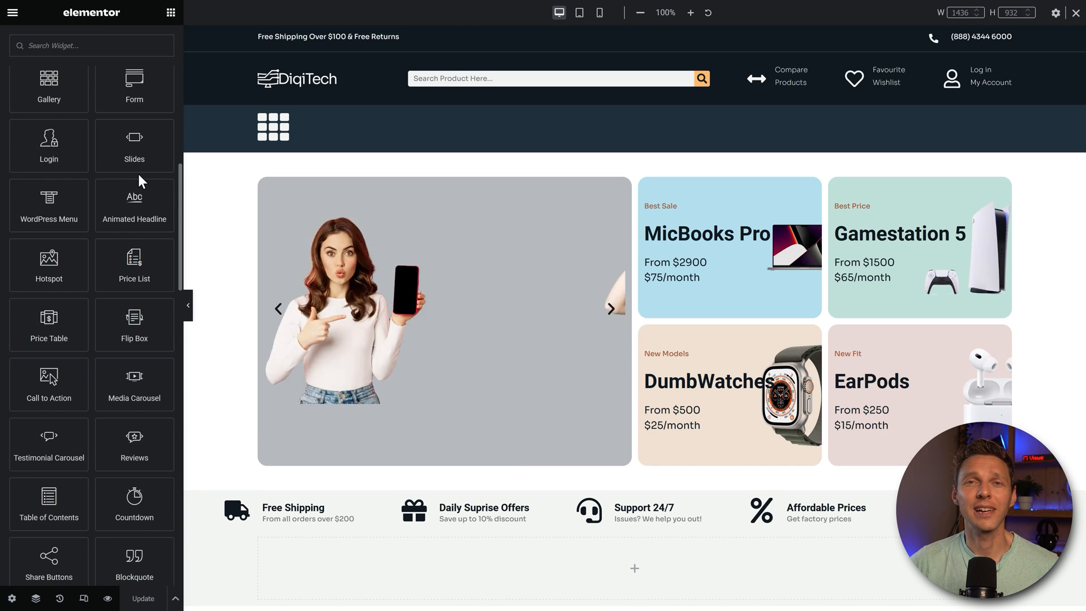
pyautogui.scroll(-3)
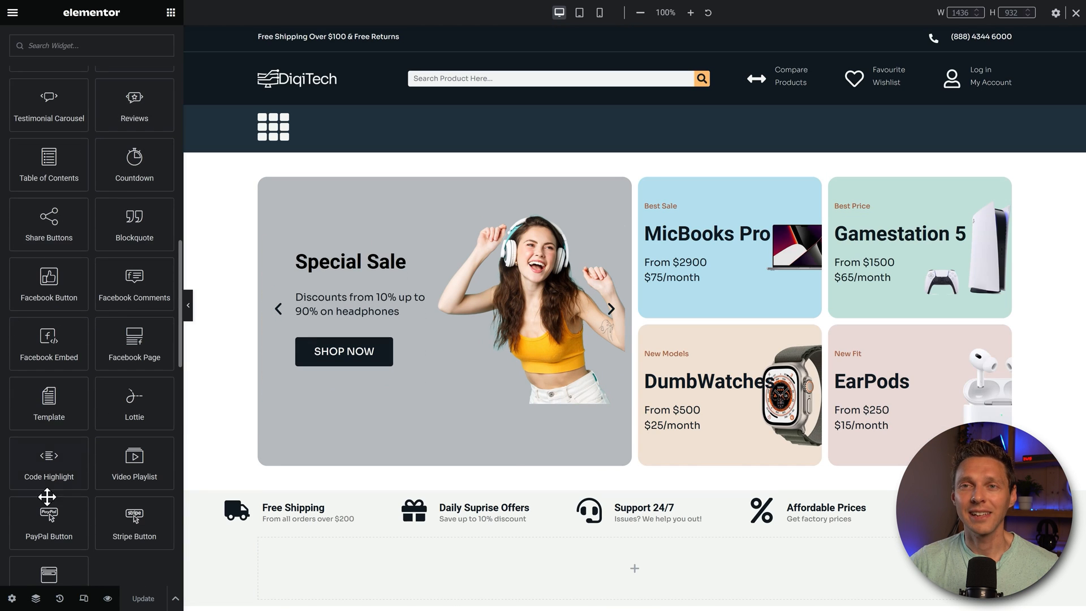
pyautogui.scroll(-3)
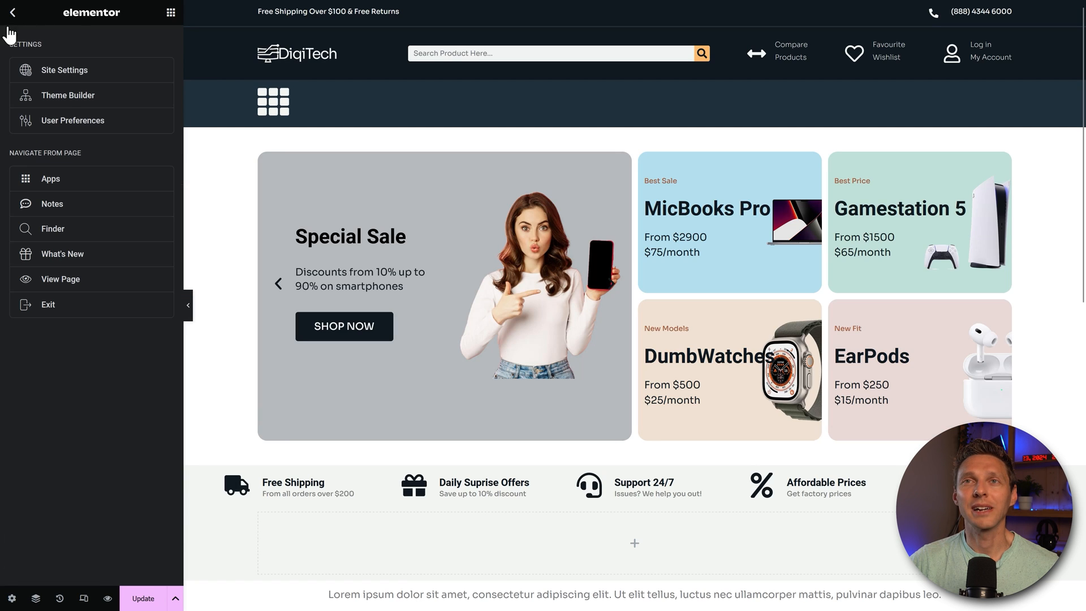
# - In User Preferences, try the Light UI theme, then set it back to Dark
pyautogui.click(73, 120)
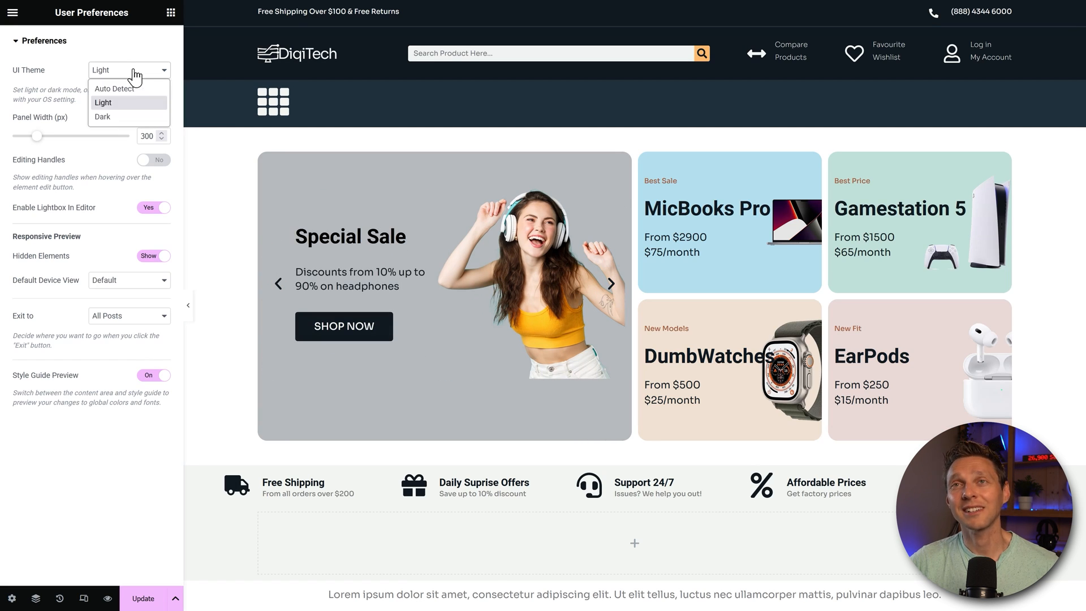
pyautogui.click(103, 116)
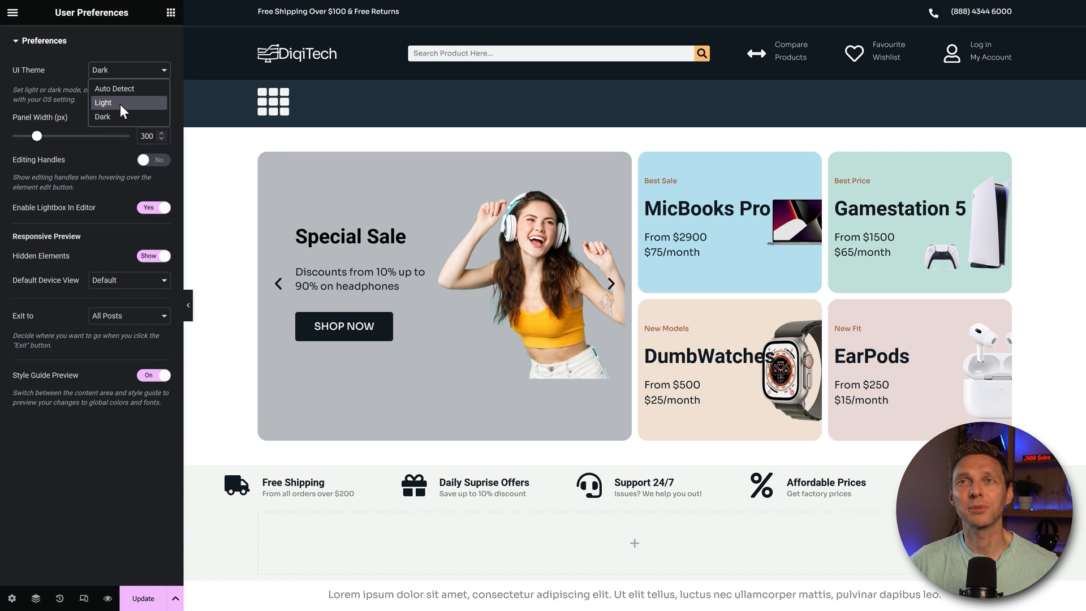
pyautogui.click(102, 103)
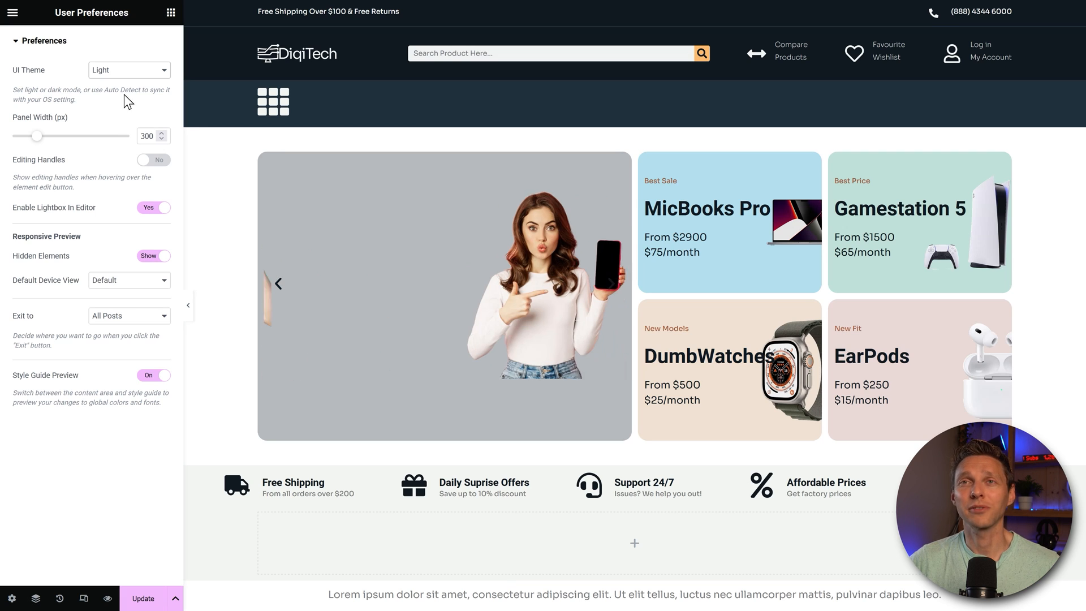
pyautogui.click(129, 70)
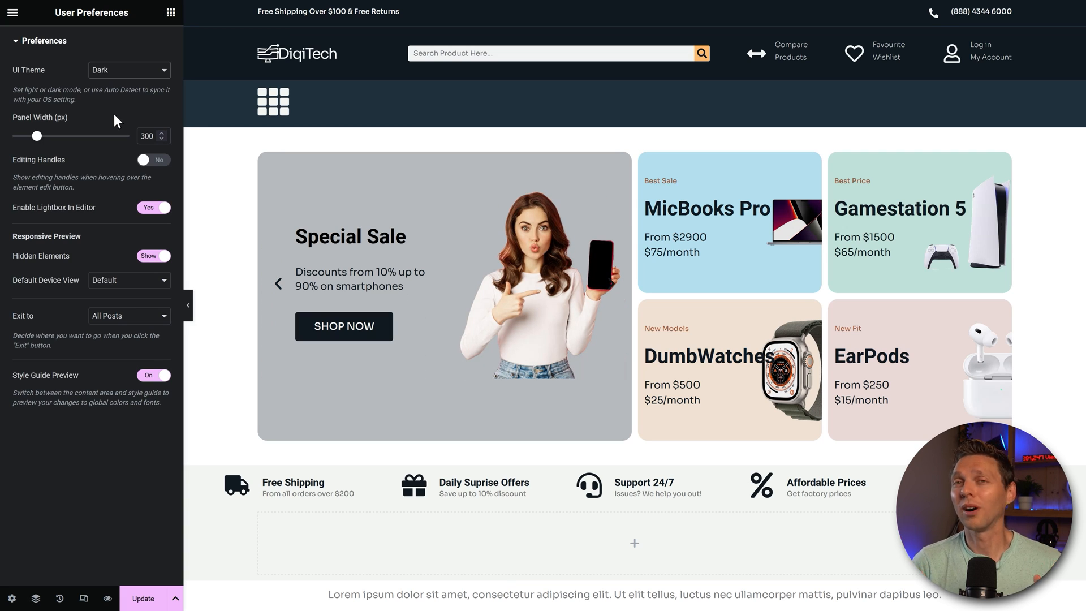
pyautogui.click(610, 283)
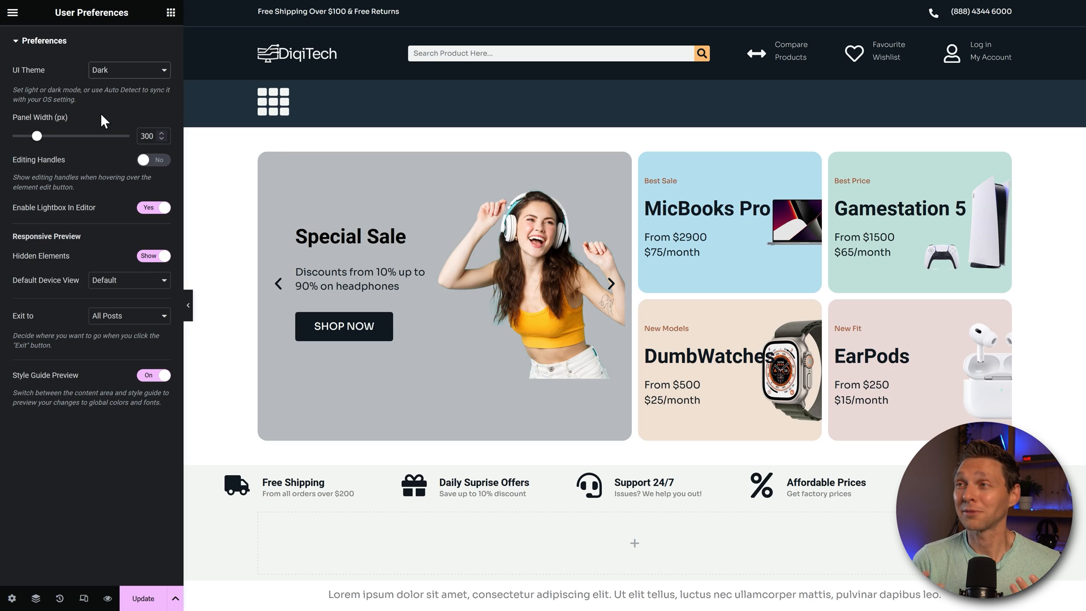
pyautogui.click(610, 284)
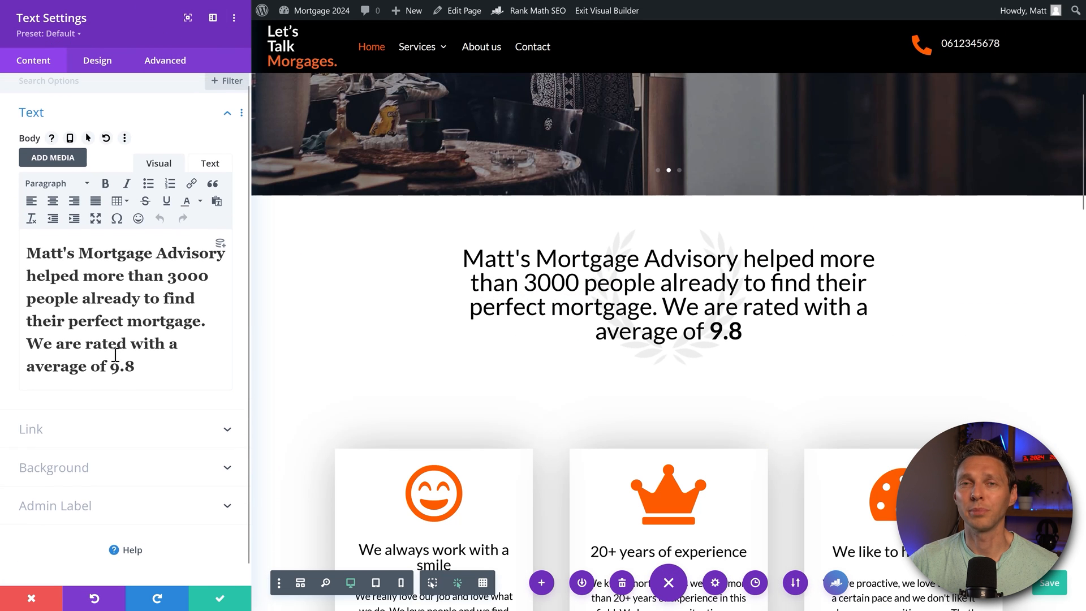
# - Open the text module's Design tab and expand the Text styling section
pyautogui.click(96, 60)
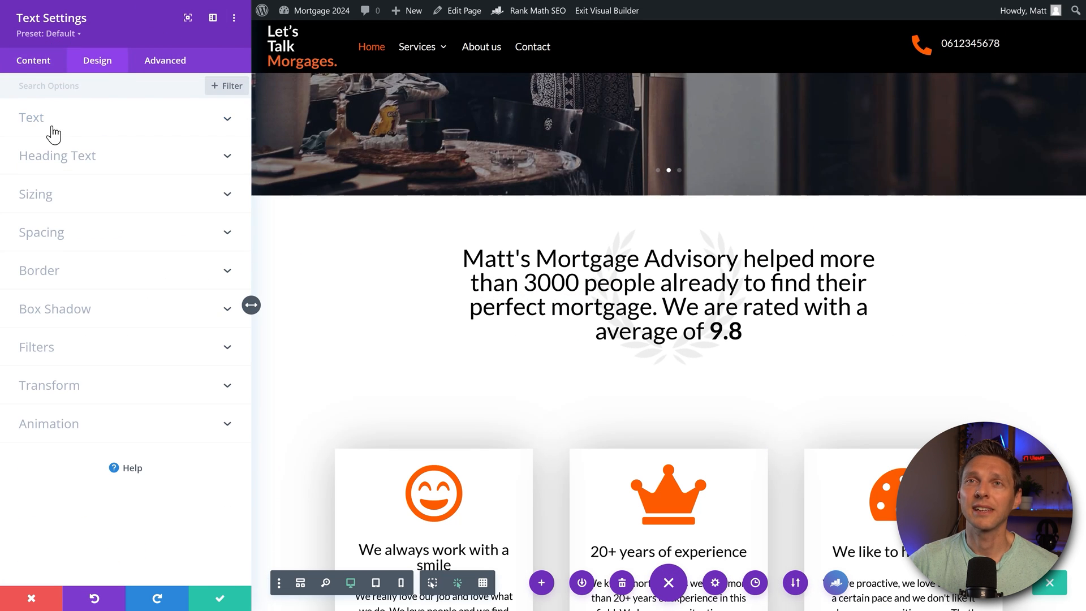
pyautogui.click(31, 117)
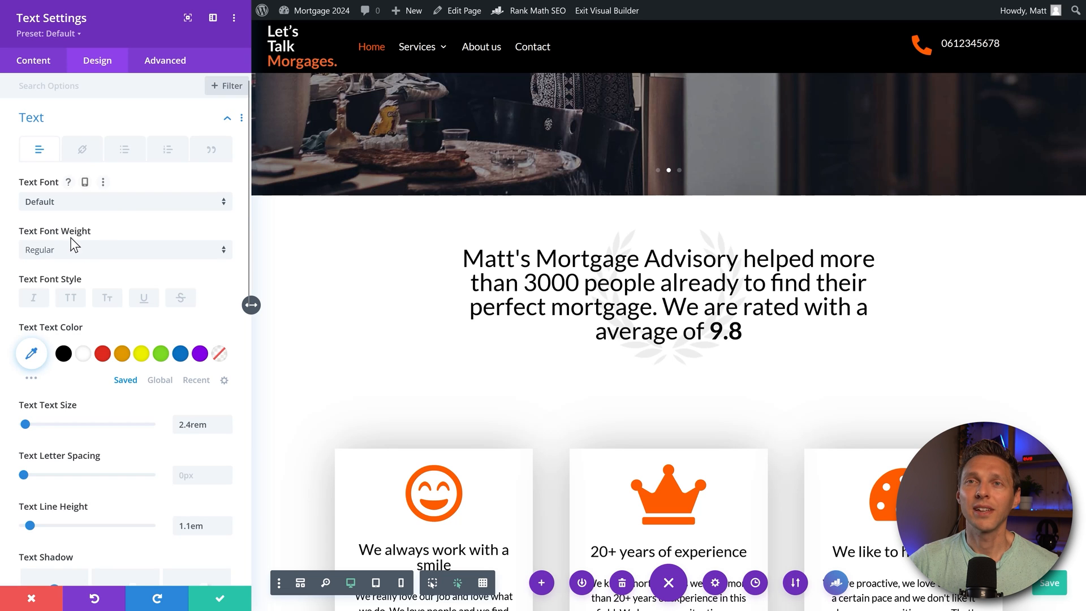
pyautogui.click(124, 250)
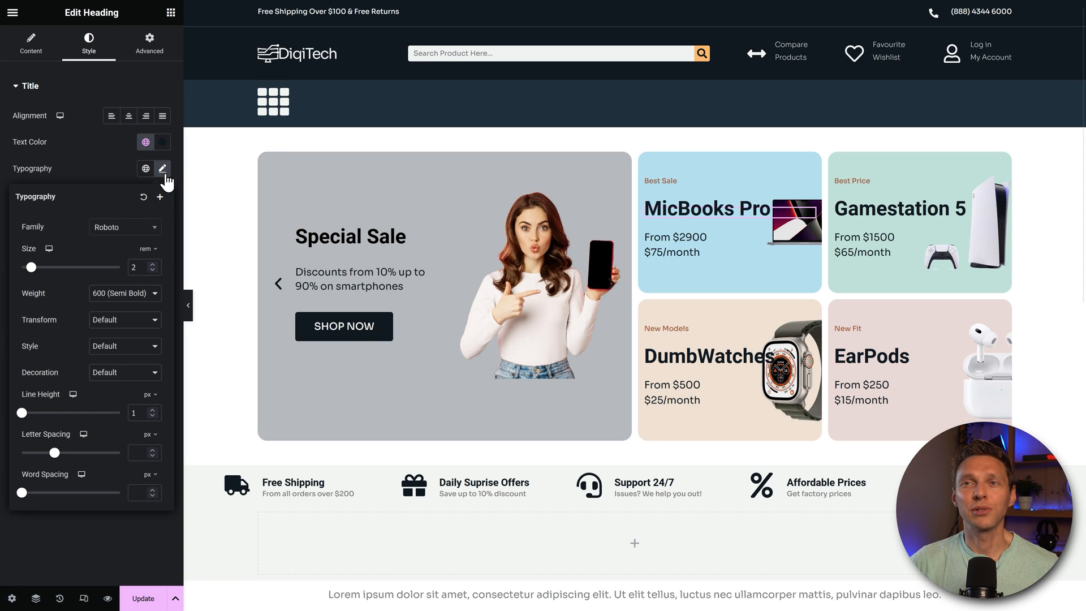
# - Open the heading's Typography settings and list its font weight options
pyautogui.click(124, 293)
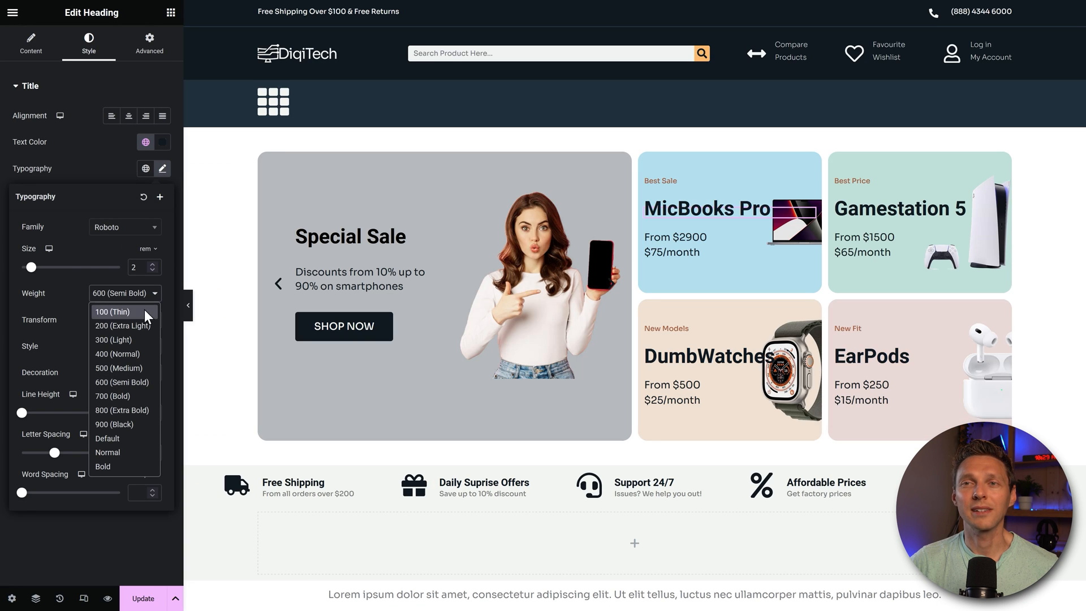
pyautogui.click(145, 142)
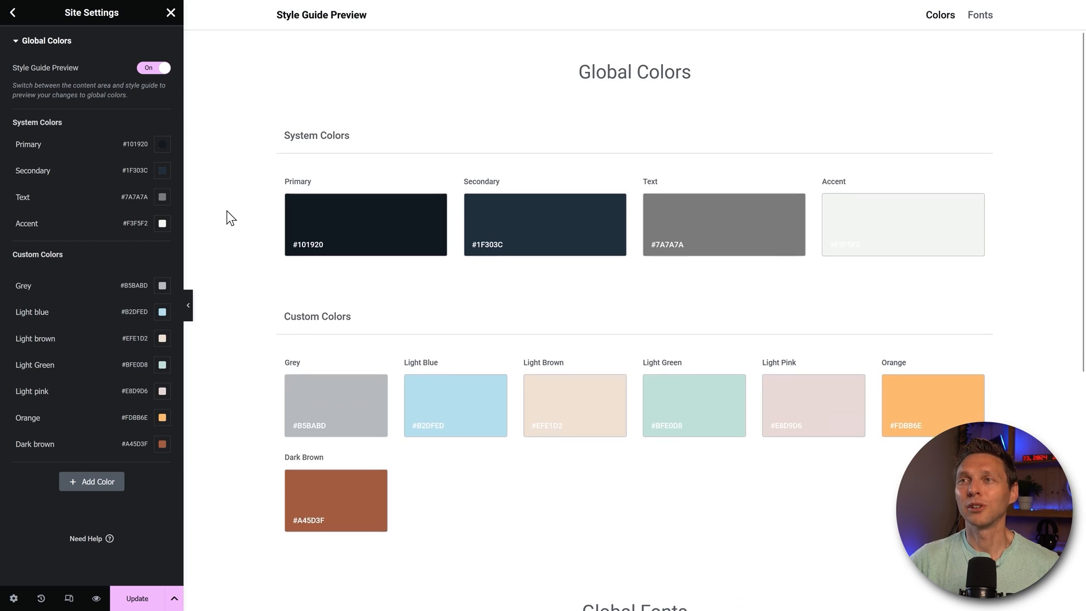
pyautogui.moveTo(434, 224)
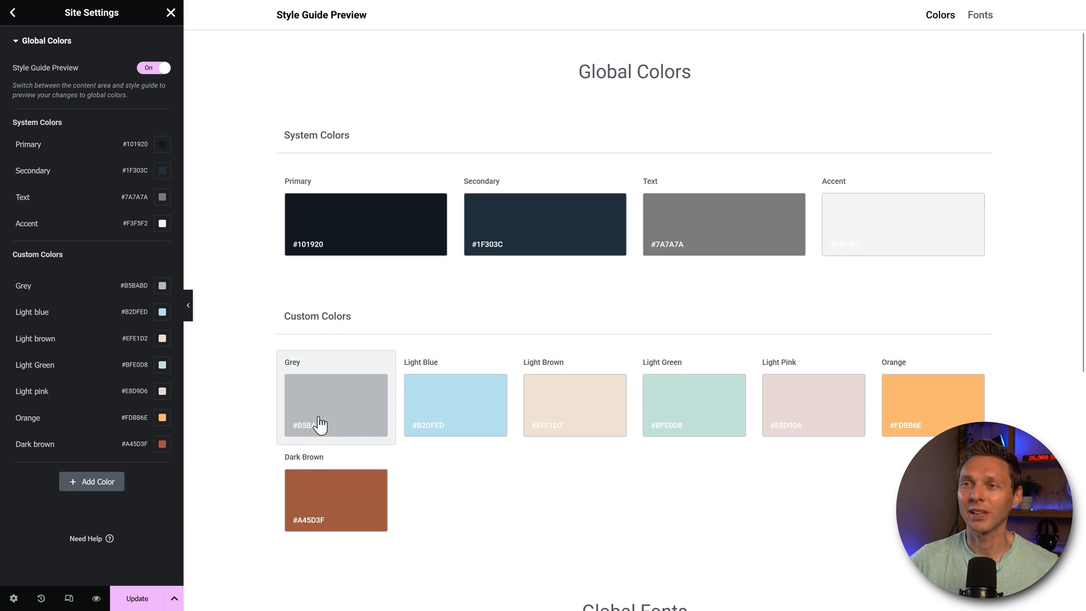
pyautogui.moveTo(69, 495)
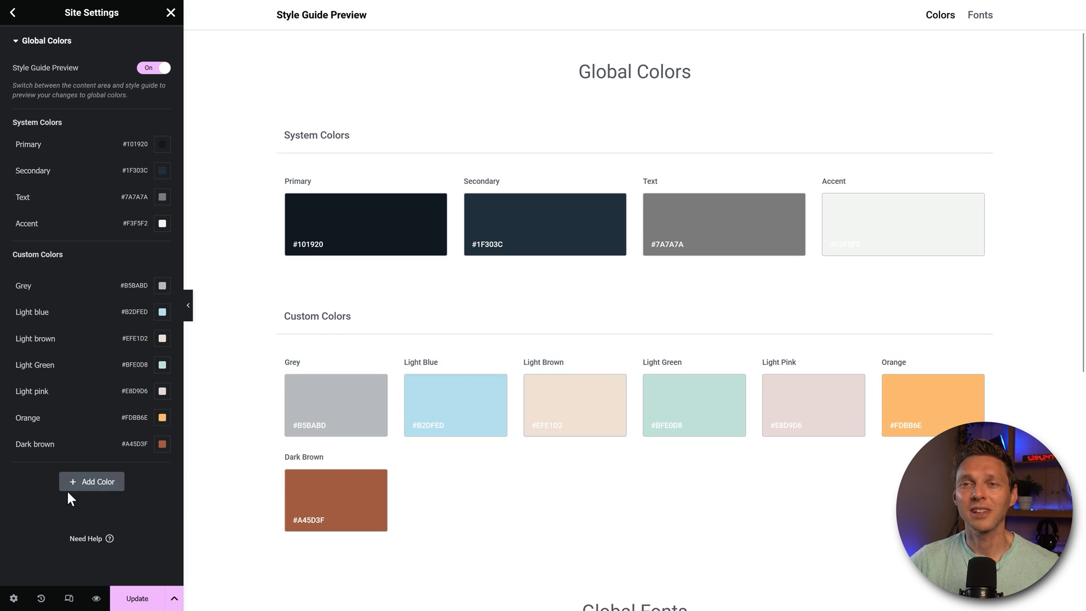
# - Scroll through the system and custom colour swatches in the style guide preview
pyautogui.scroll(-3)
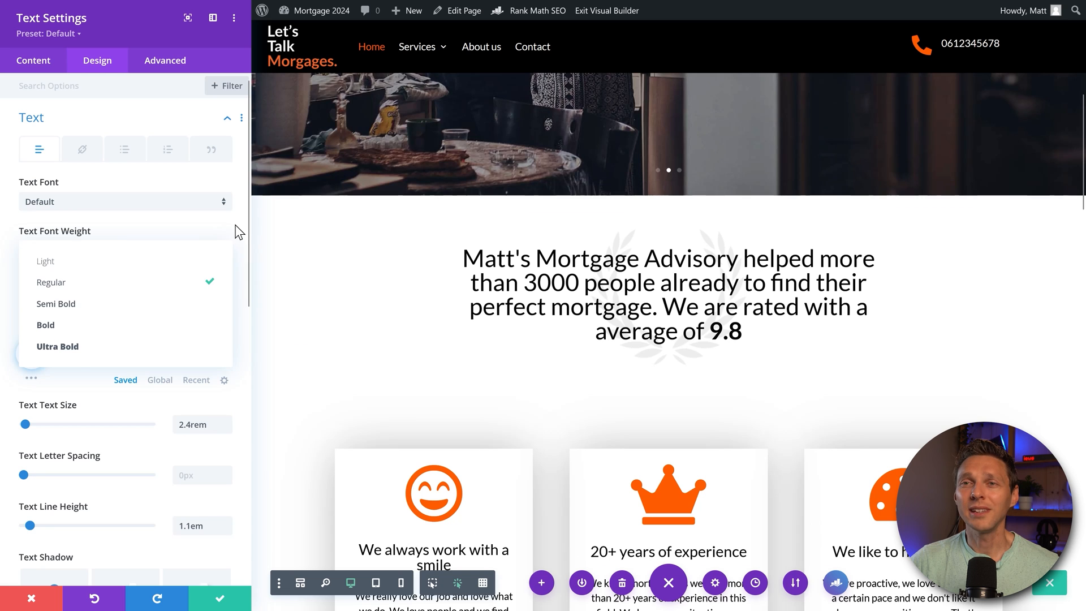
# - Apply one of the global colours (orange, black, gold) to the Text module's text
pyautogui.click(50, 281)
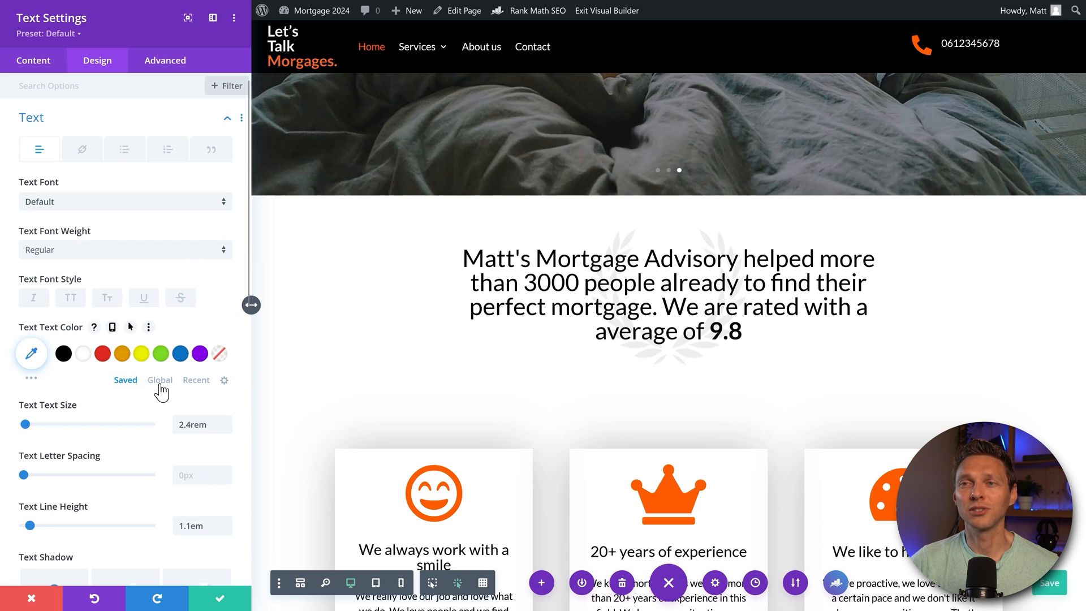
pyautogui.click(160, 380)
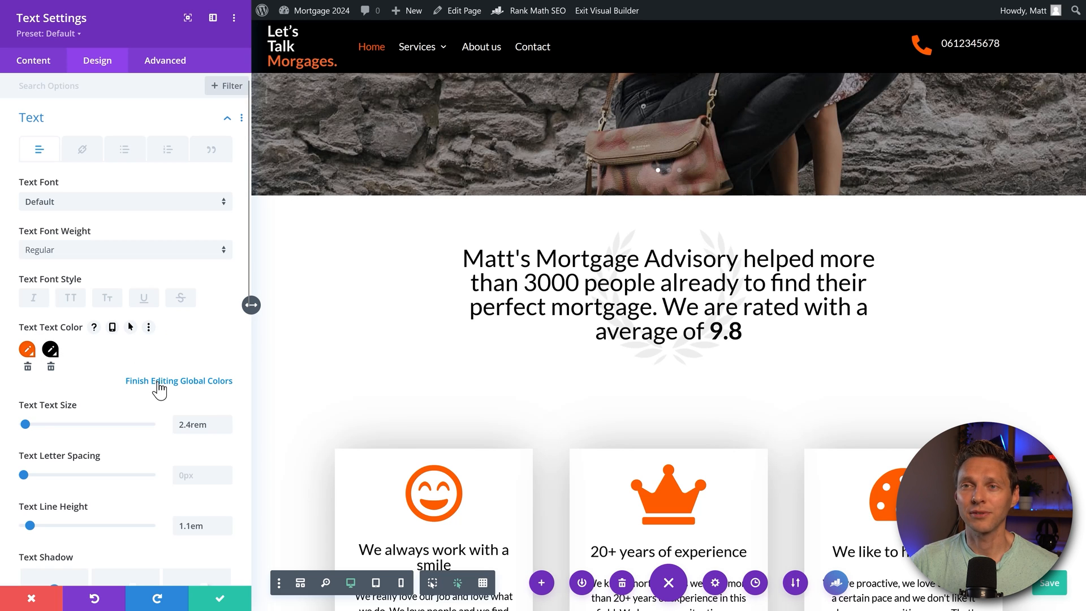
pyautogui.click(28, 351)
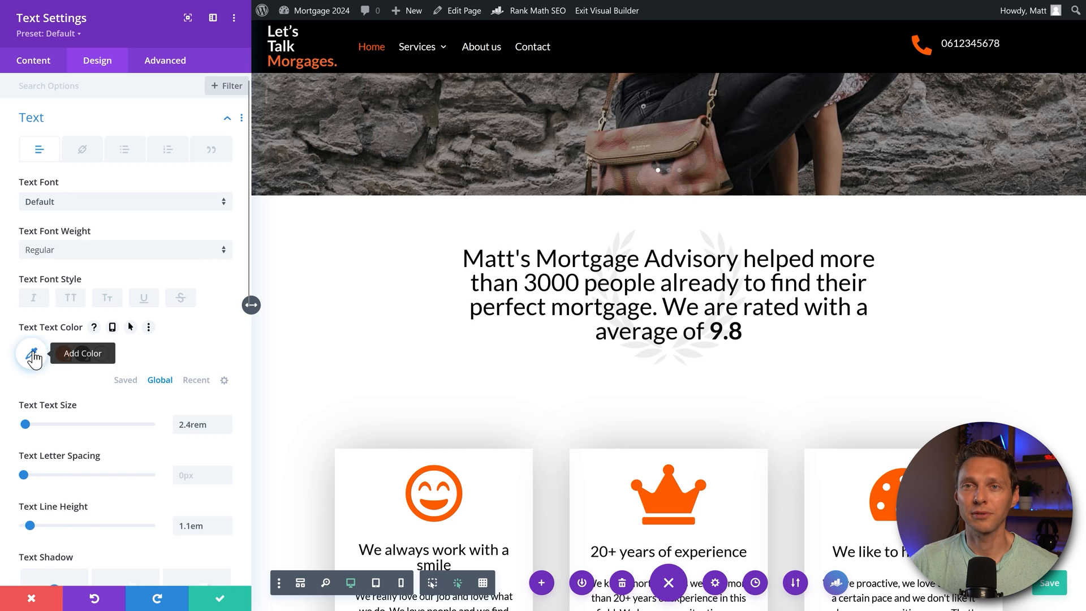
pyautogui.click(31, 353)
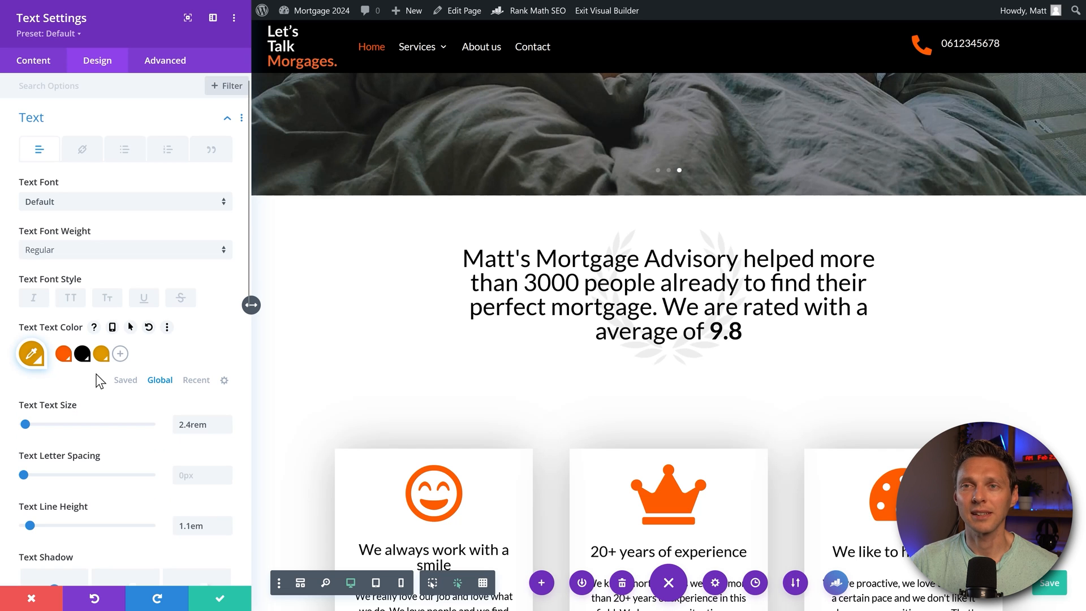
# - Delete one global colour from the site-wide palette, confirming with Yes
pyautogui.click(160, 379)
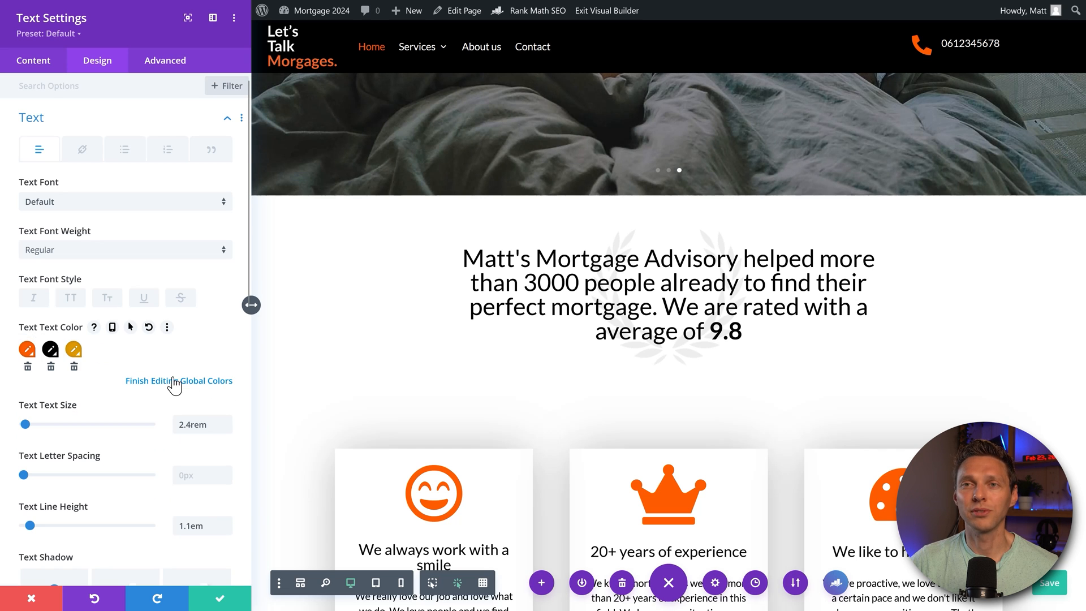
pyautogui.click(27, 366)
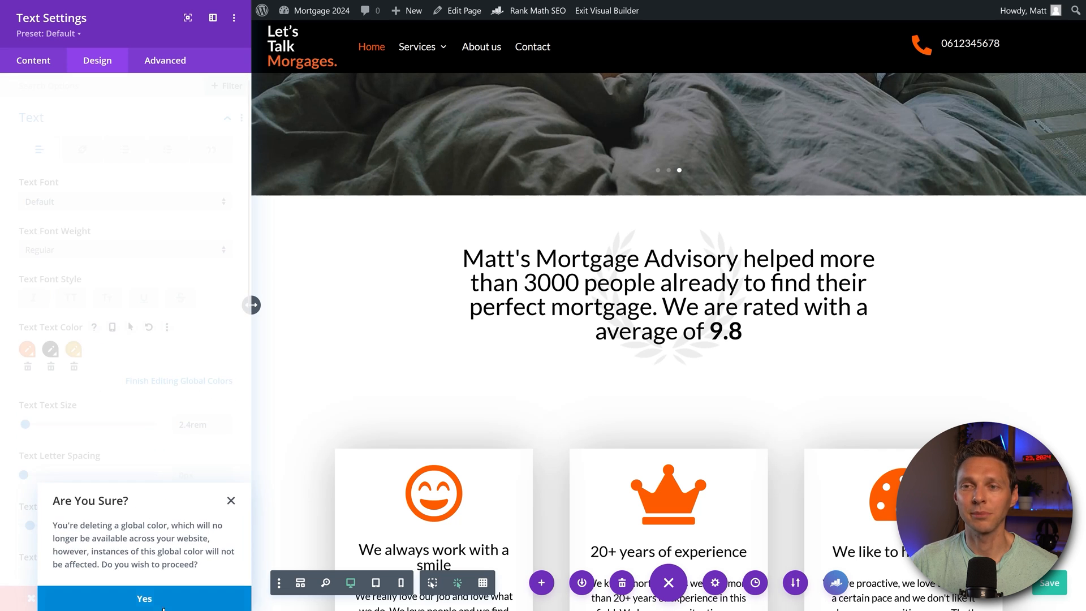
pyautogui.click(143, 599)
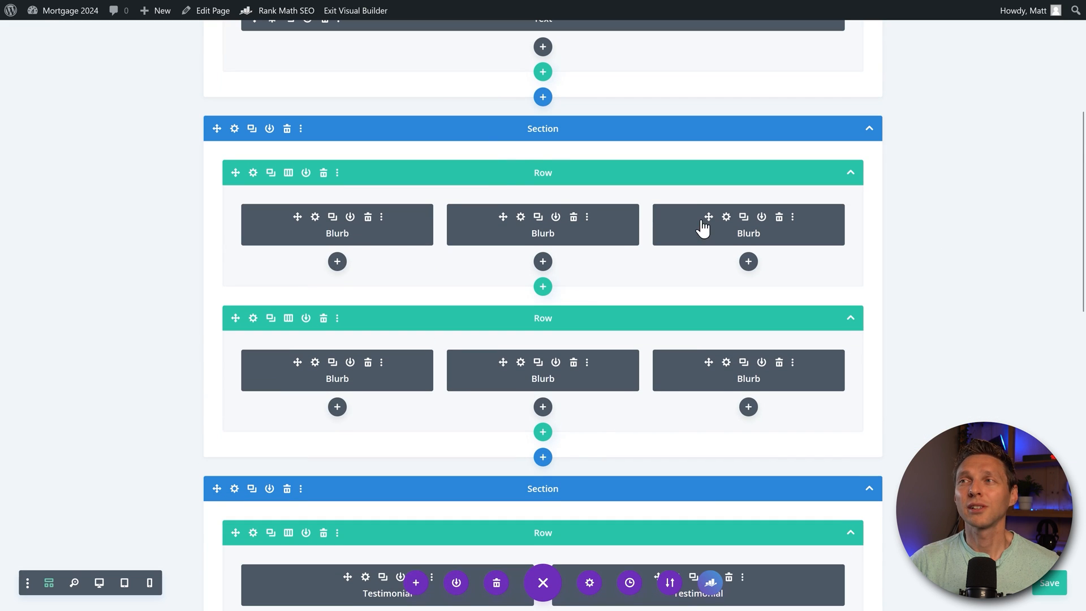
pyautogui.moveTo(337, 229)
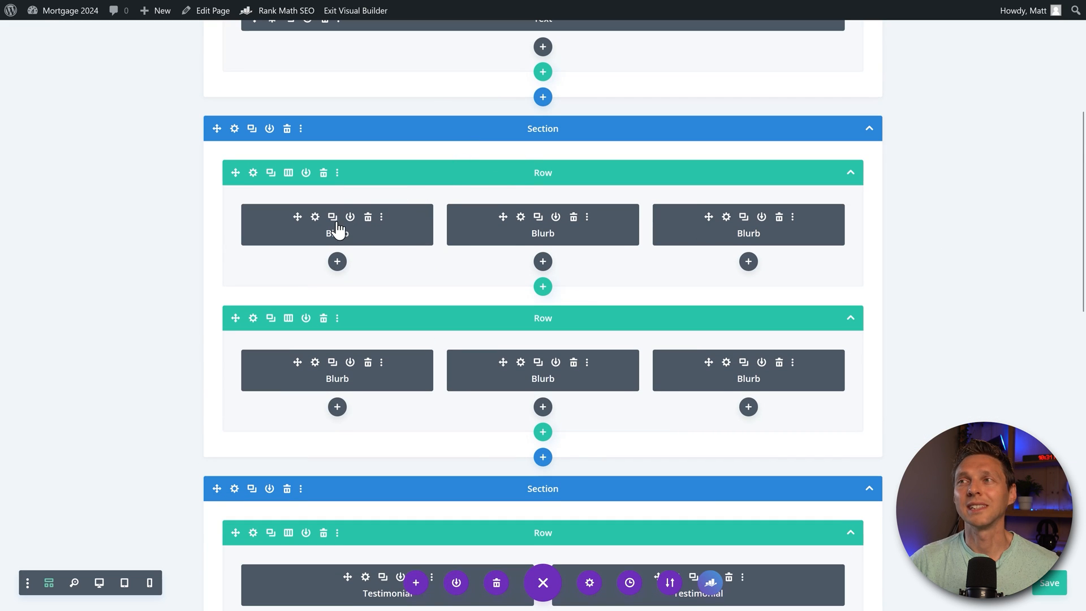
pyautogui.moveTo(282, 189)
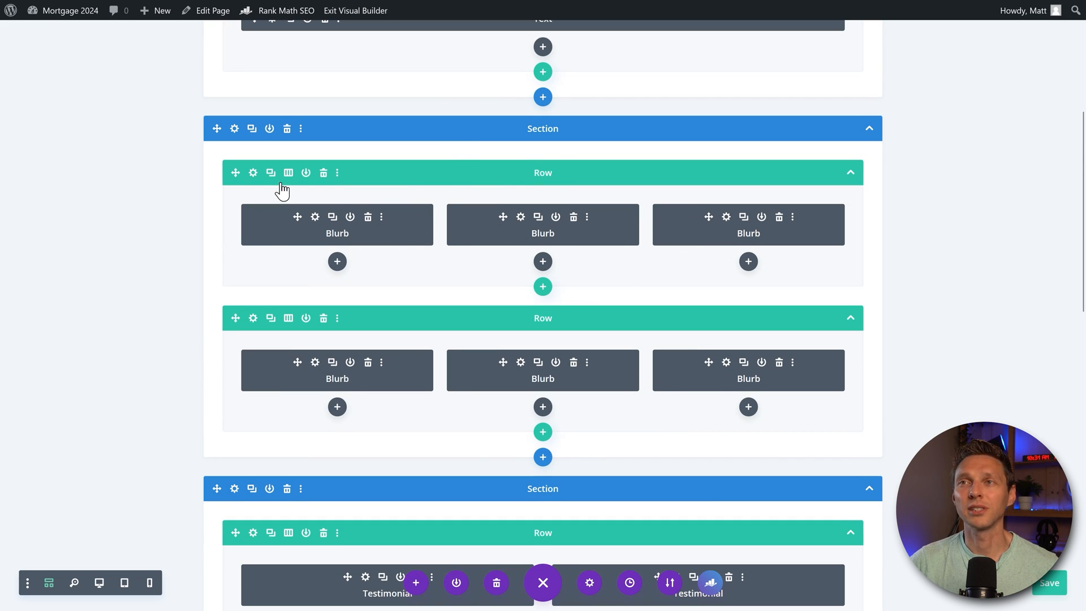
# - Switch the Divi builder to Wireframe view showing sections, rows and Blurb modules
pyautogui.click(288, 173)
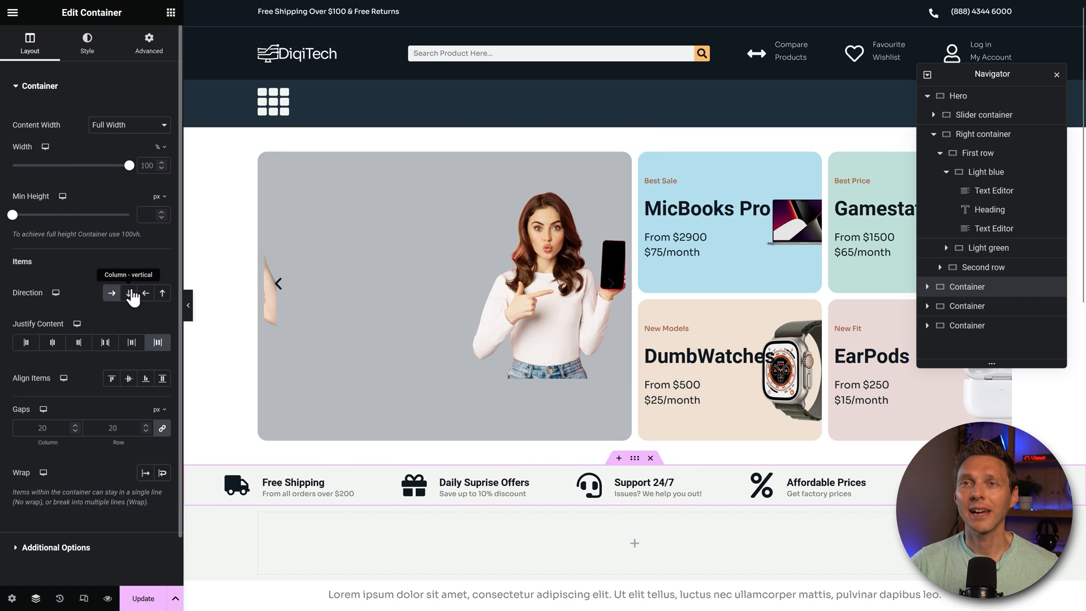
pyautogui.click(145, 293)
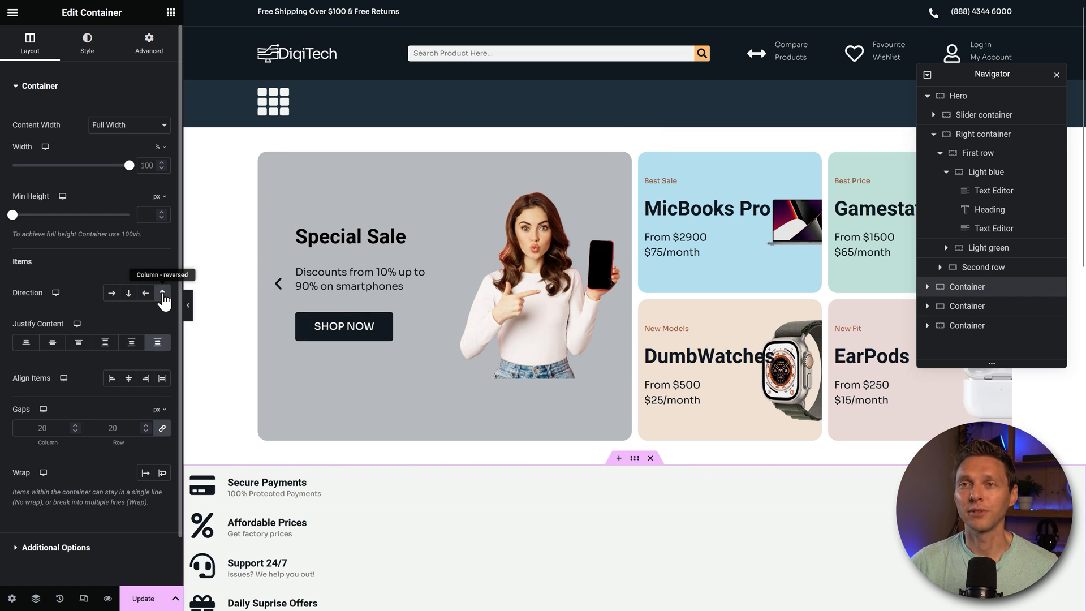
pyautogui.click(111, 293)
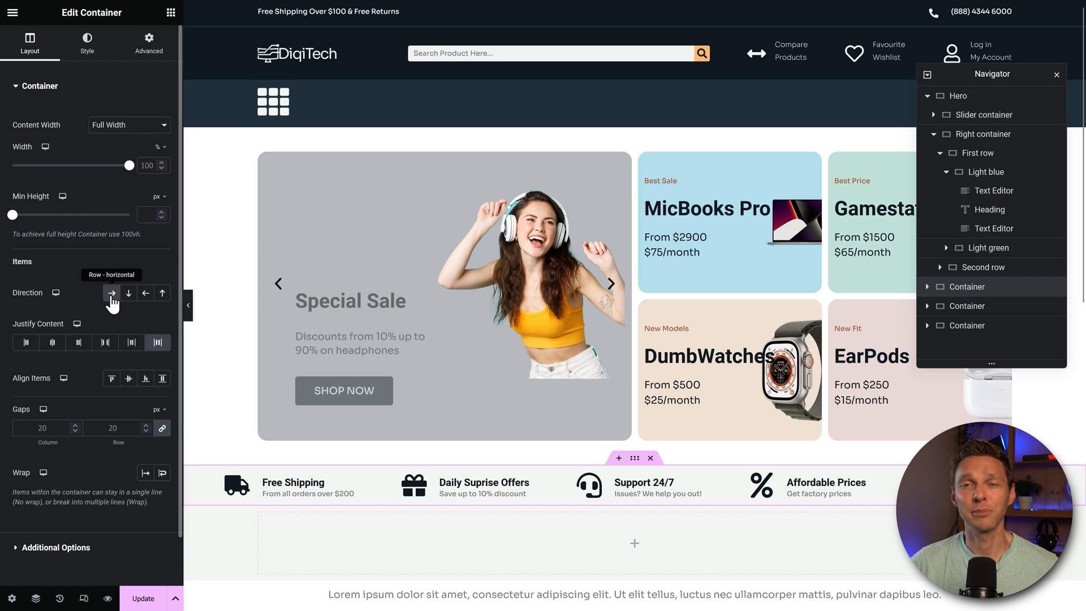
pyautogui.click(52, 343)
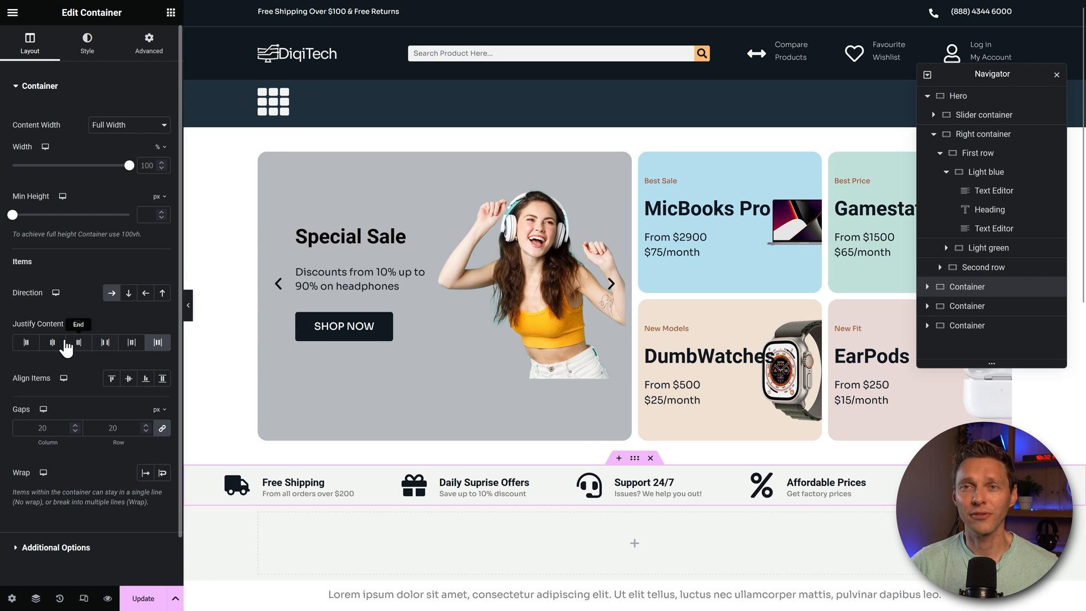
pyautogui.click(52, 343)
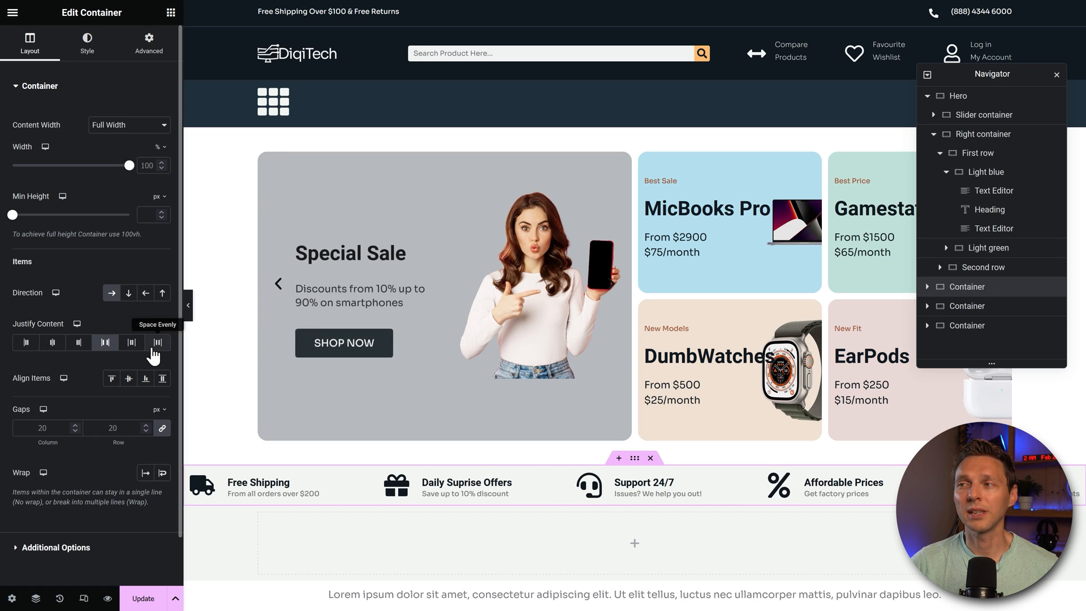
pyautogui.click(52, 342)
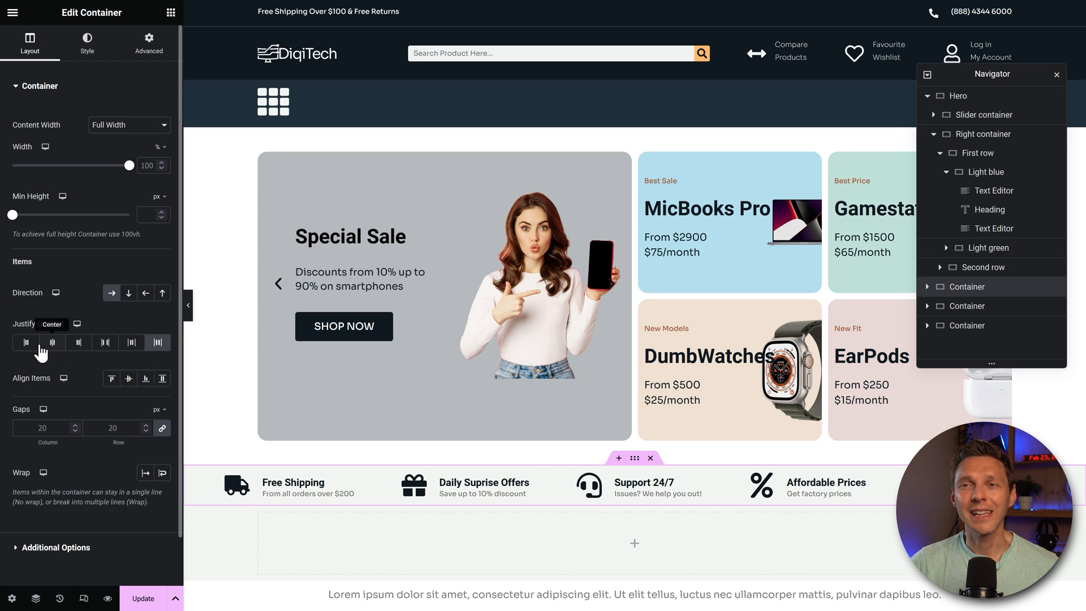
pyautogui.moveTo(39, 389)
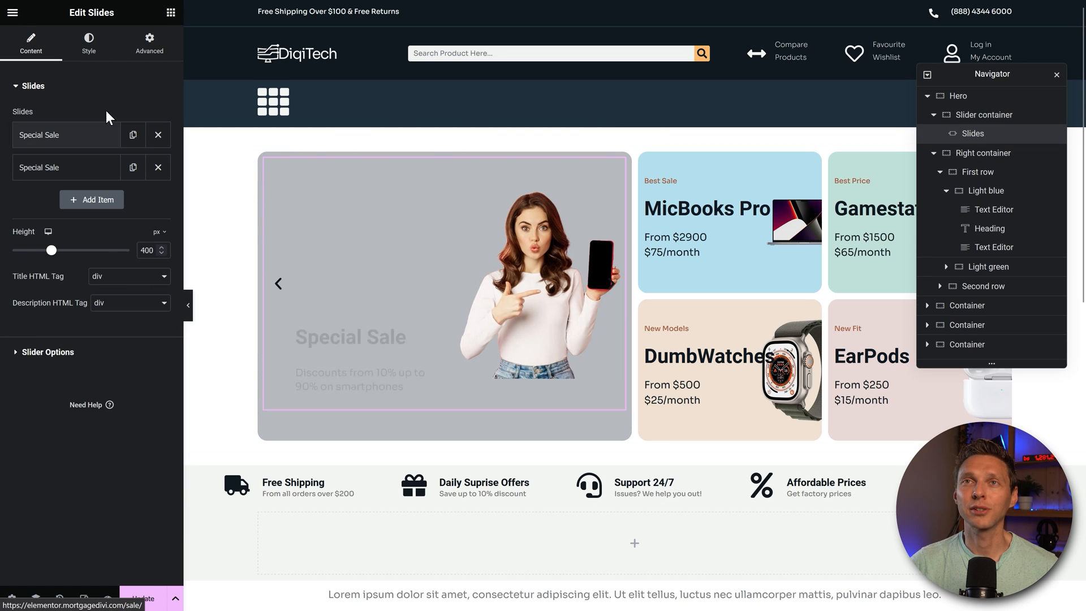
# - Set the slide text's vertical position to Middle, trying Bottom and horizontal Center
pyautogui.click(89, 43)
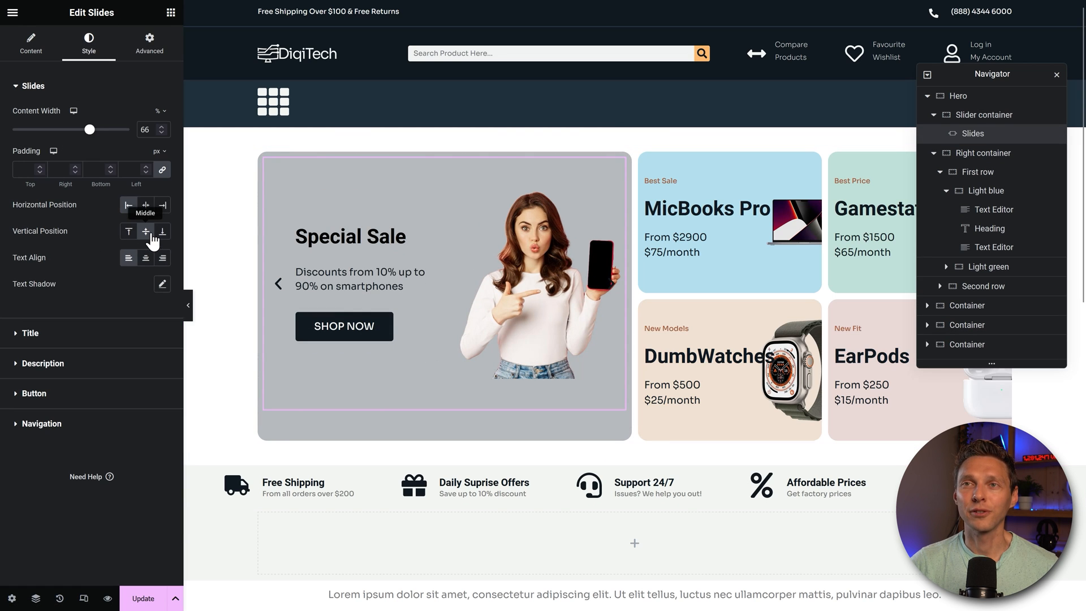
pyautogui.click(162, 231)
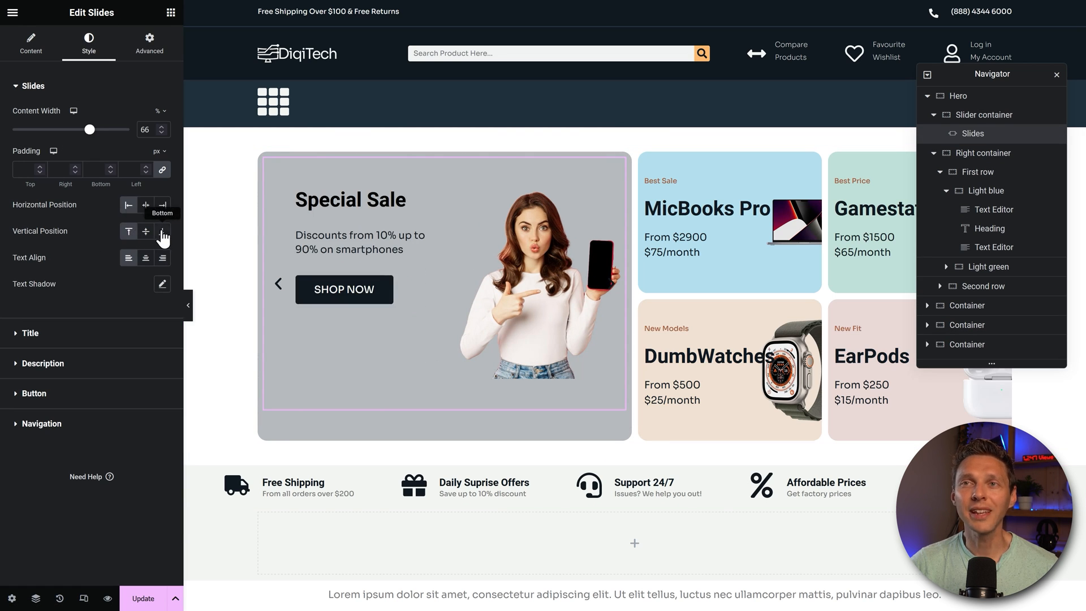
pyautogui.click(146, 231)
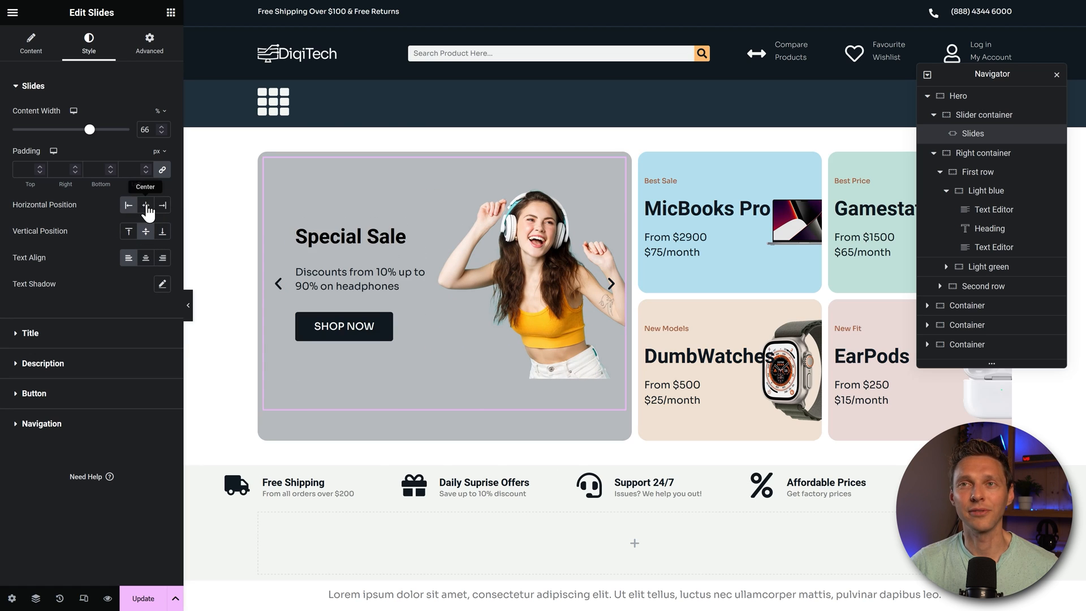
pyautogui.click(128, 205)
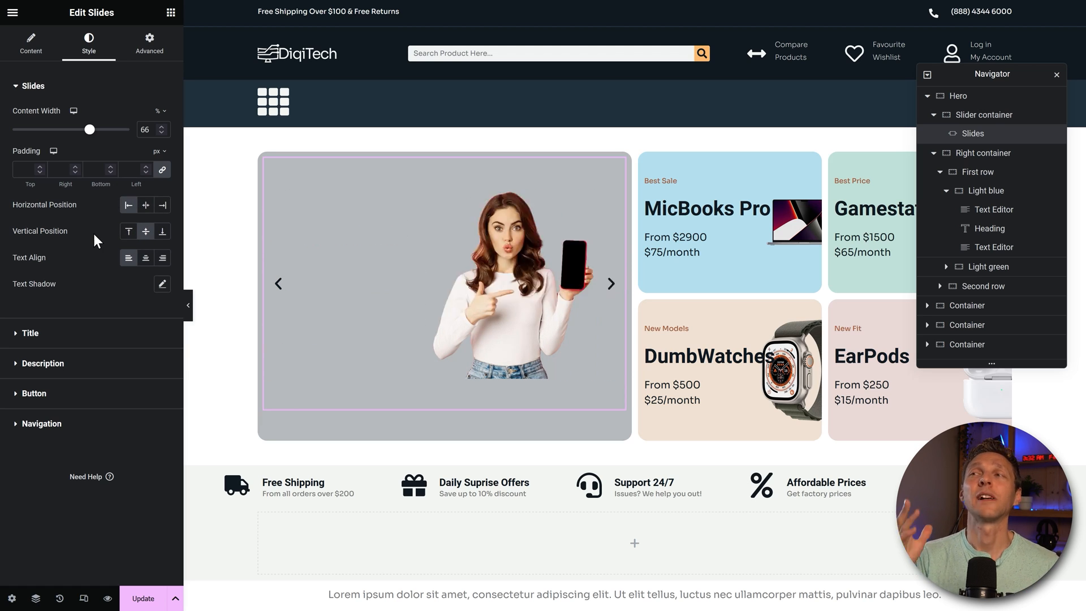
pyautogui.click(610, 283)
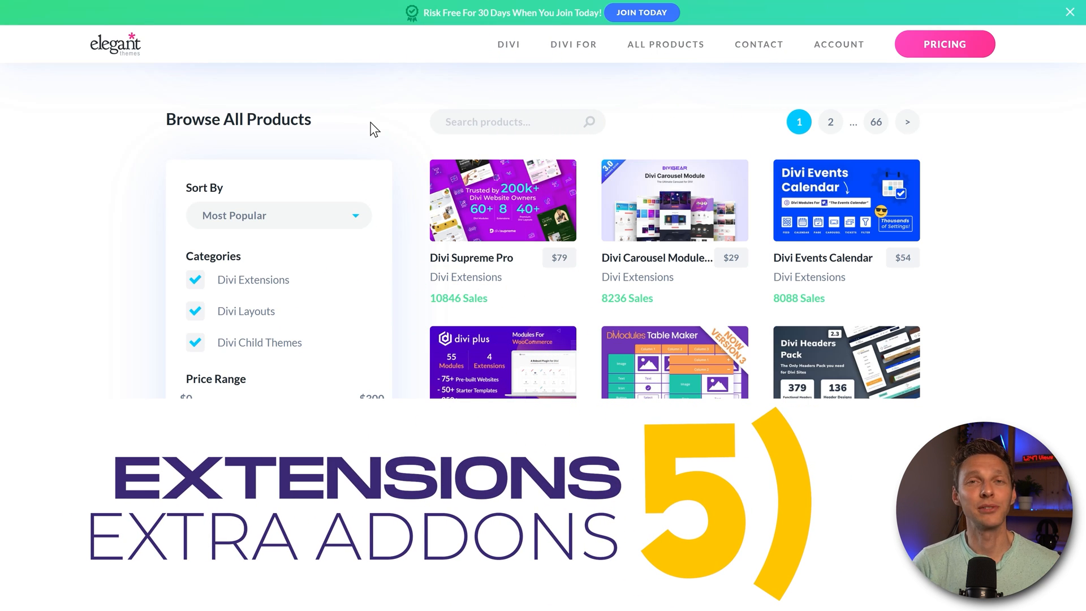
# - Scroll through the marketplace's Divi extensions, layouts and child themes
pyautogui.scroll(-3)
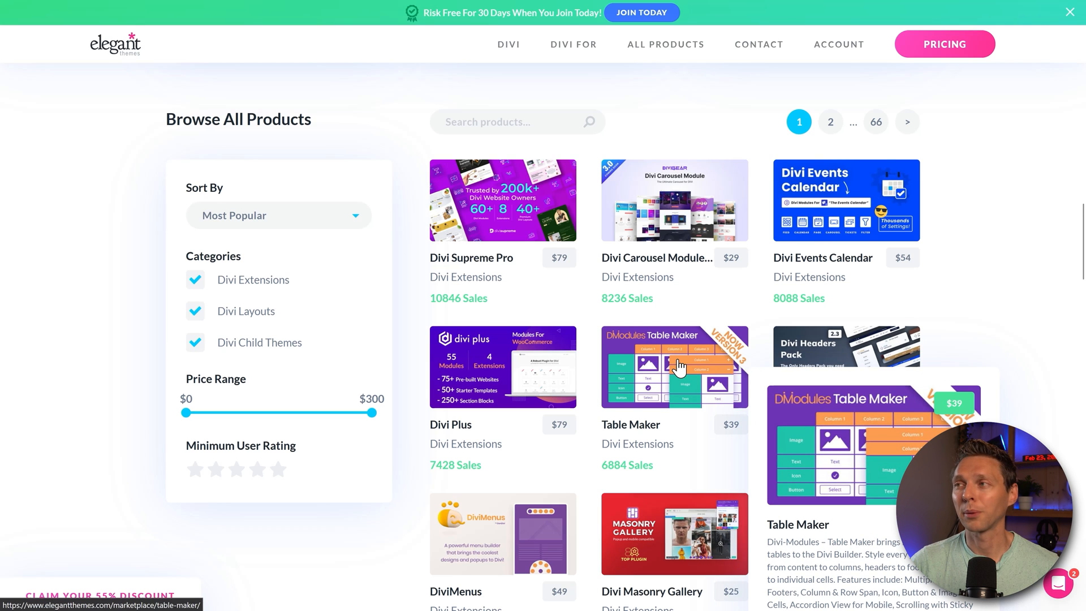
pyautogui.scroll(-3)
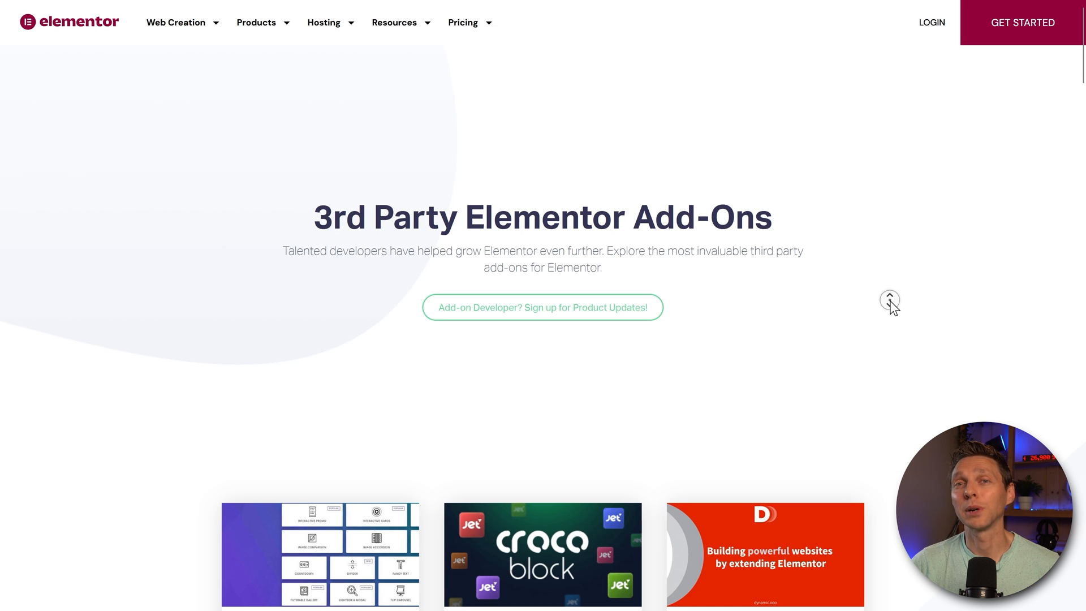
# - Scroll down through the add-on cards, including Essential Addons, Crocoblock and Elemailer Lite
pyautogui.scroll(-3)
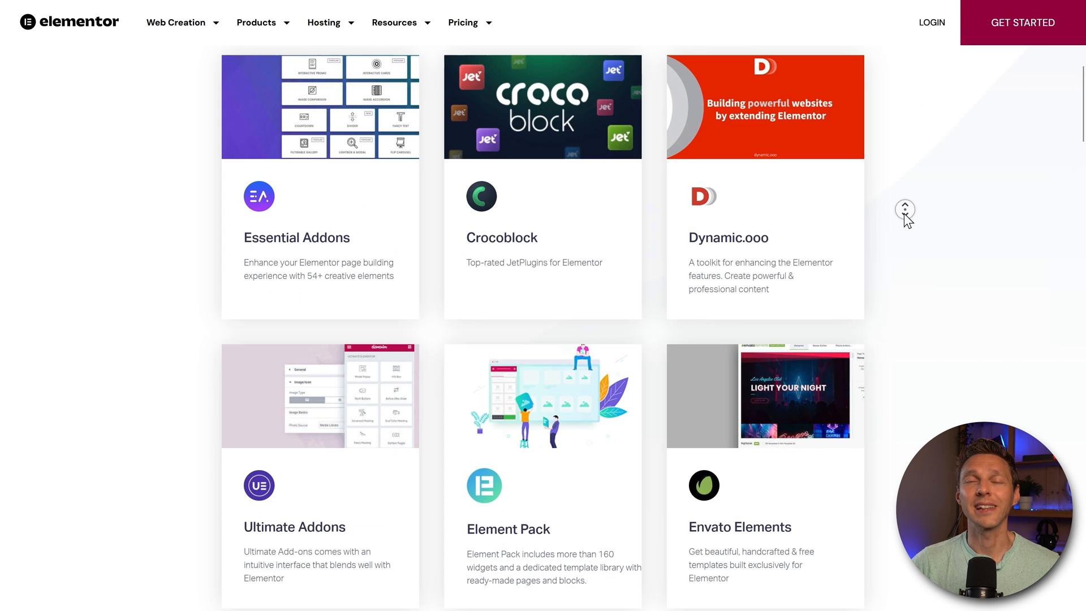
pyautogui.scroll(-3)
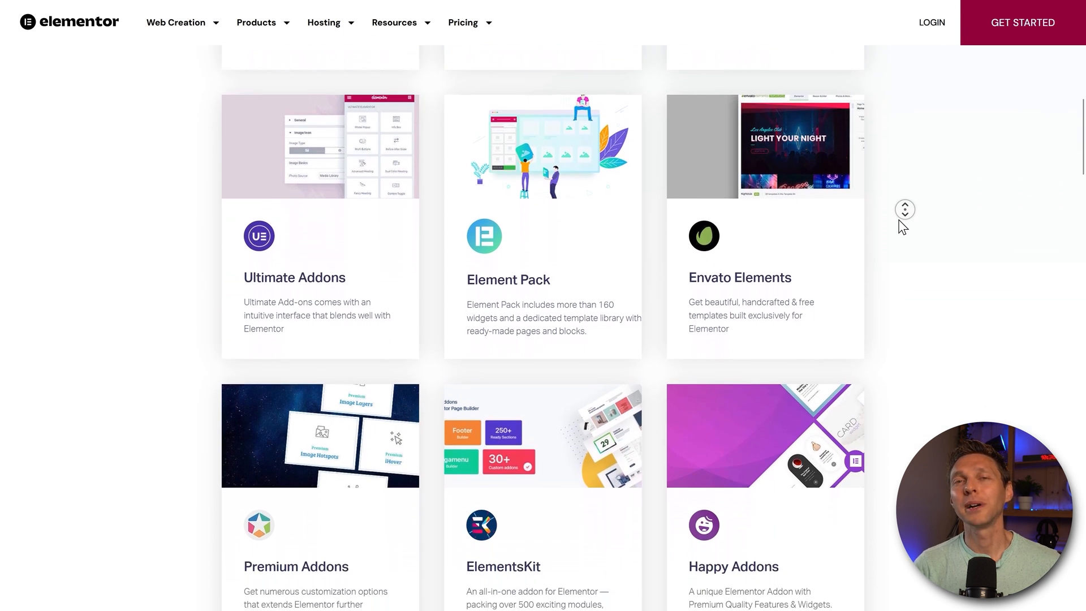
pyautogui.scroll(-3)
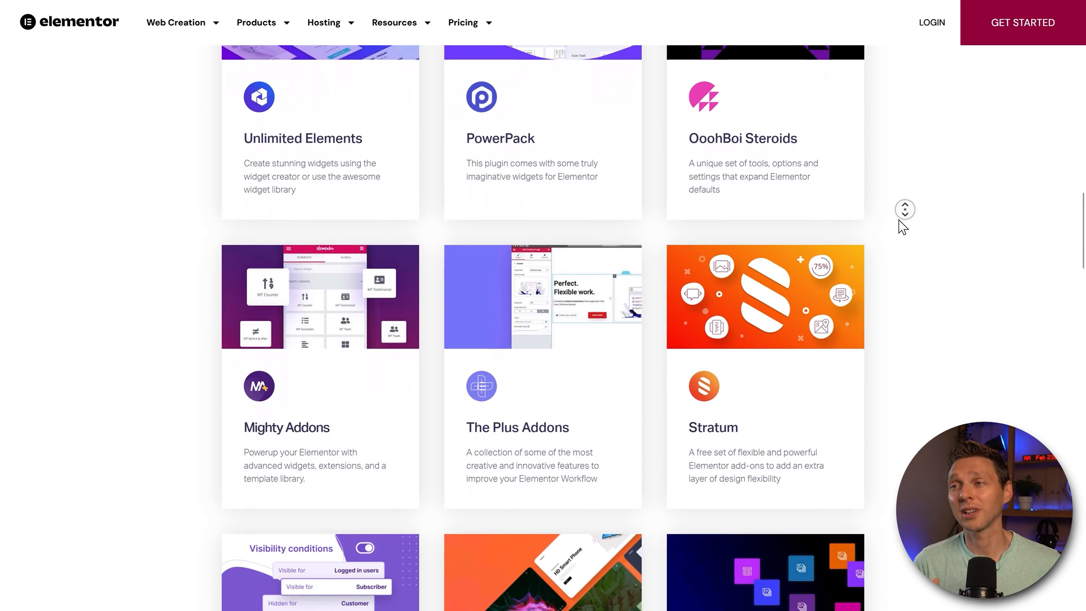
pyautogui.scroll(-3)
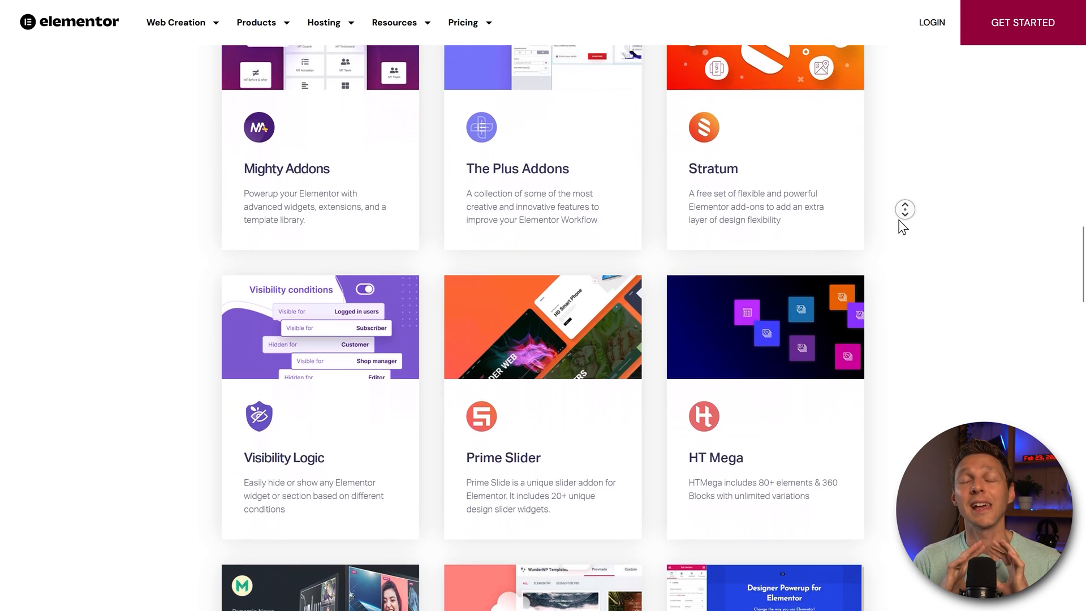
pyautogui.scroll(-3)
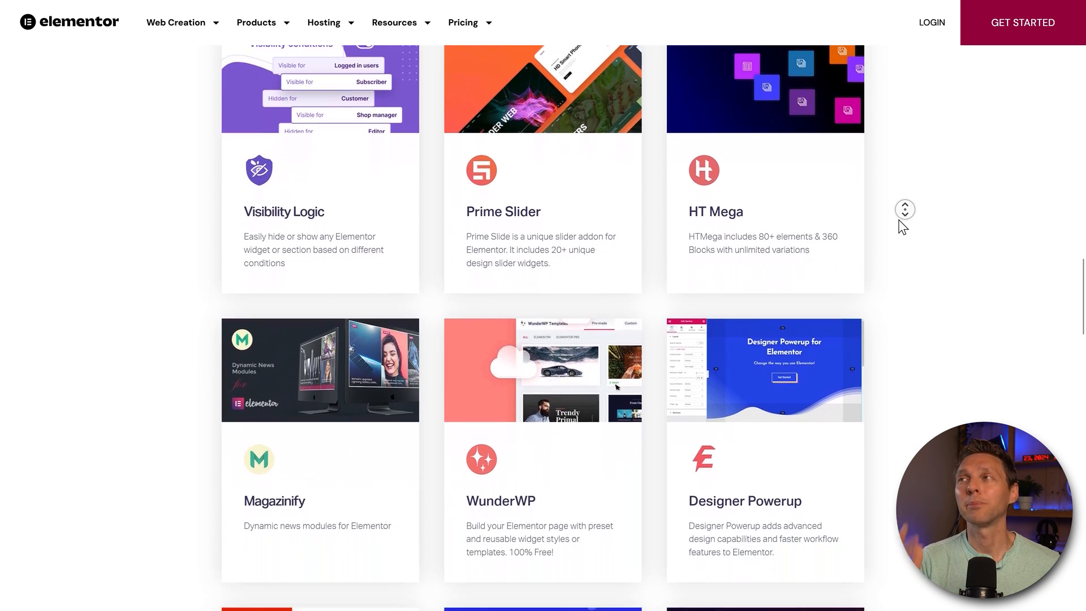
pyautogui.scroll(-3)
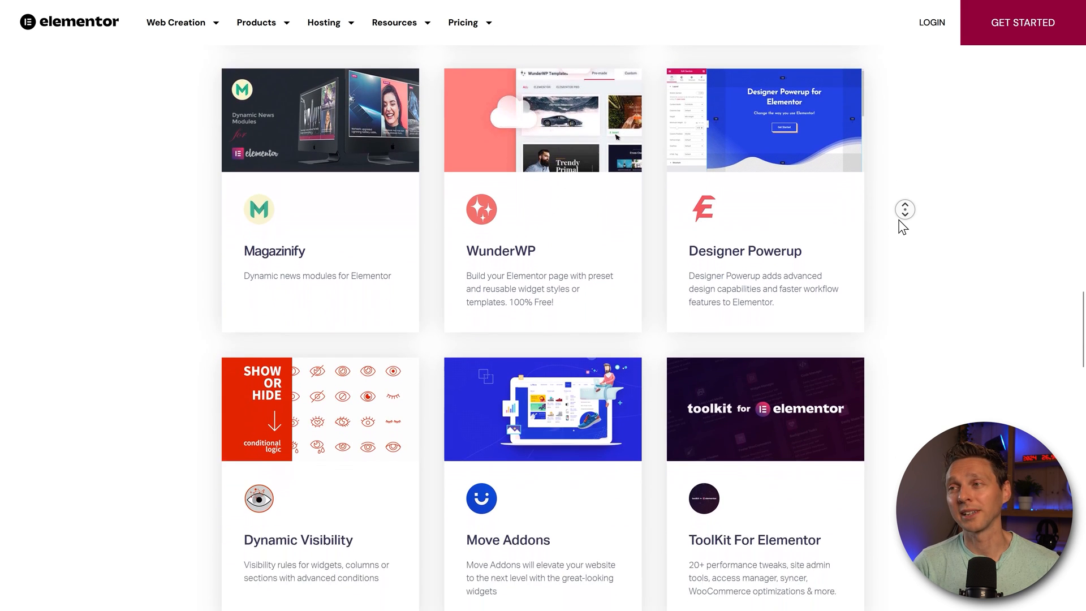
pyautogui.scroll(-3)
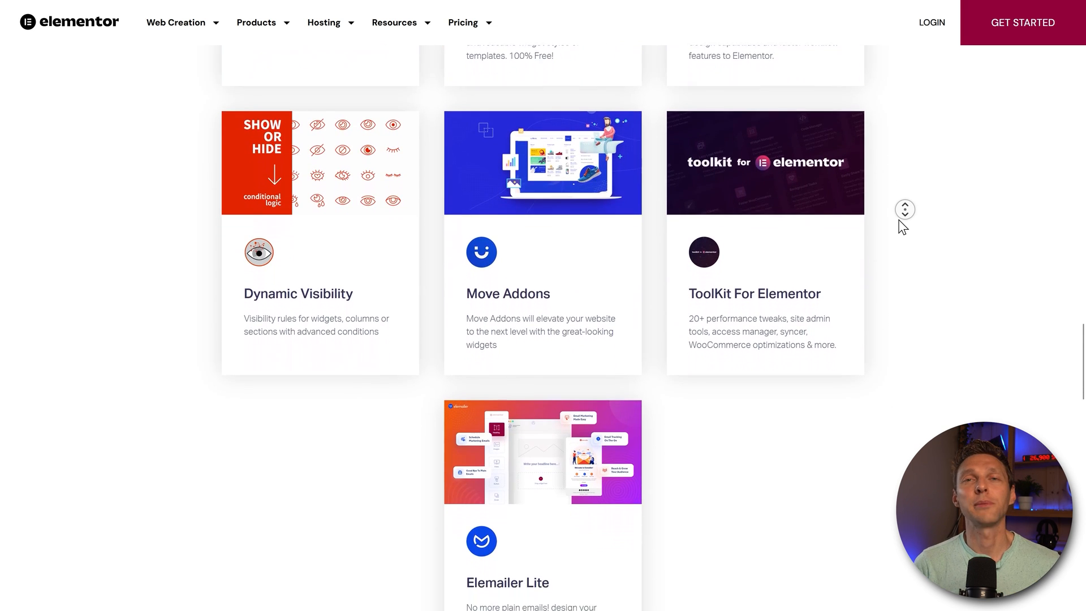
pyautogui.scroll(-3)
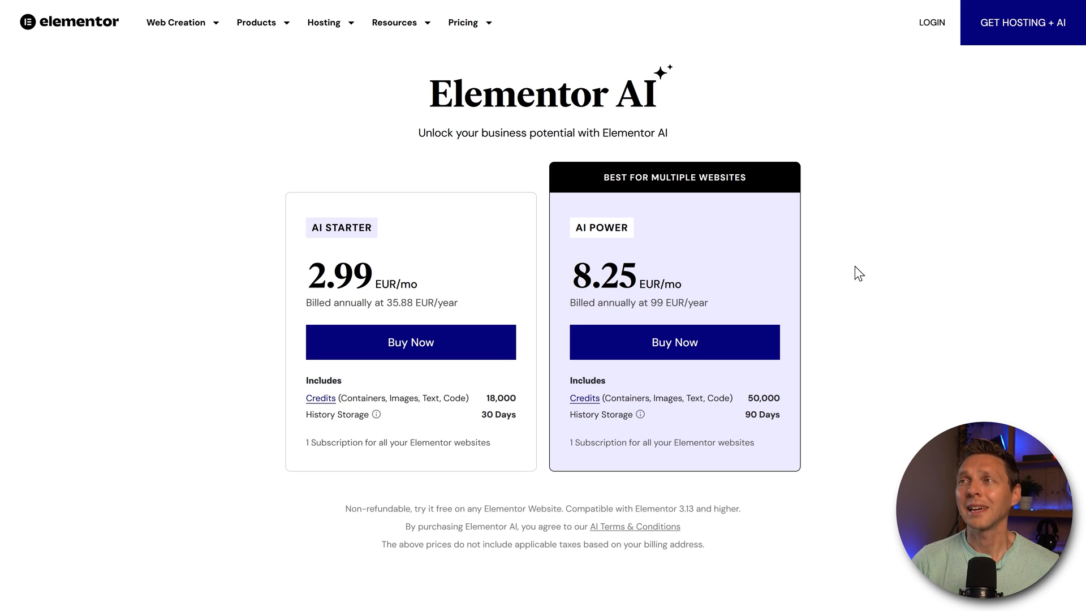
pyautogui.moveTo(753, 286)
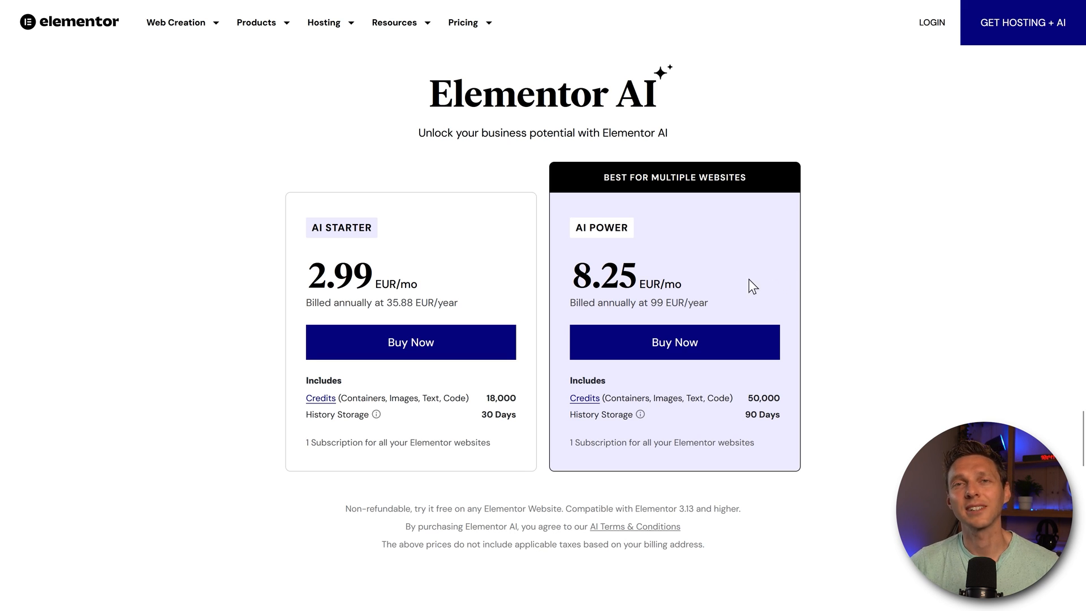
pyautogui.moveTo(627, 228)
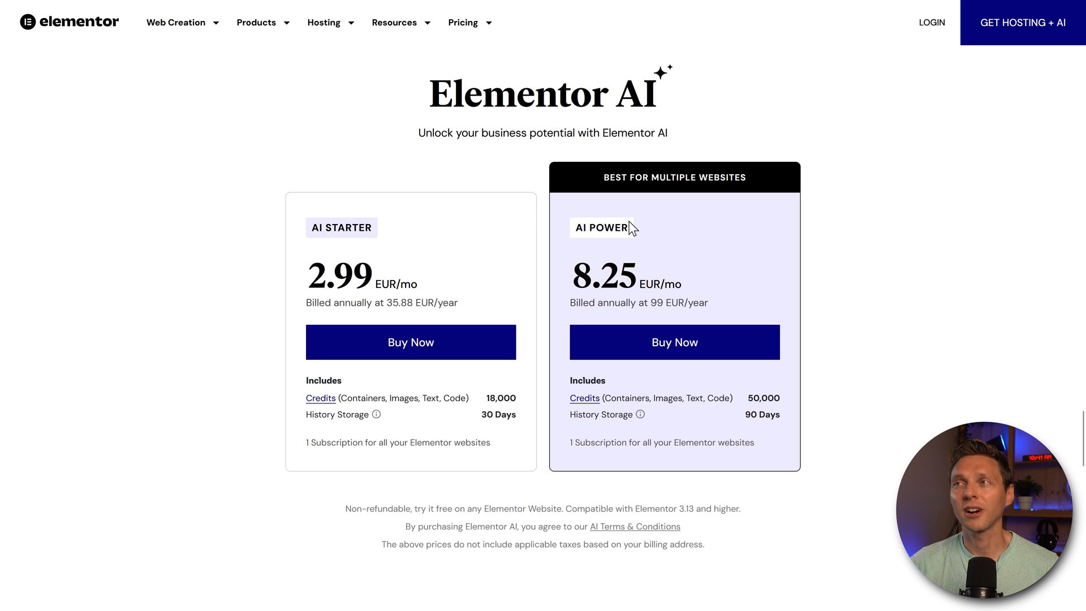
pyautogui.moveTo(451, 373)
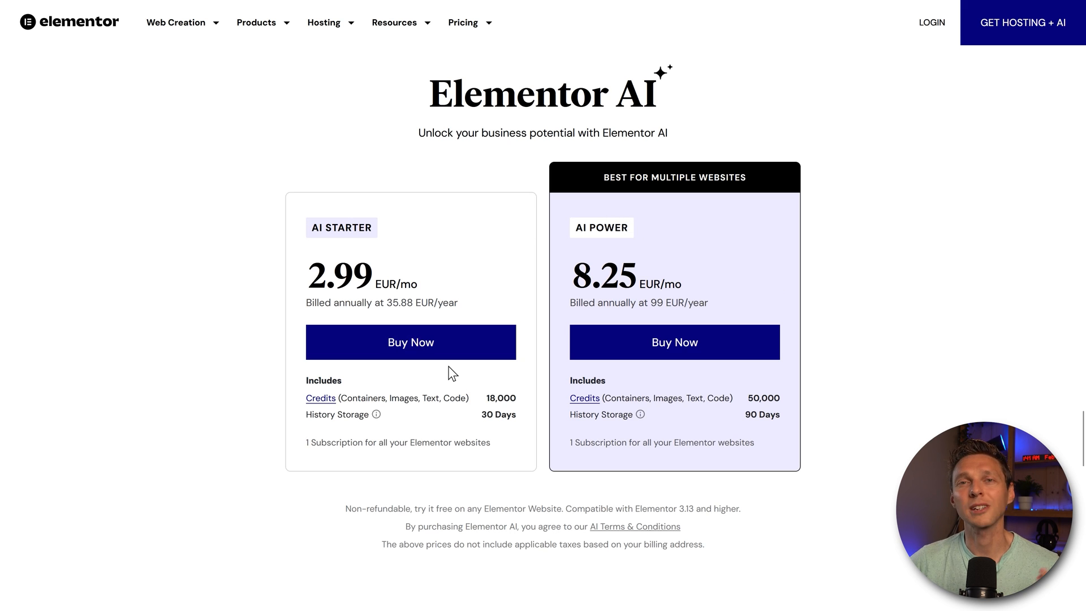
pyautogui.moveTo(793, 405)
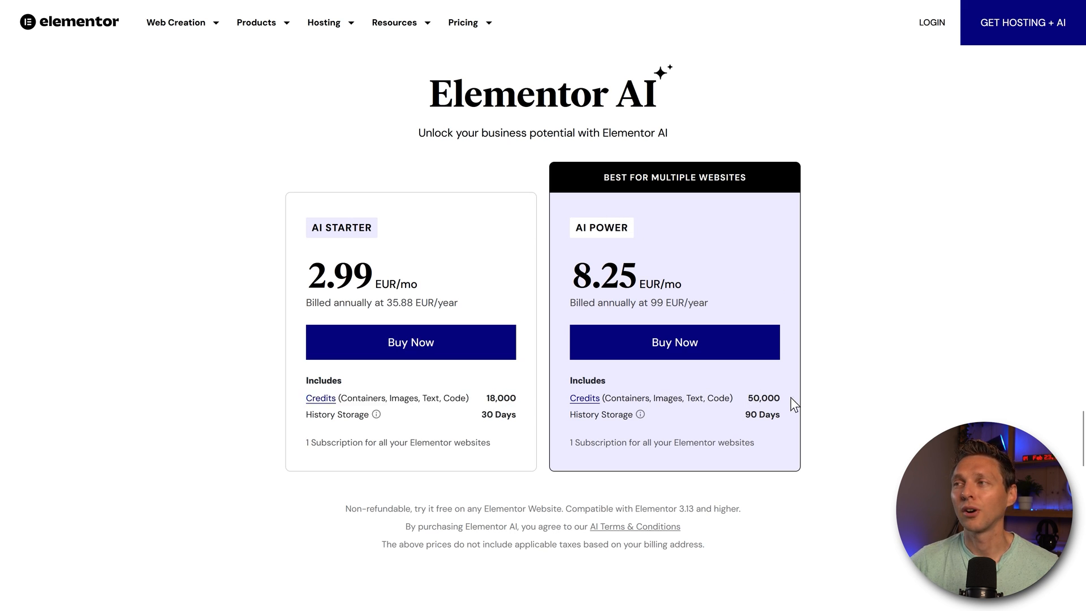
pyautogui.moveTo(392, 284)
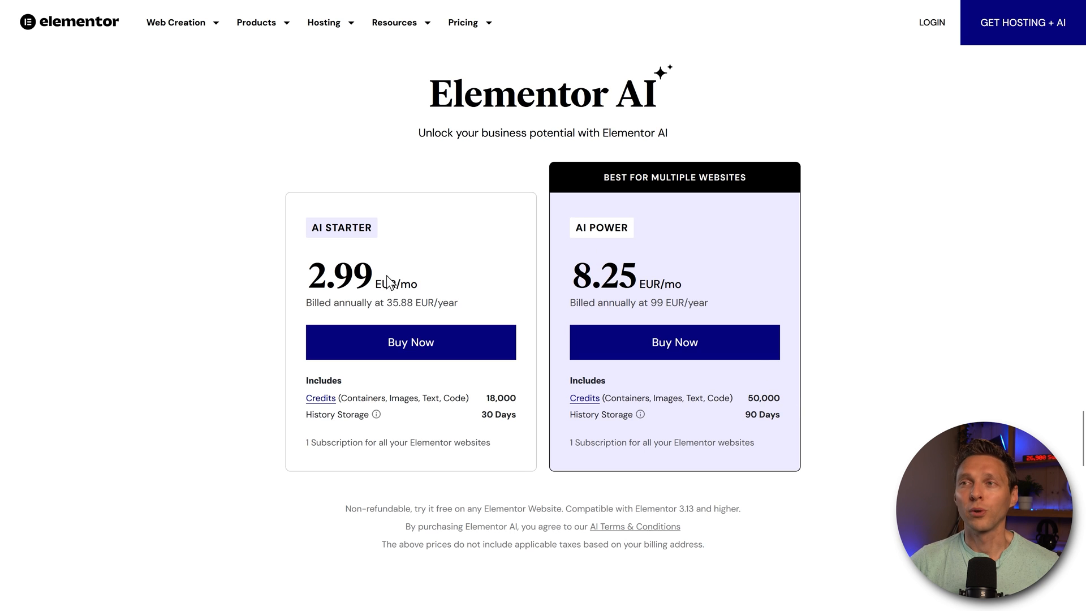
pyautogui.moveTo(559, 236)
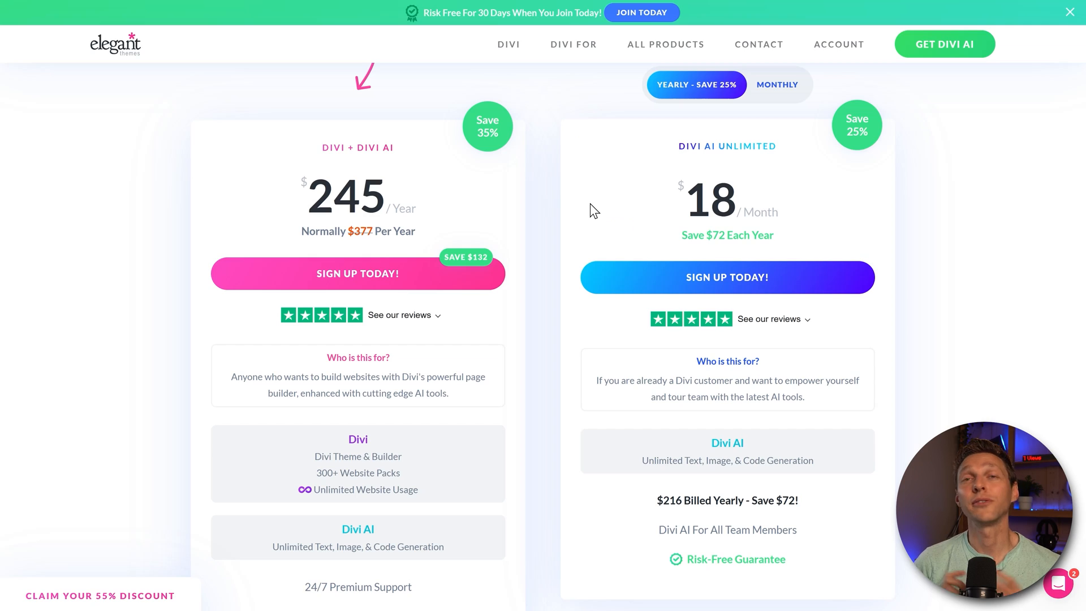
pyautogui.moveTo(686, 197)
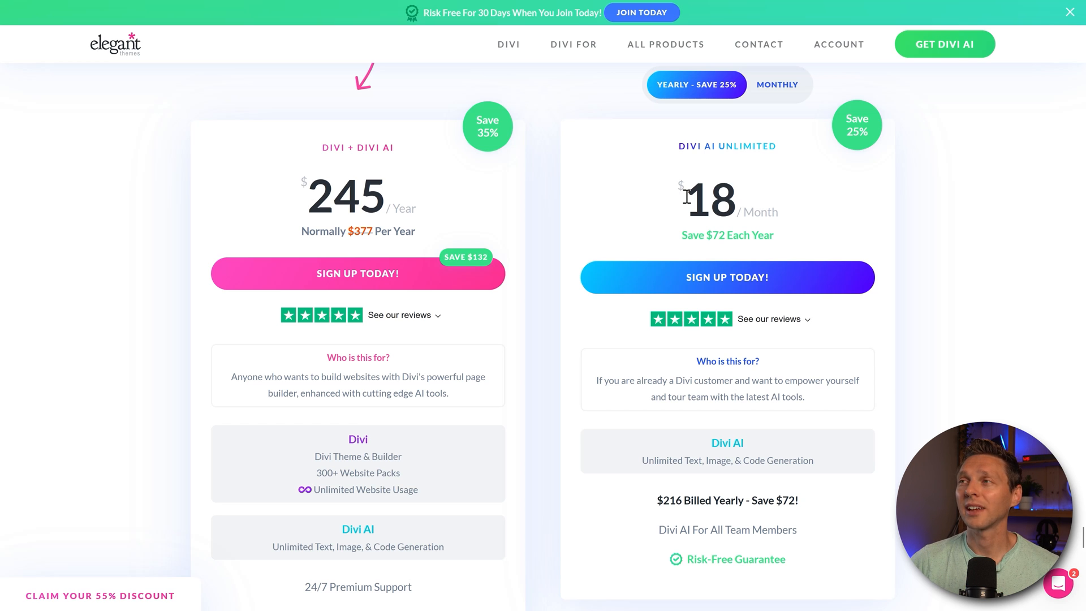
pyautogui.moveTo(877, 386)
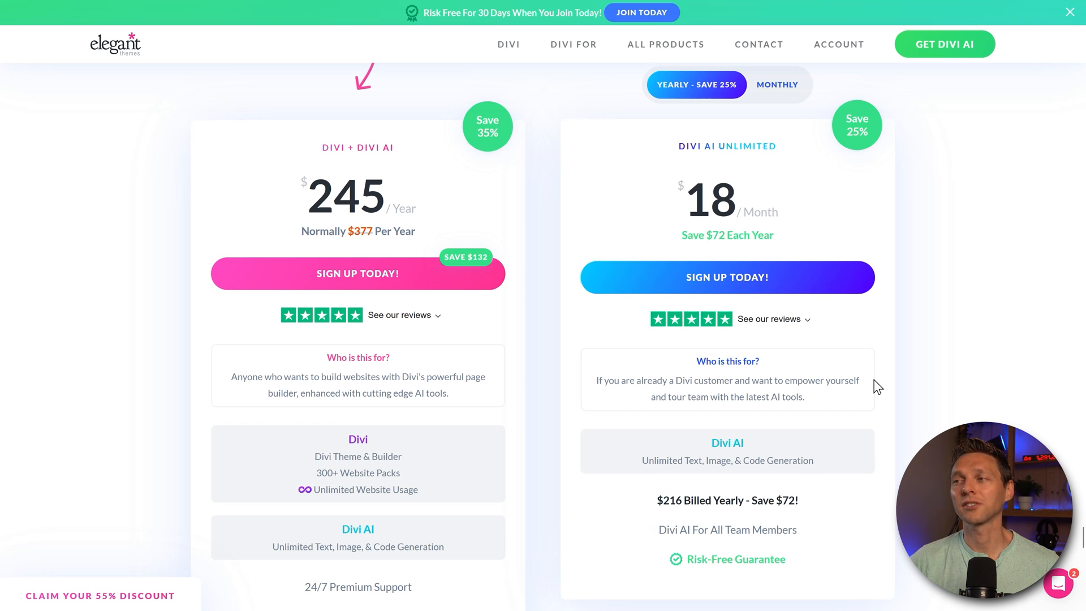
pyautogui.moveTo(947, 232)
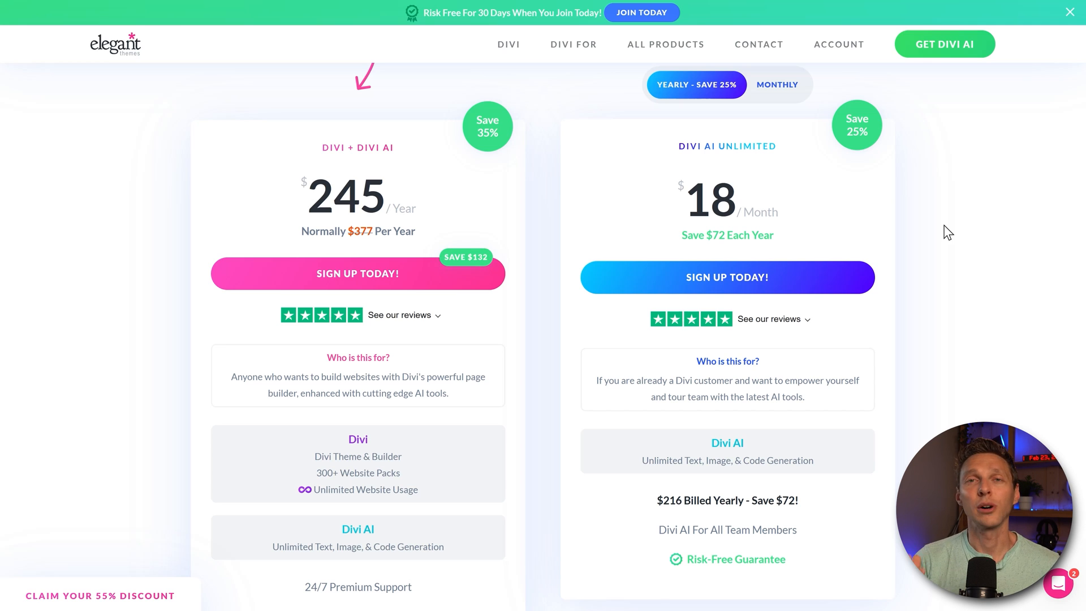
pyautogui.moveTo(877, 386)
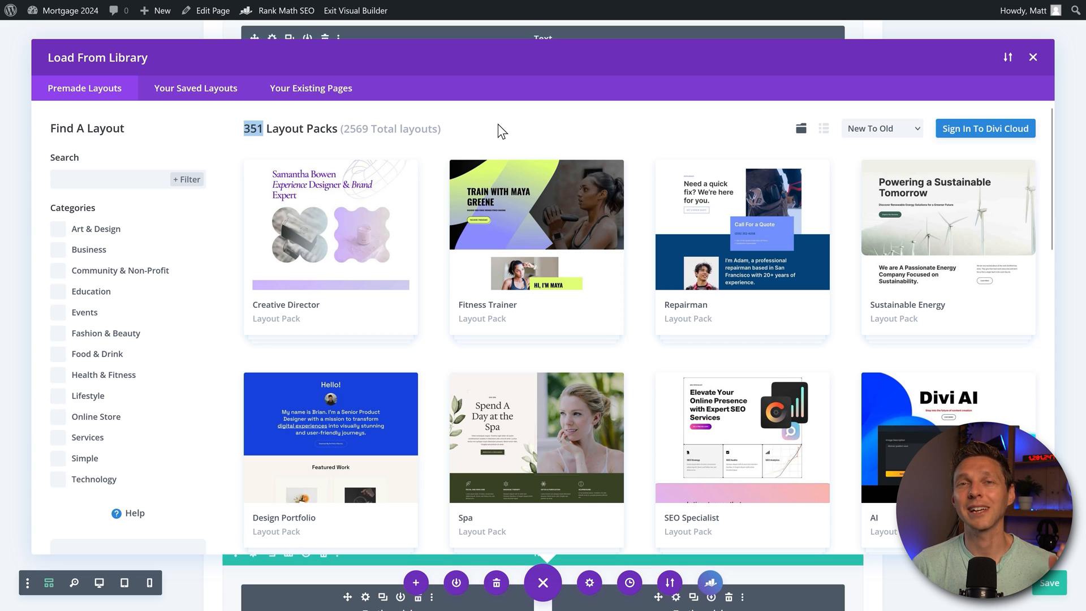
pyautogui.moveTo(447, 187)
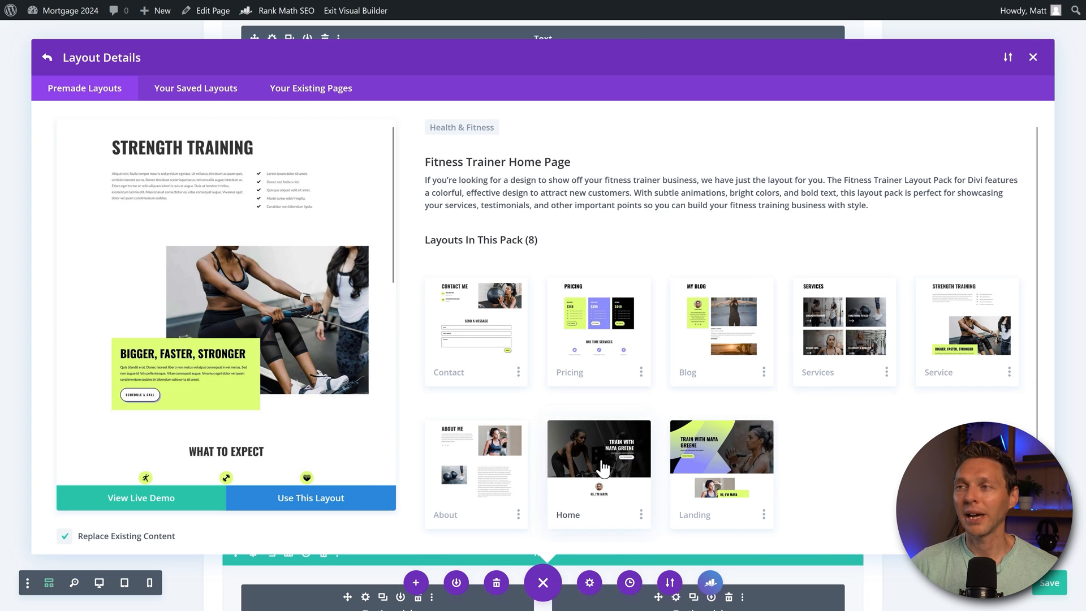
# - Preview the Fitness Trainer Contact layout, then scroll through the premade layout packs
pyautogui.click(476, 331)
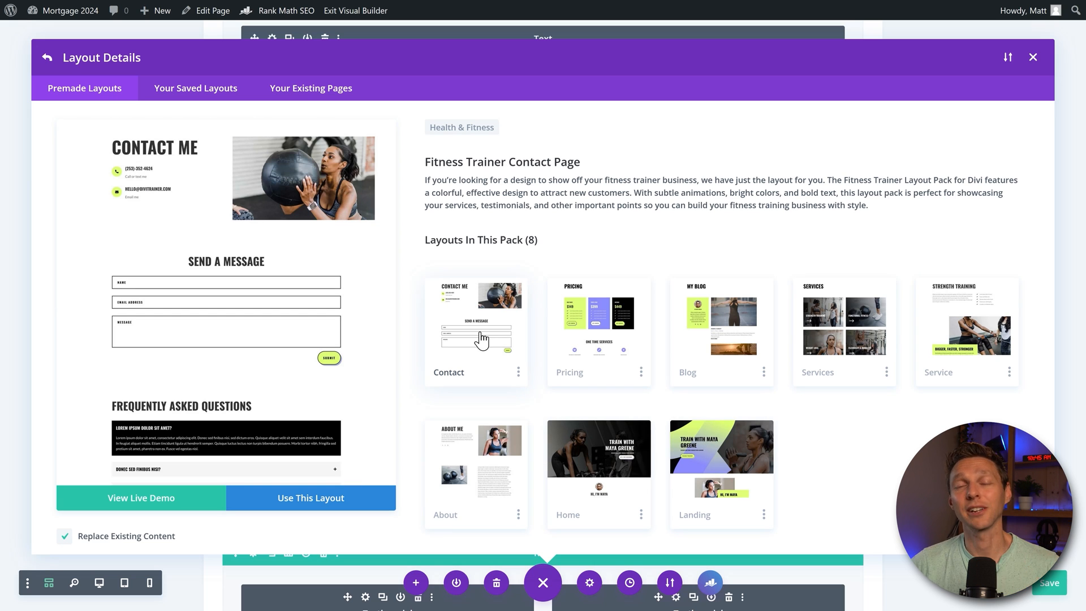
pyautogui.click(46, 56)
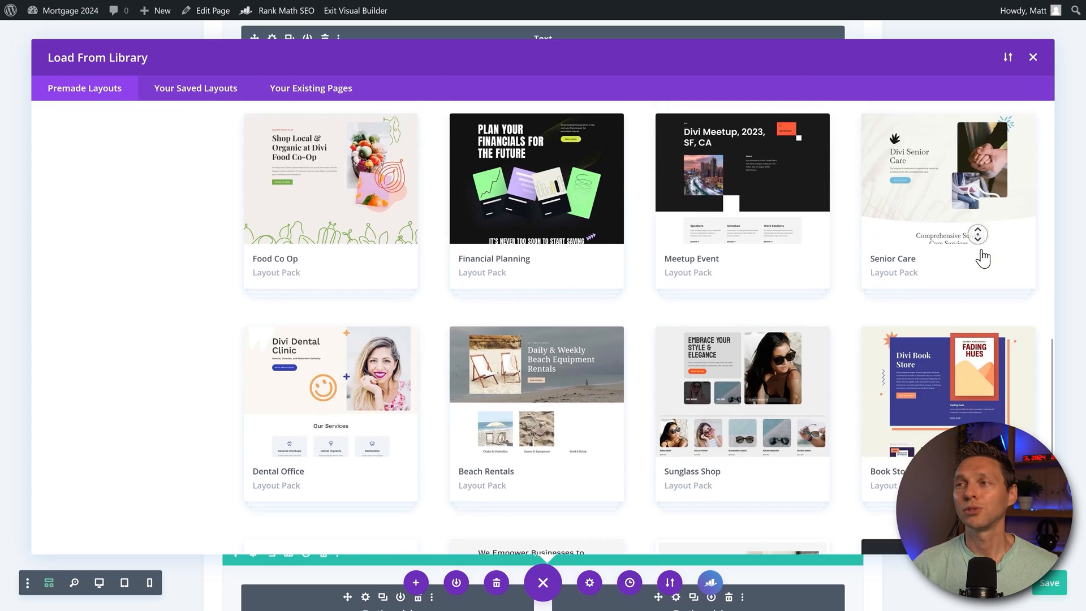
pyautogui.scroll(-3)
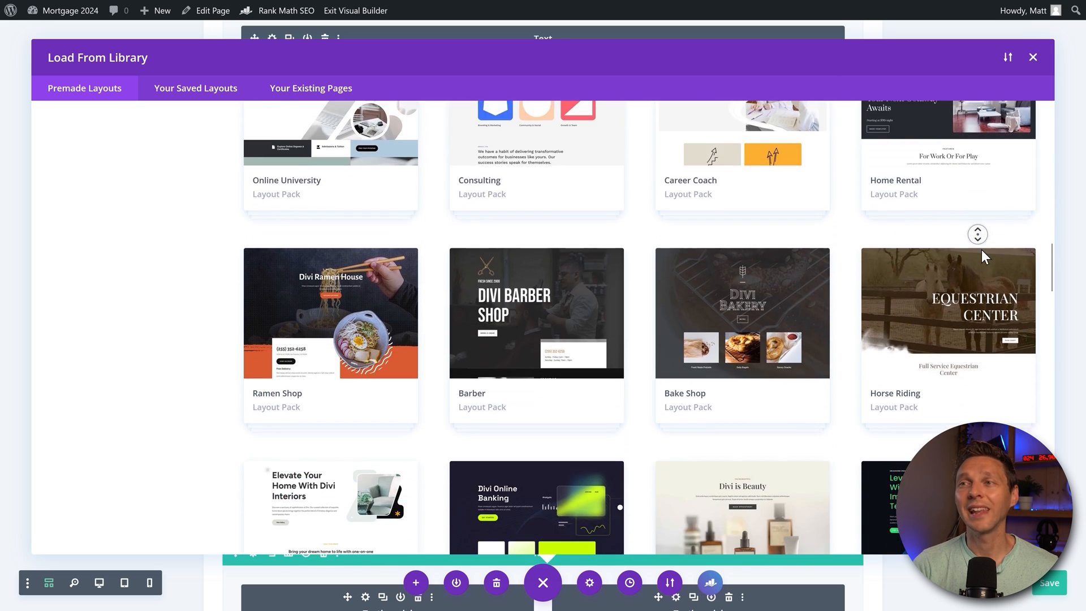
pyautogui.scroll(-3)
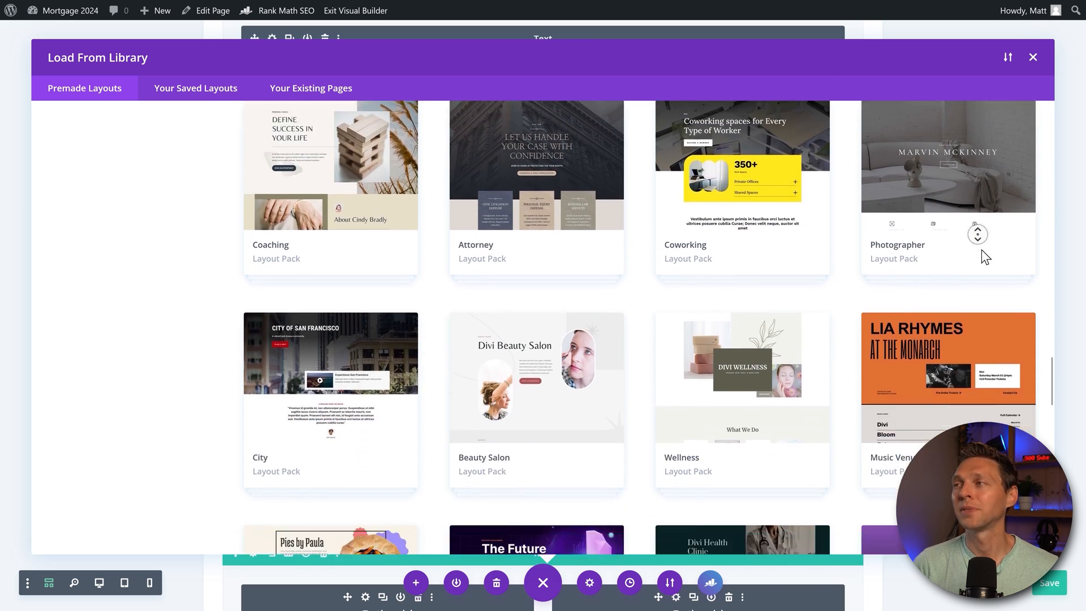
pyautogui.scroll(-3)
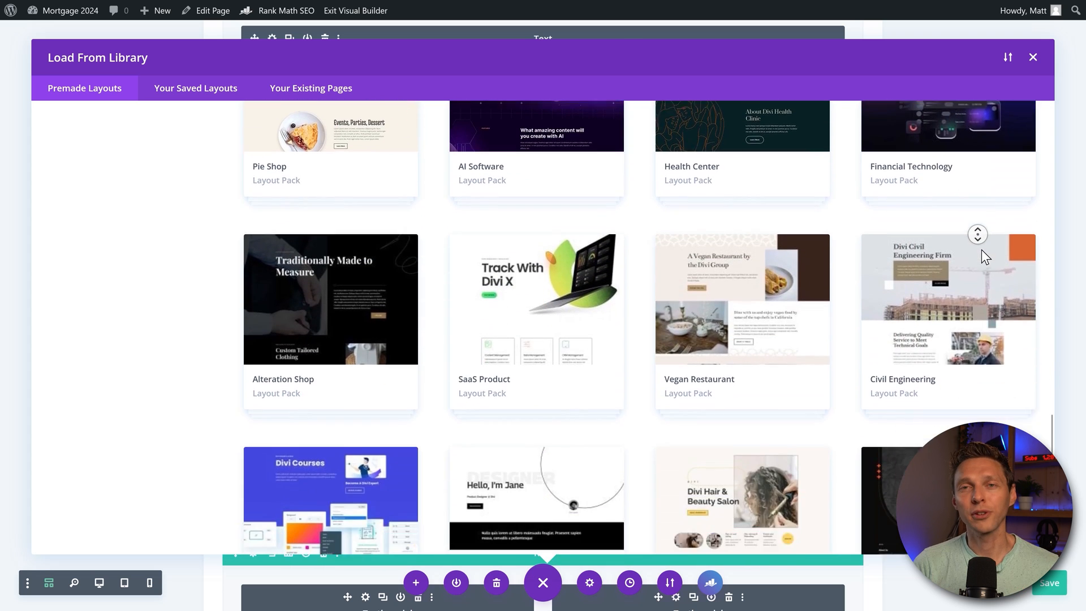
pyautogui.scroll(-3)
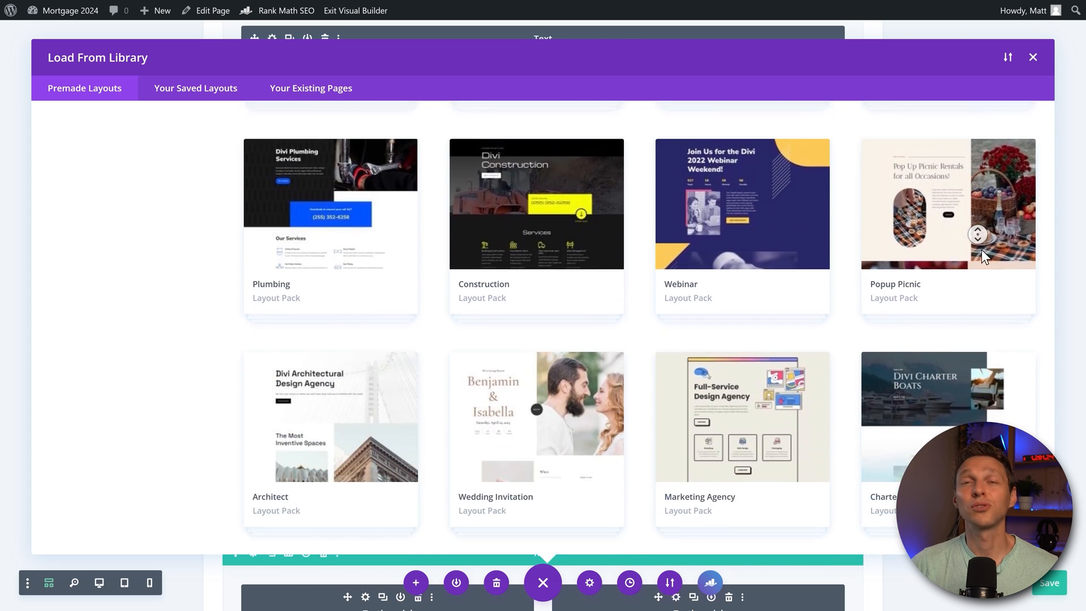
pyautogui.scroll(-3)
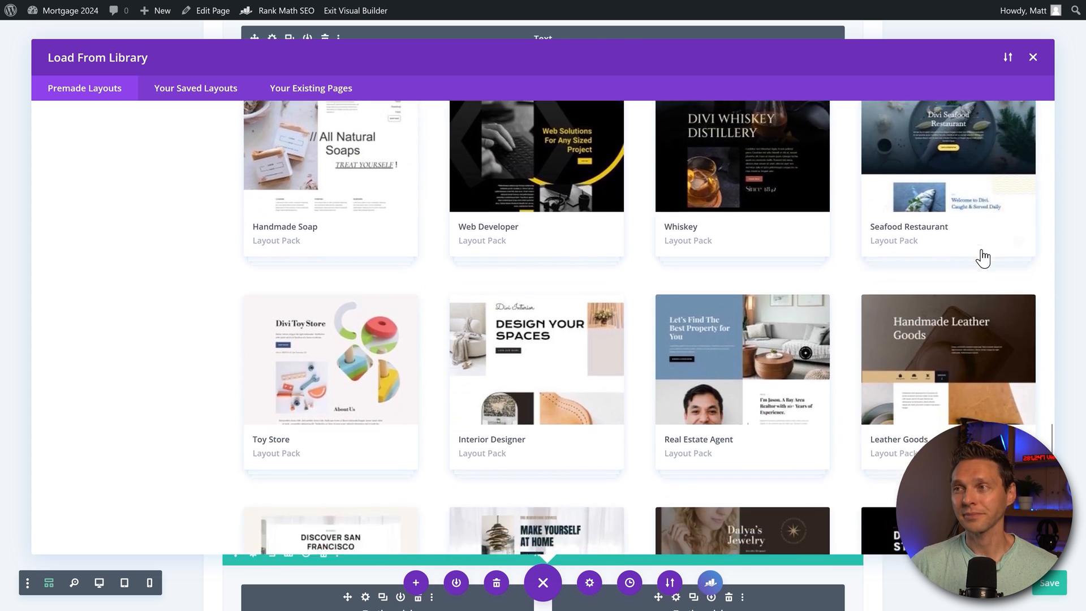
pyautogui.scroll(3)
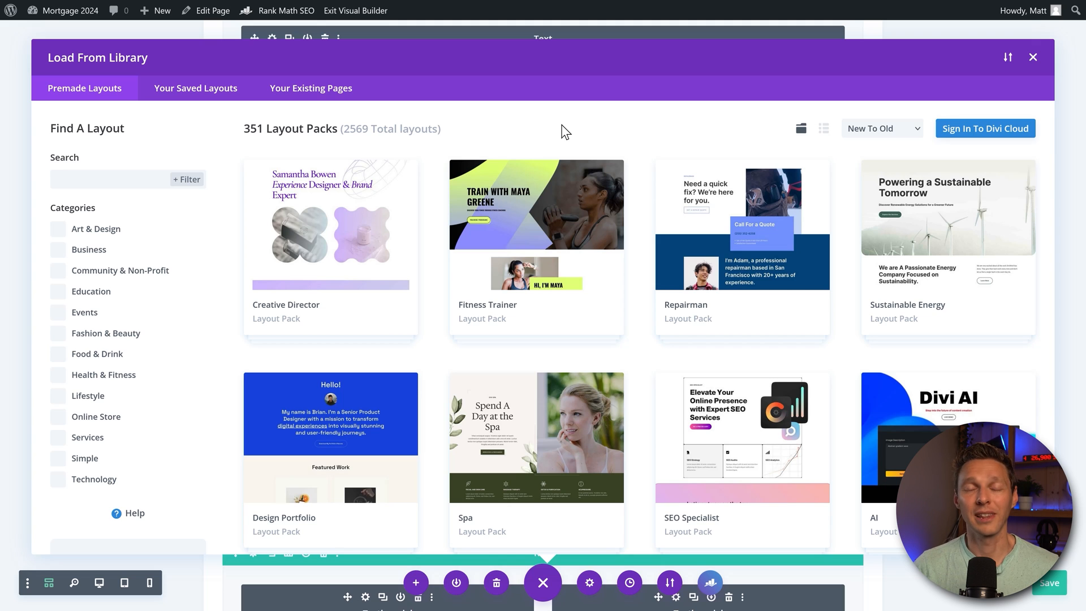
pyautogui.moveTo(417, 149)
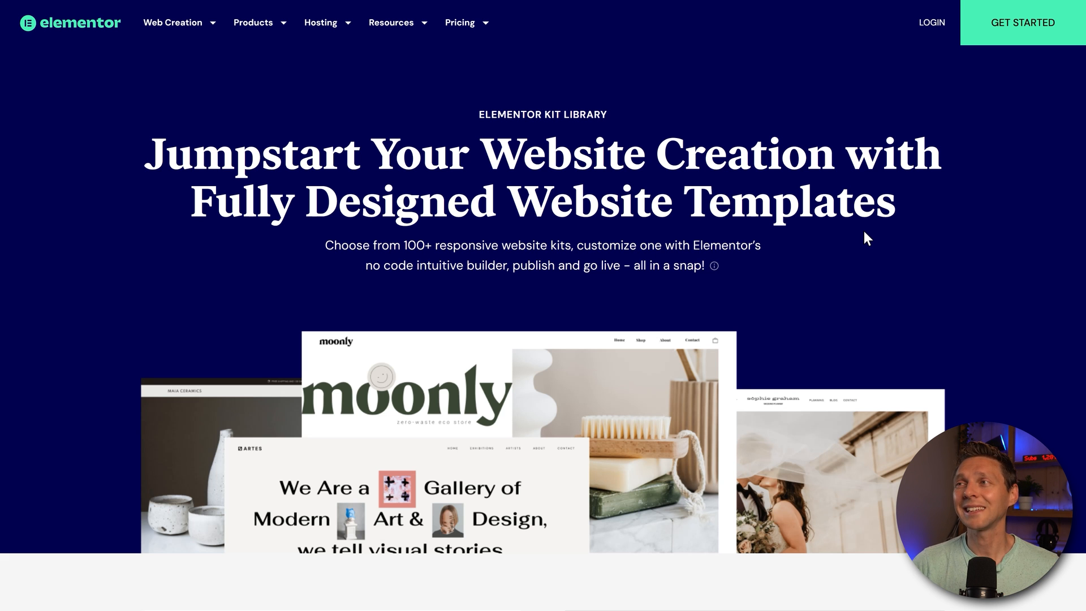
pyautogui.moveTo(883, 222)
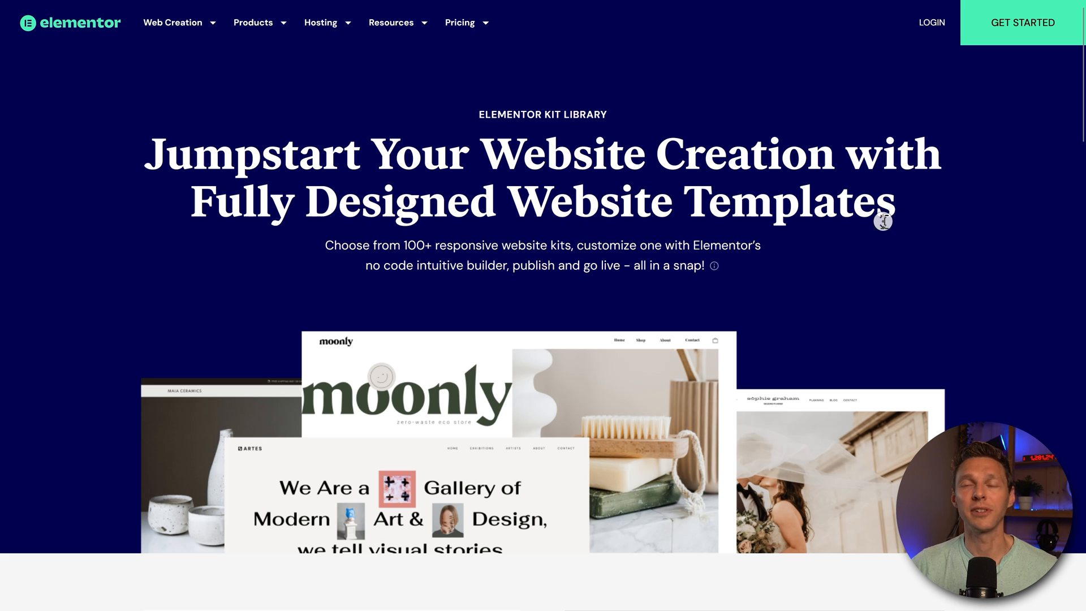
# - Scroll through the Swimwear Shop Website Kit page priced at EUR 9.99/Mo
pyautogui.scroll(-3)
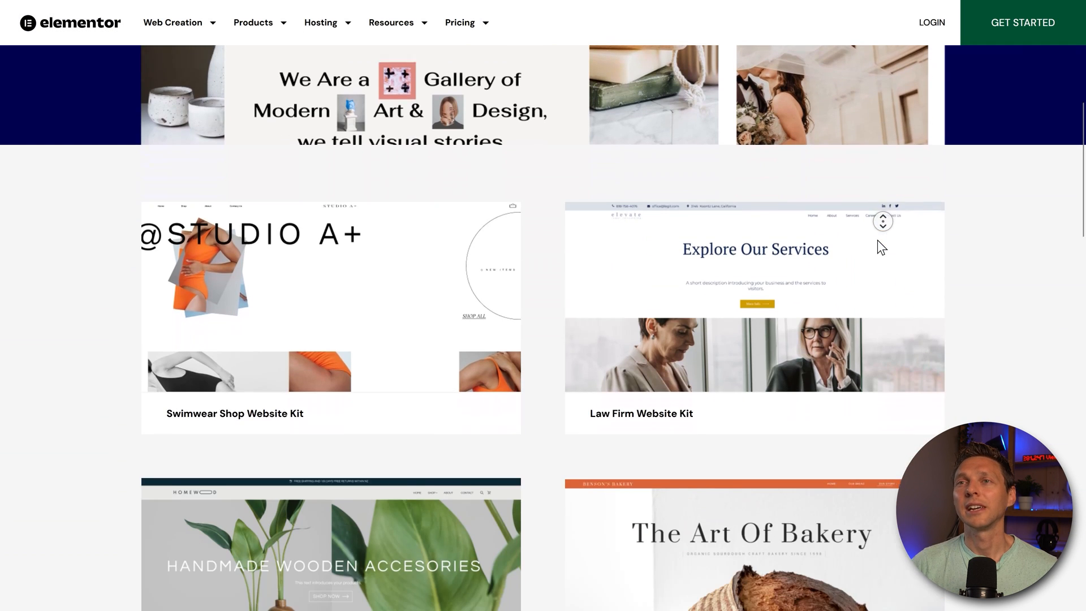
pyautogui.scroll(-3)
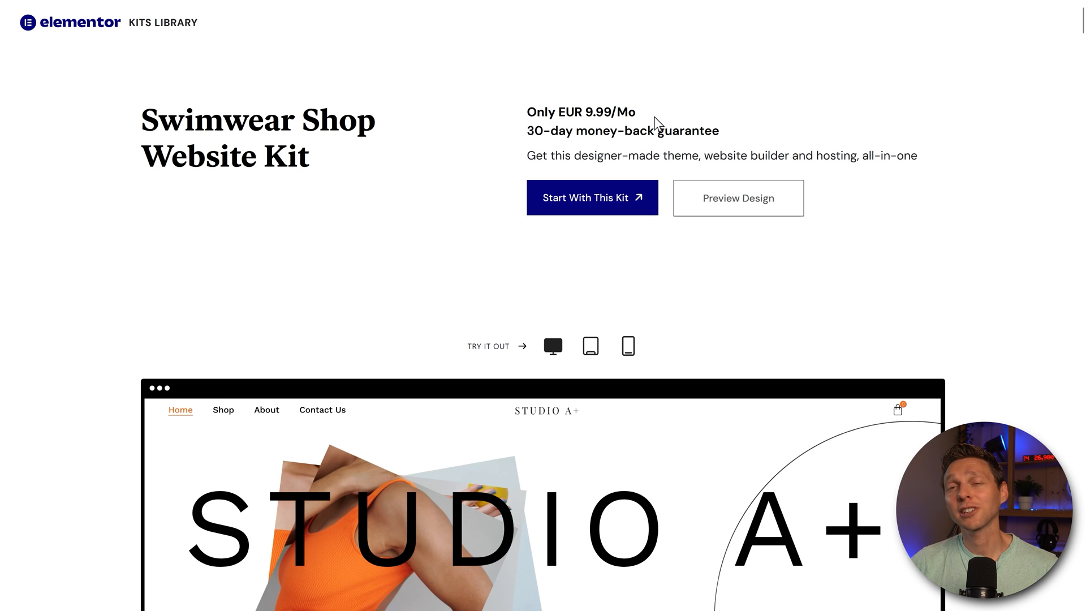
pyautogui.scroll(-3)
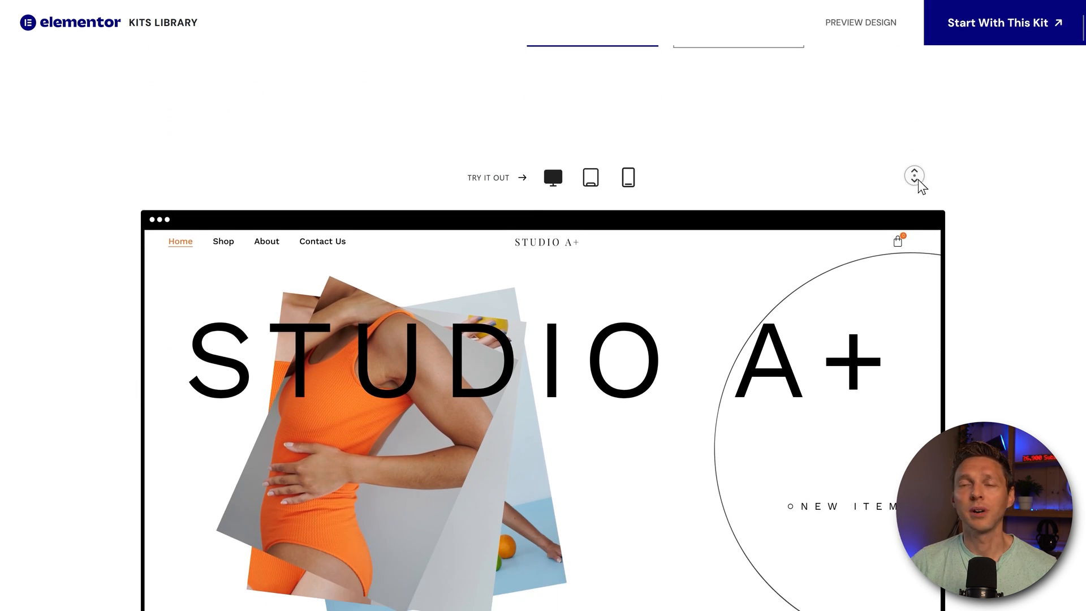
pyautogui.scroll(3)
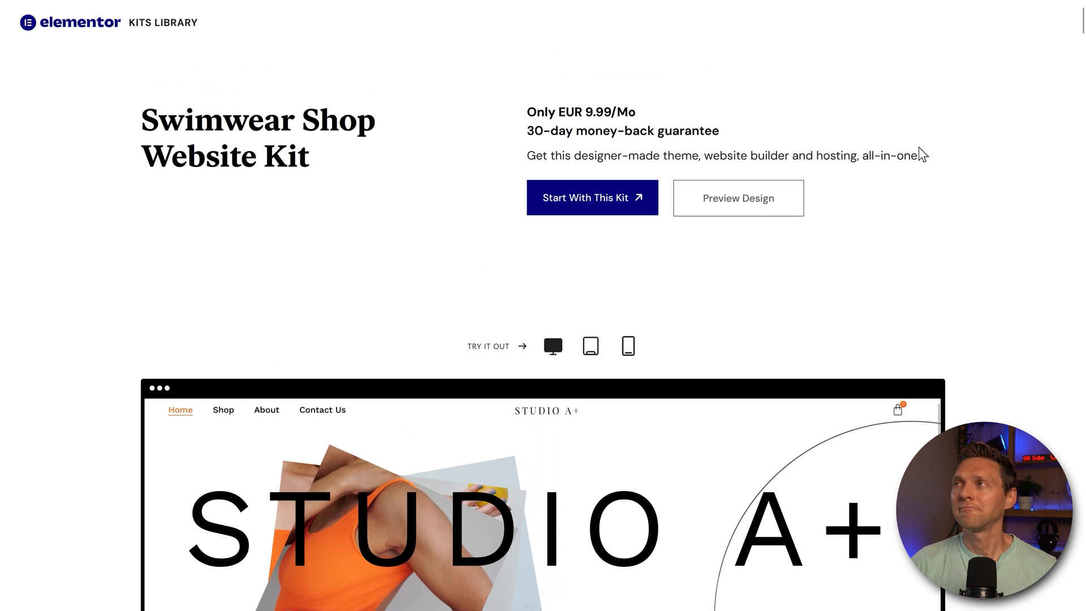
pyautogui.moveTo(781, 145)
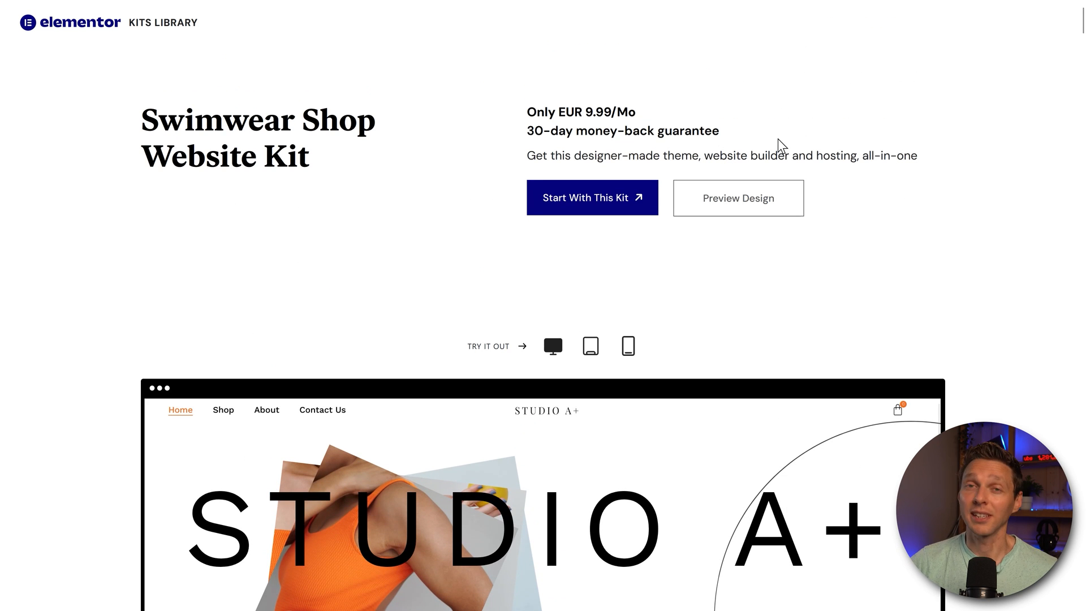
pyautogui.click(591, 197)
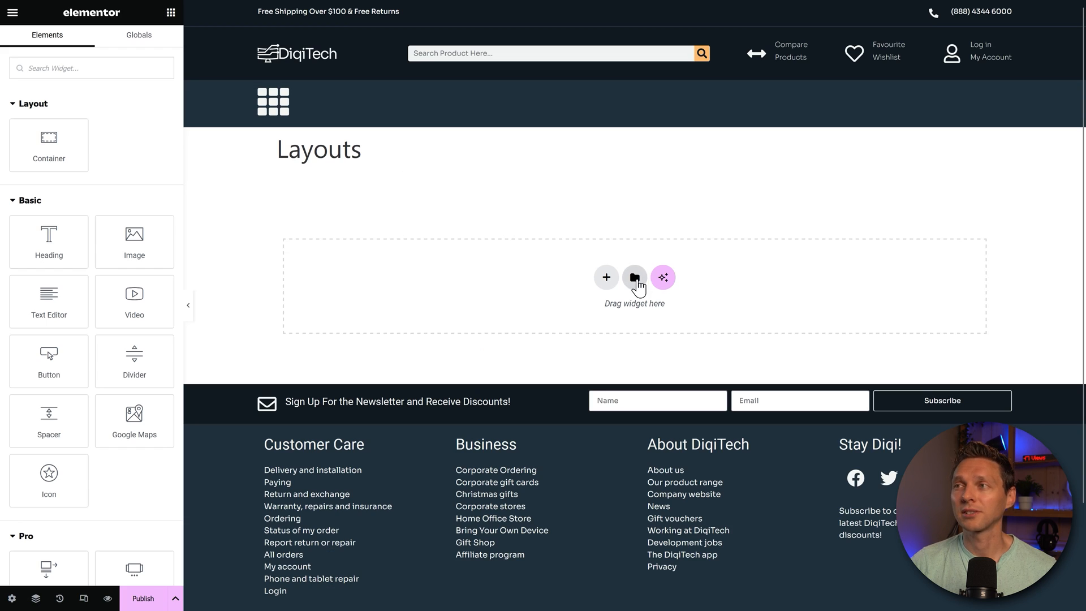
pyautogui.click(633, 277)
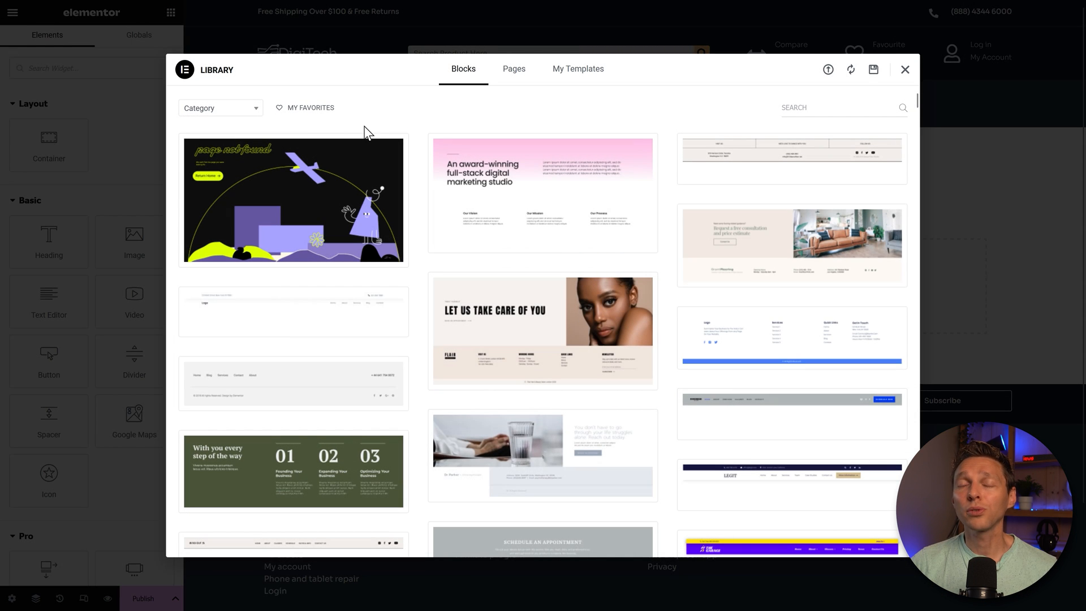
pyautogui.moveTo(346, 116)
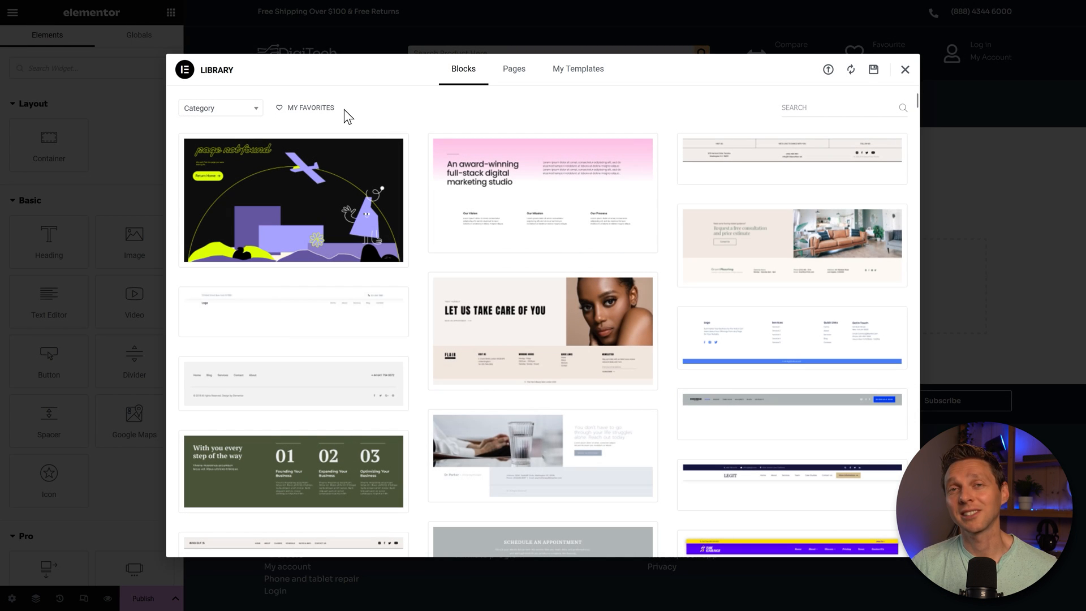
pyautogui.moveTo(928, 104)
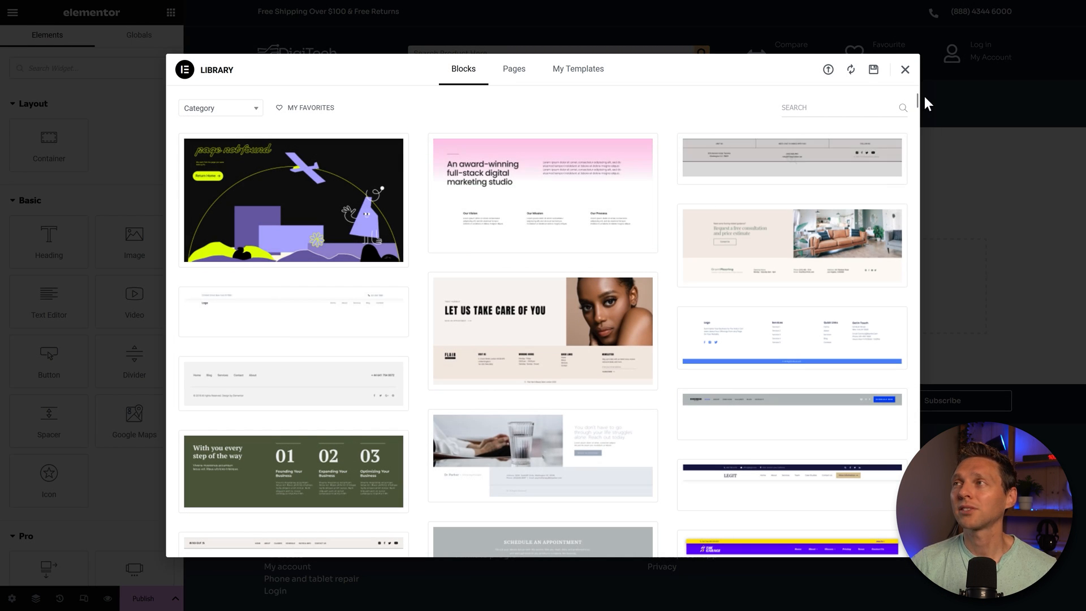
pyautogui.scroll(-3)
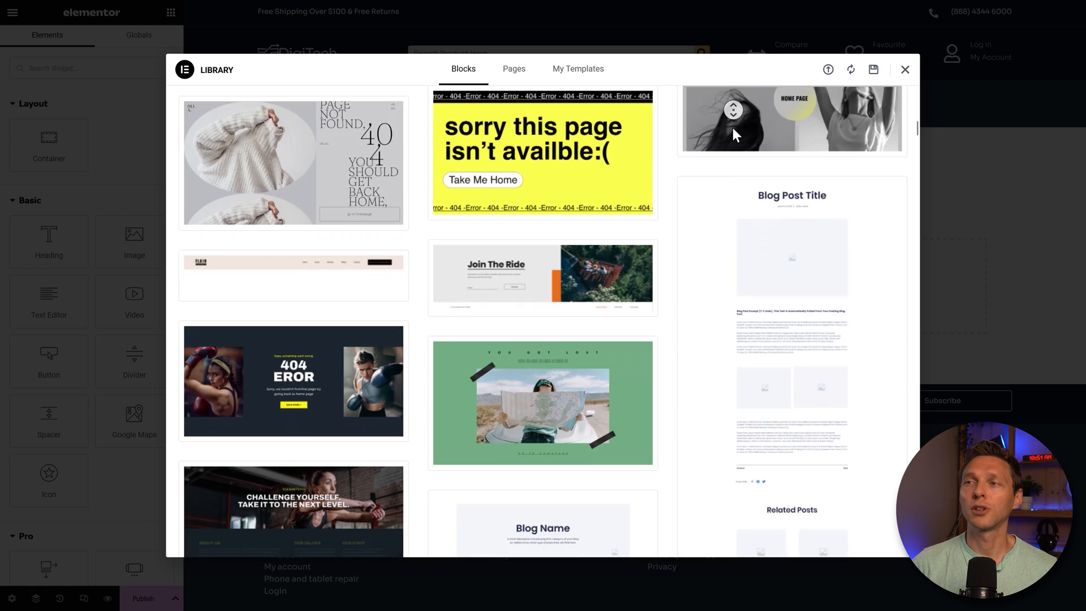
pyautogui.scroll(-3)
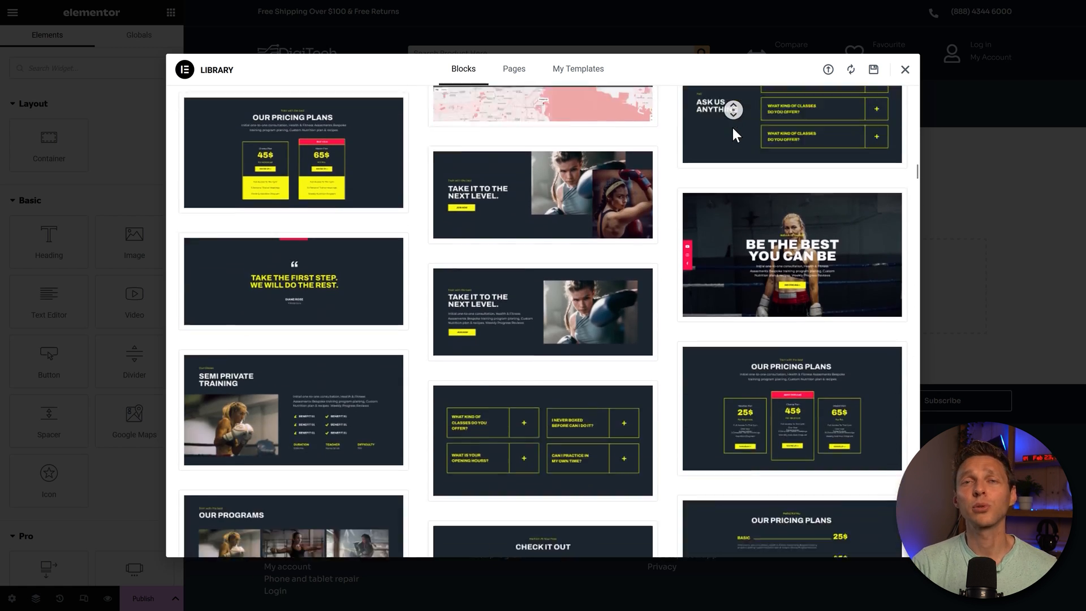
pyautogui.scroll(-3)
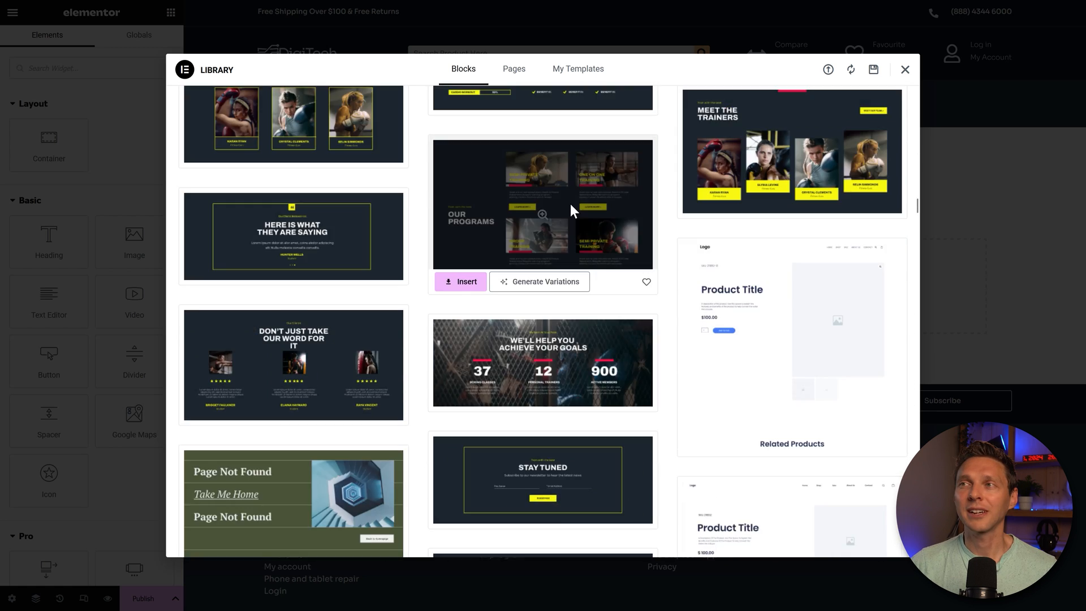
pyautogui.click(543, 214)
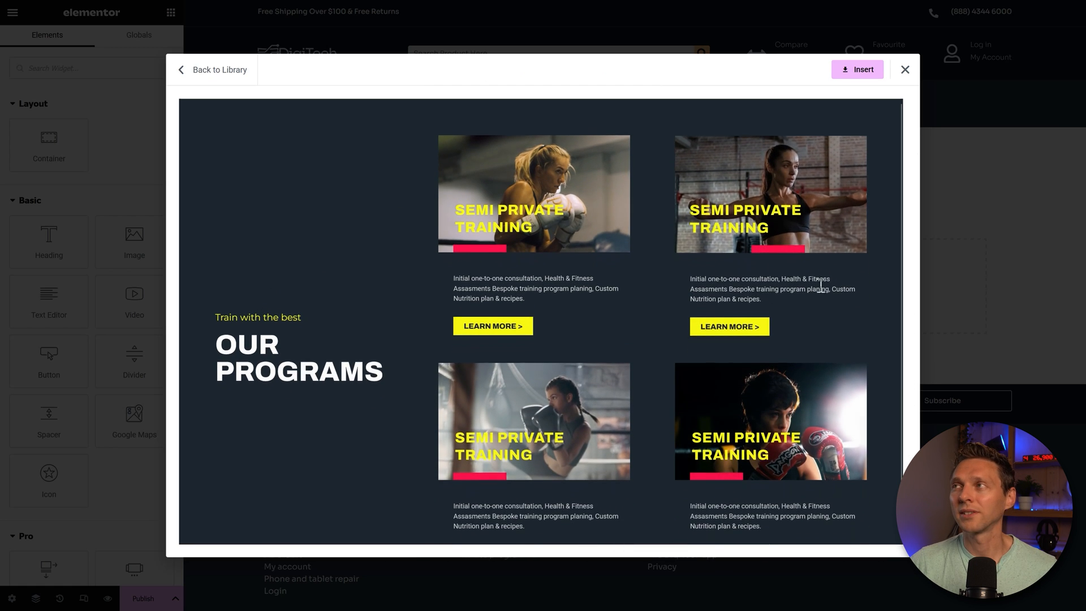
pyautogui.moveTo(417, 298)
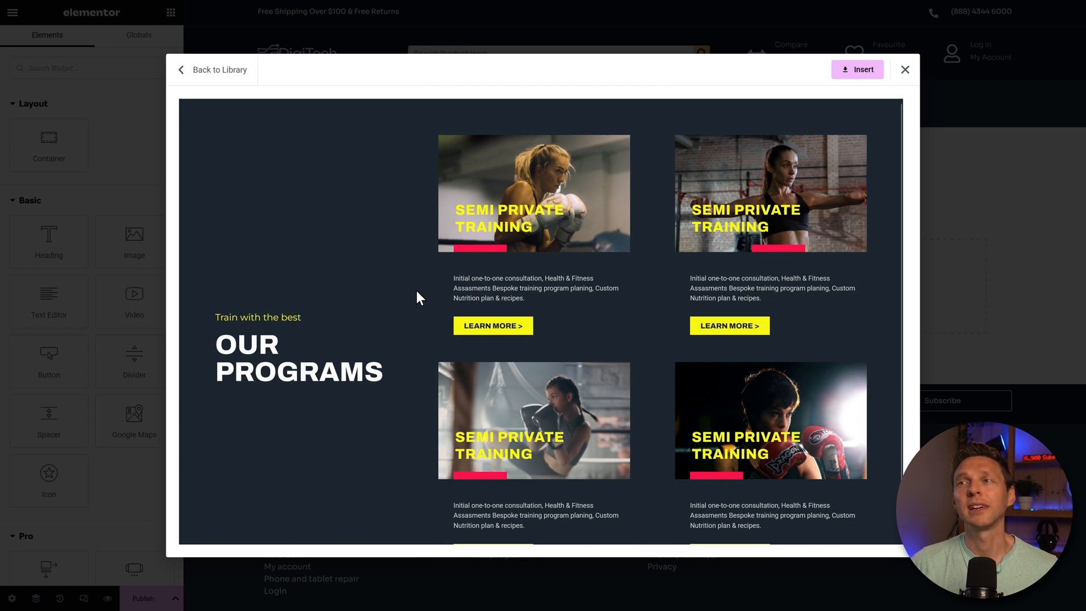
pyautogui.moveTo(375, 293)
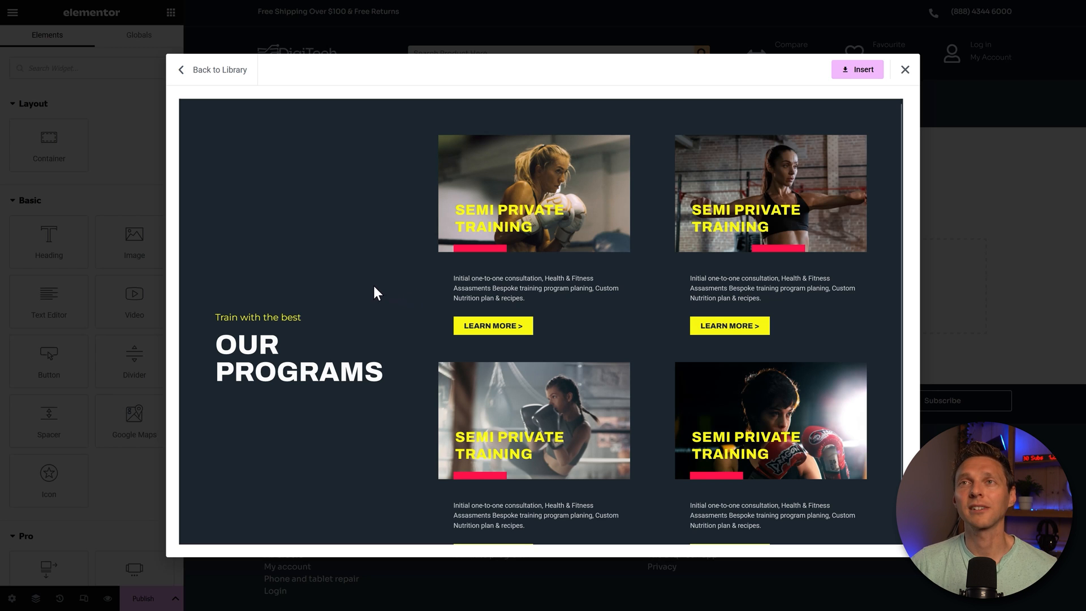
pyautogui.click(219, 69)
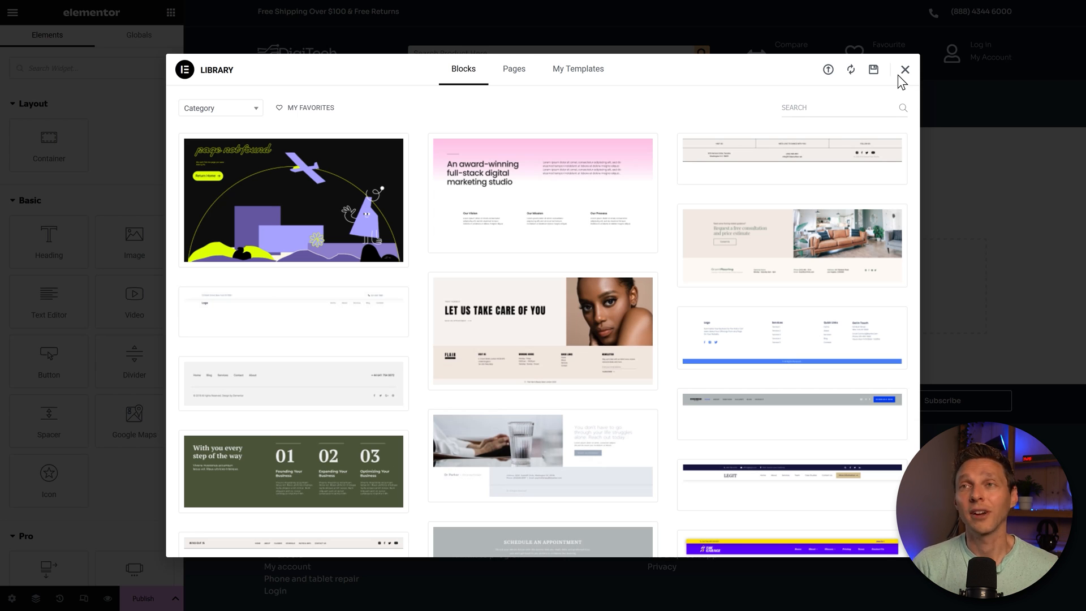
# - Switch to page templates and scroll through the Wireframe – Home 1 preview
pyautogui.click(515, 69)
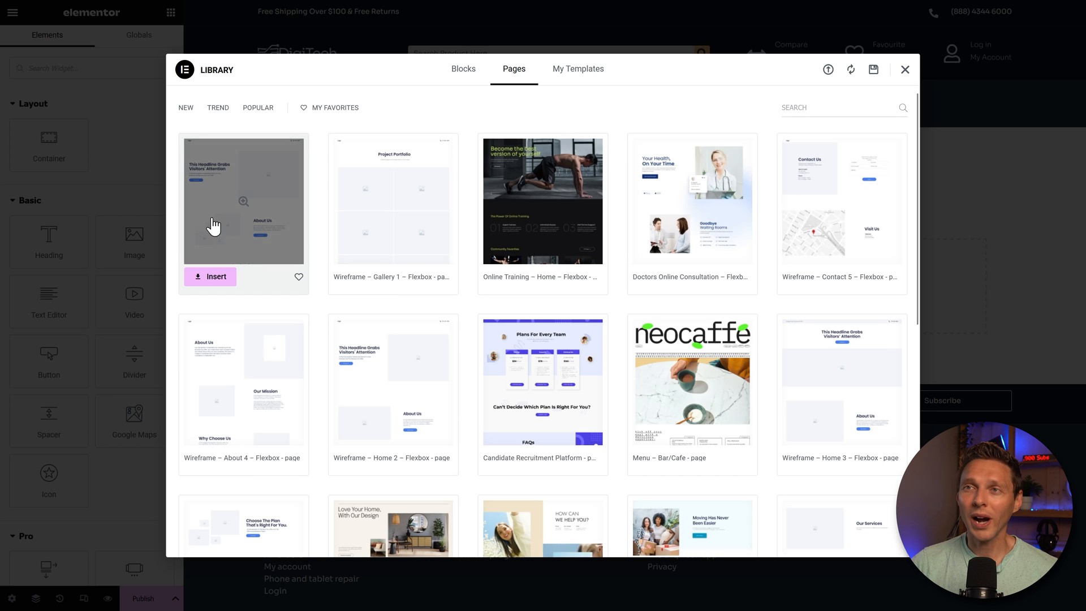
pyautogui.click(243, 200)
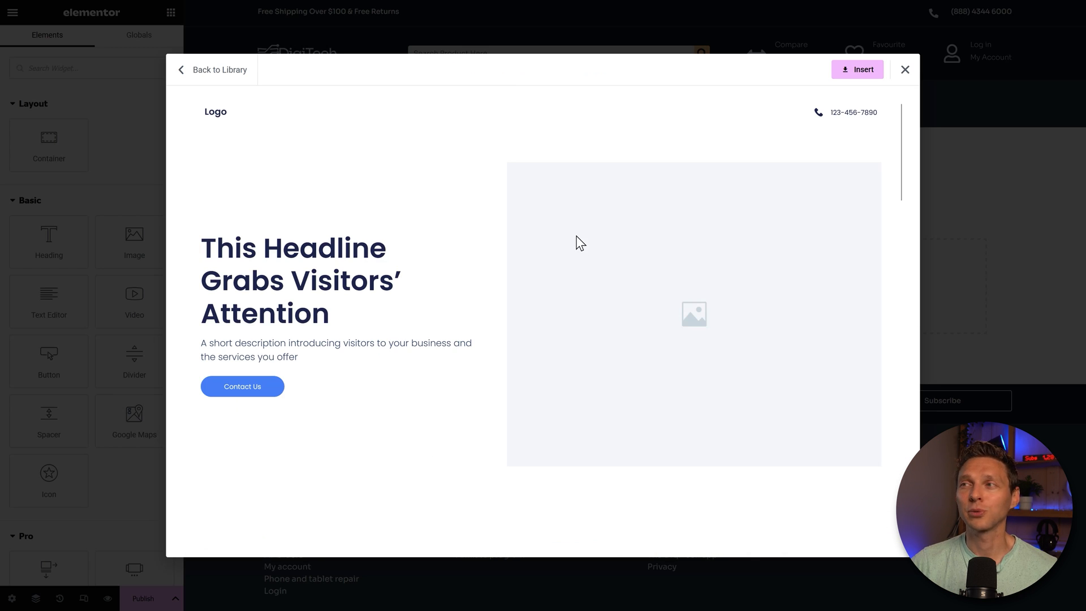
pyautogui.scroll(-3)
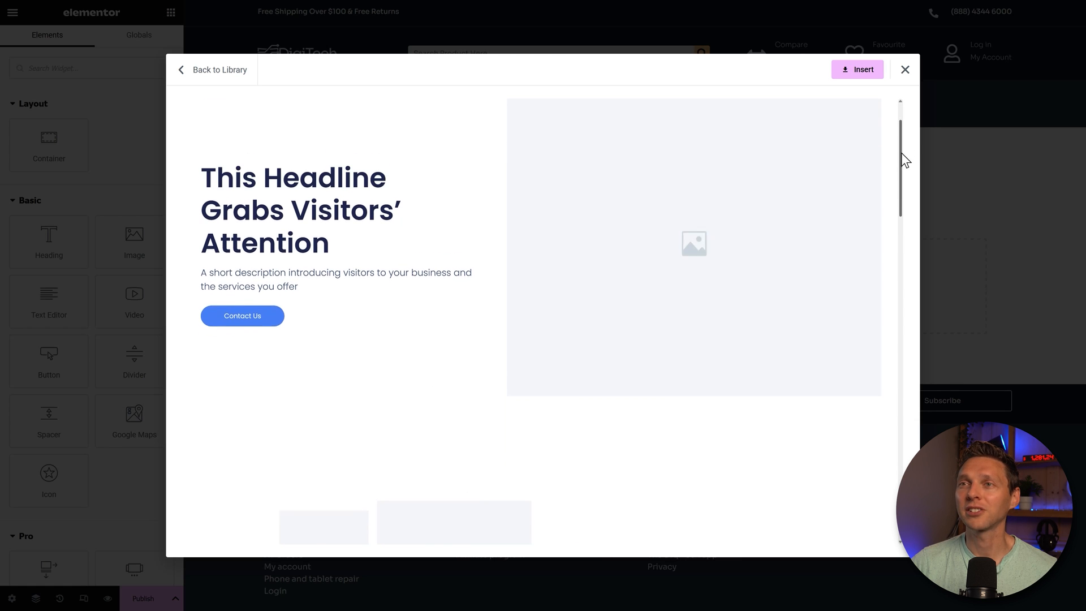
pyautogui.scroll(-3)
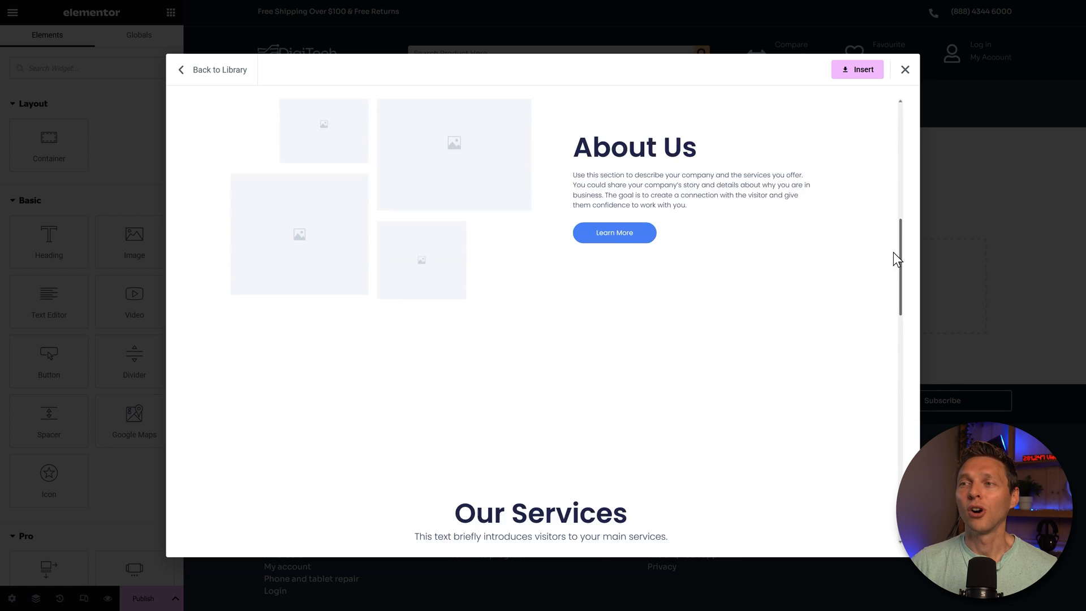
pyautogui.scroll(-3)
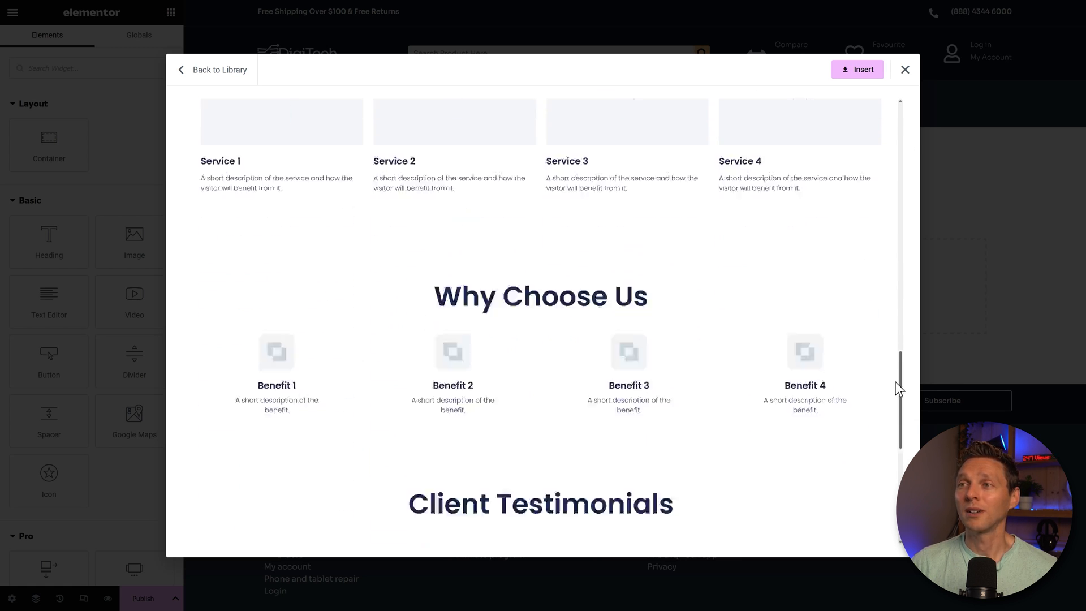
pyautogui.scroll(-3)
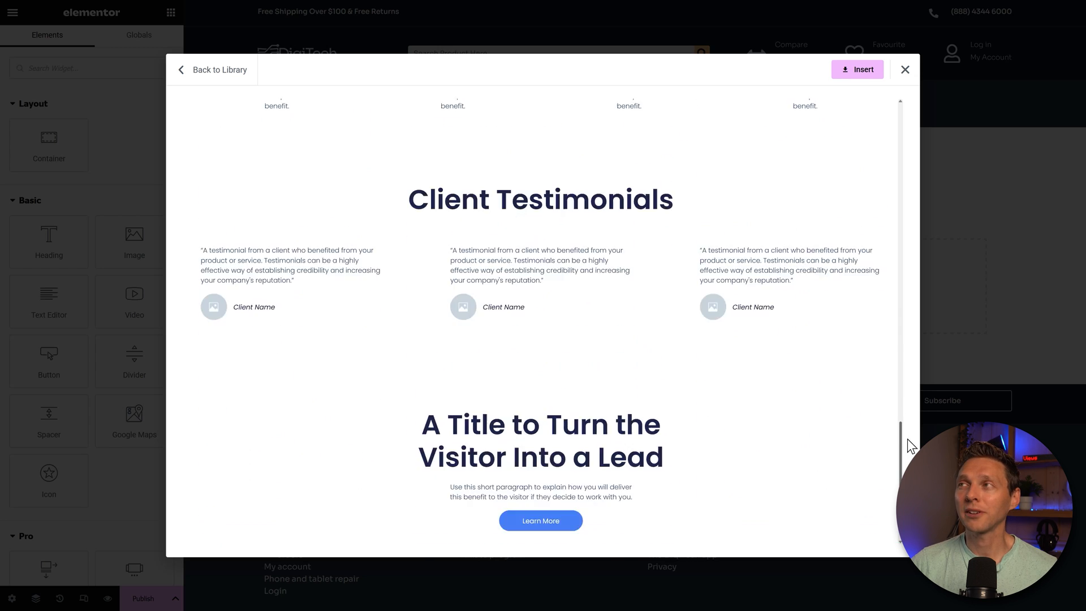
# - Return to the library and scroll through the full-page template list
pyautogui.click(217, 69)
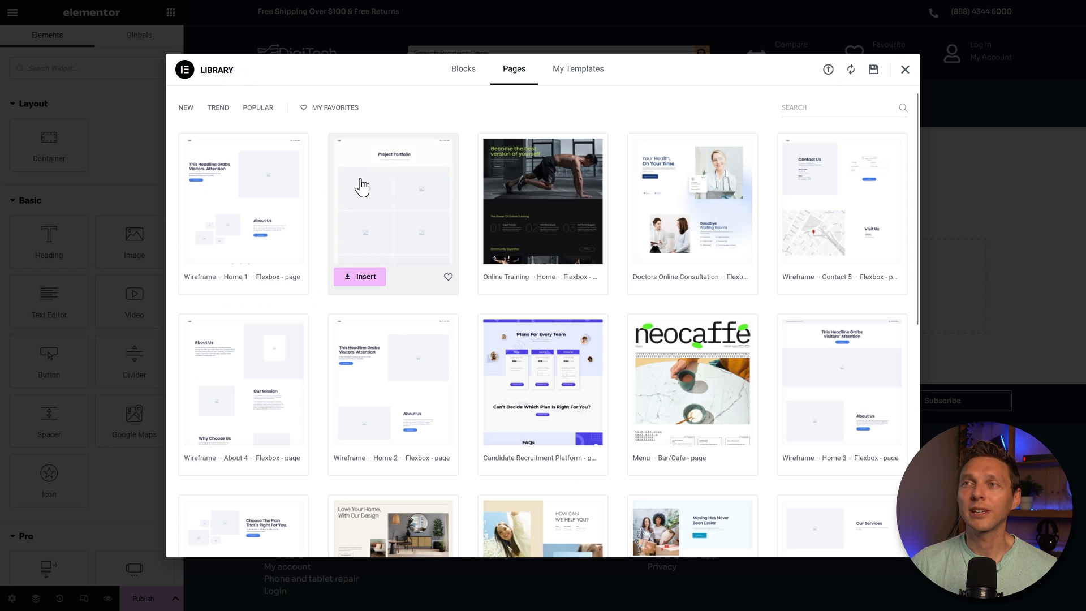
pyautogui.scroll(-3)
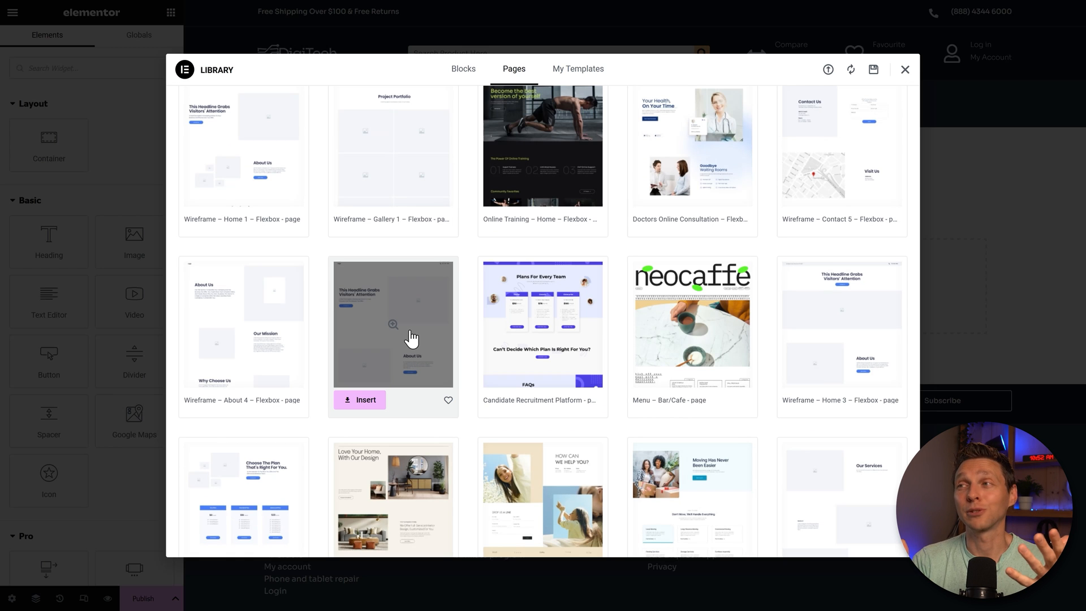
pyautogui.scroll(-3)
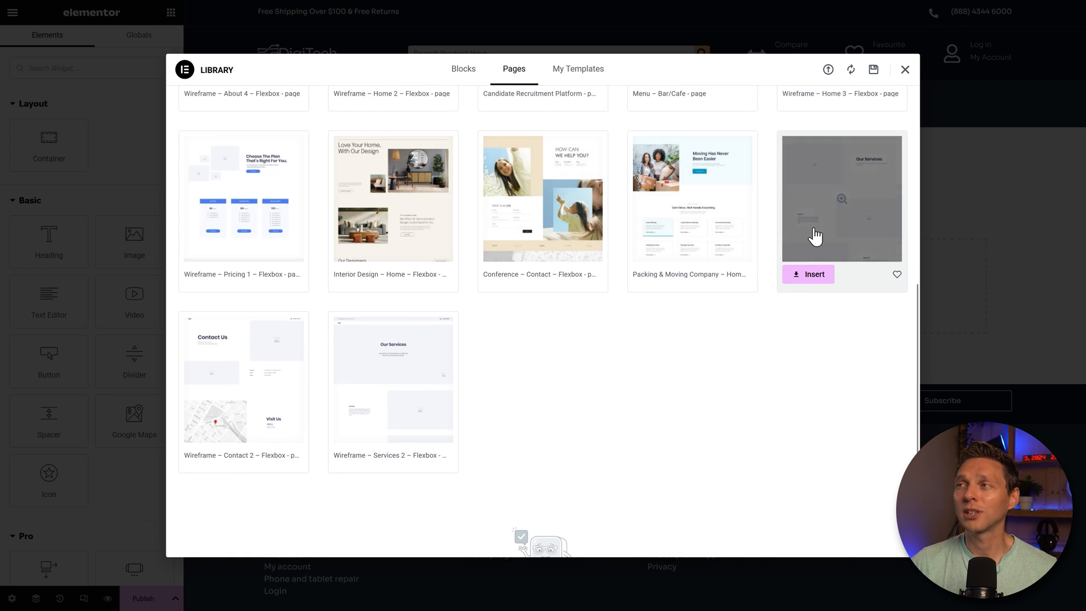
pyautogui.moveTo(597, 361)
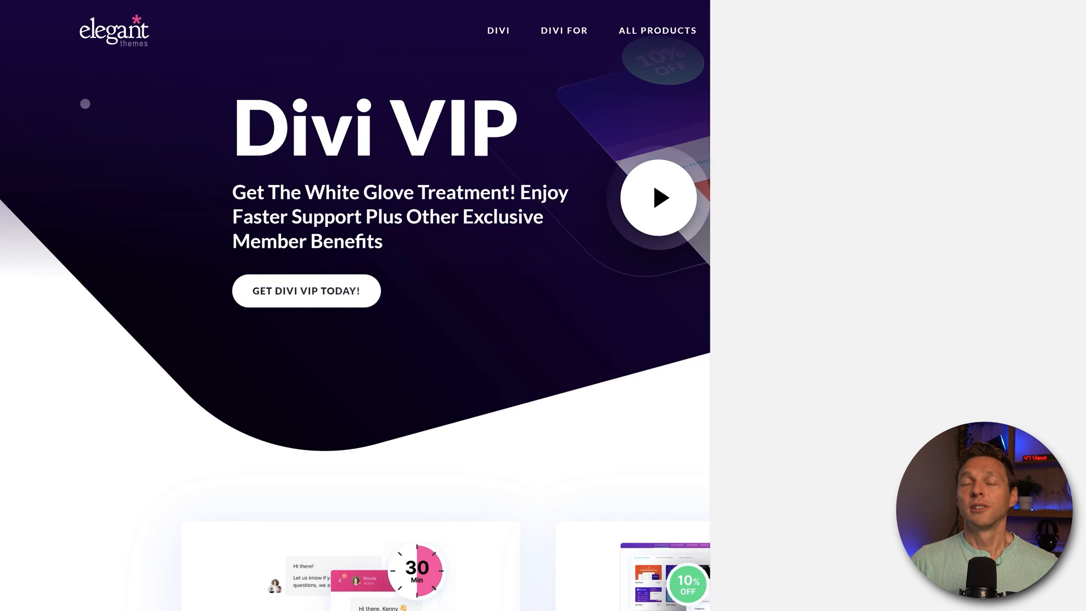
pyautogui.scroll(-3)
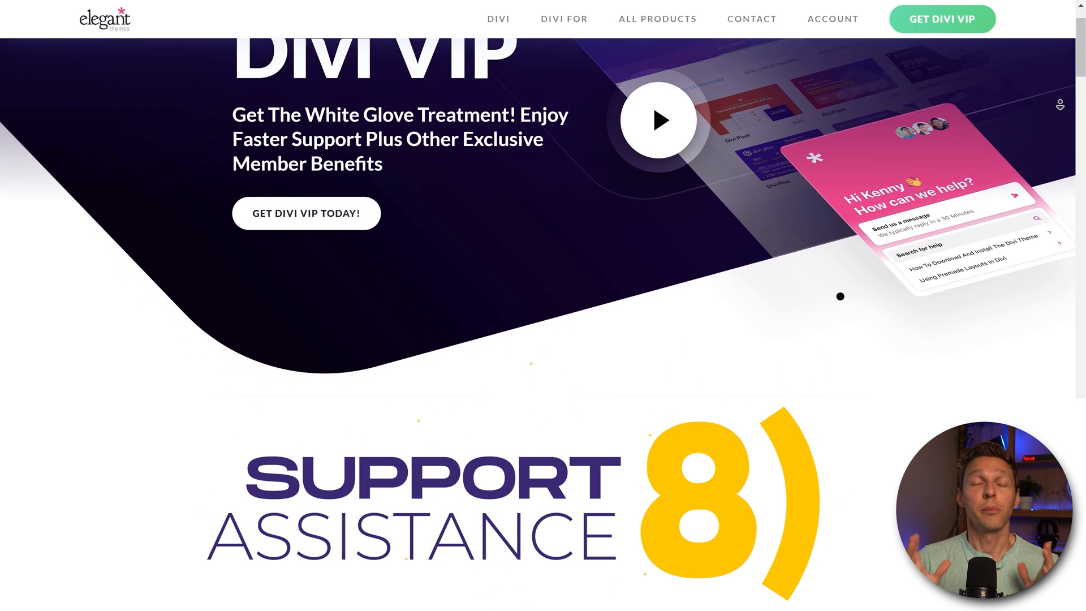
pyautogui.scroll(-3)
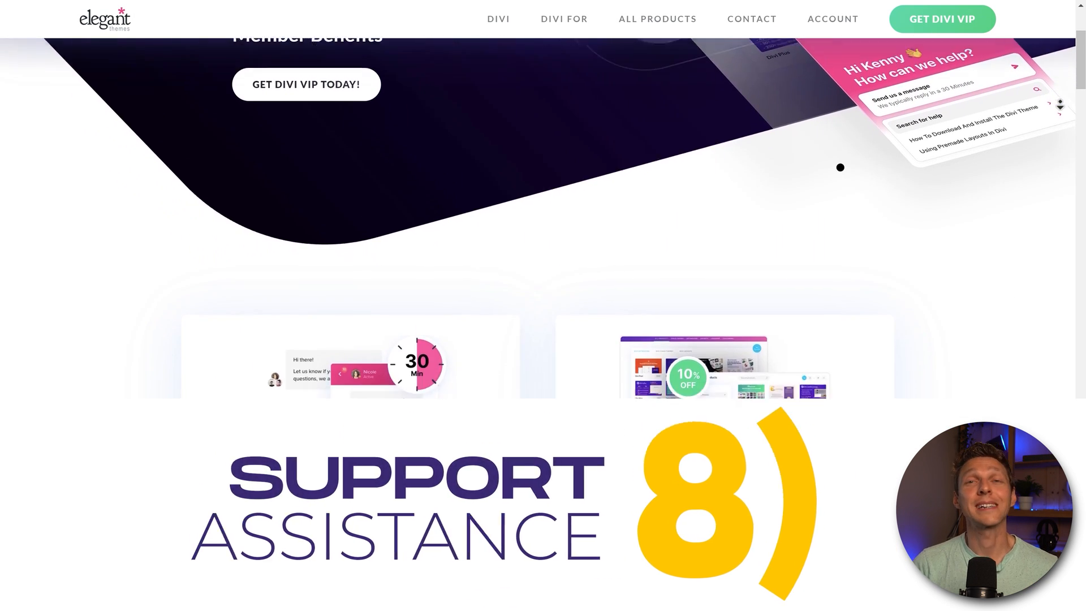
pyautogui.scroll(-3)
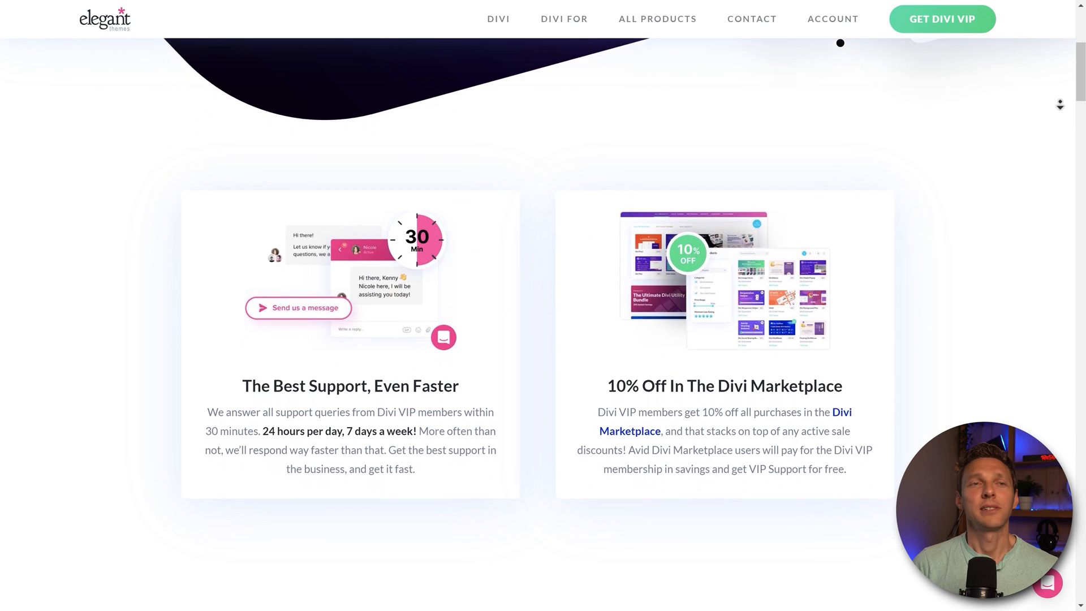
pyautogui.scroll(-3)
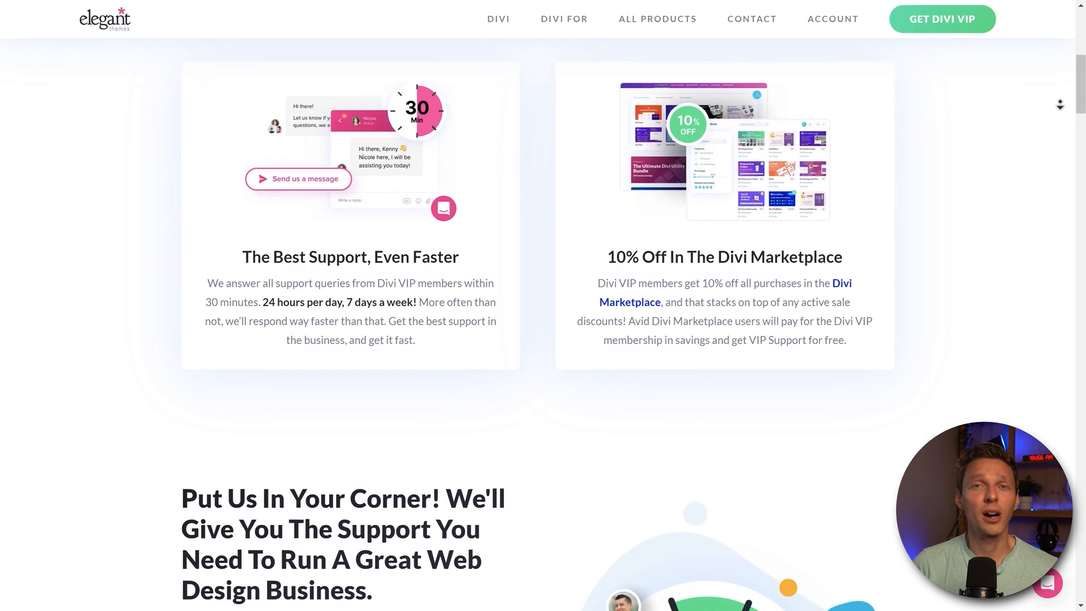
pyautogui.scroll(-3)
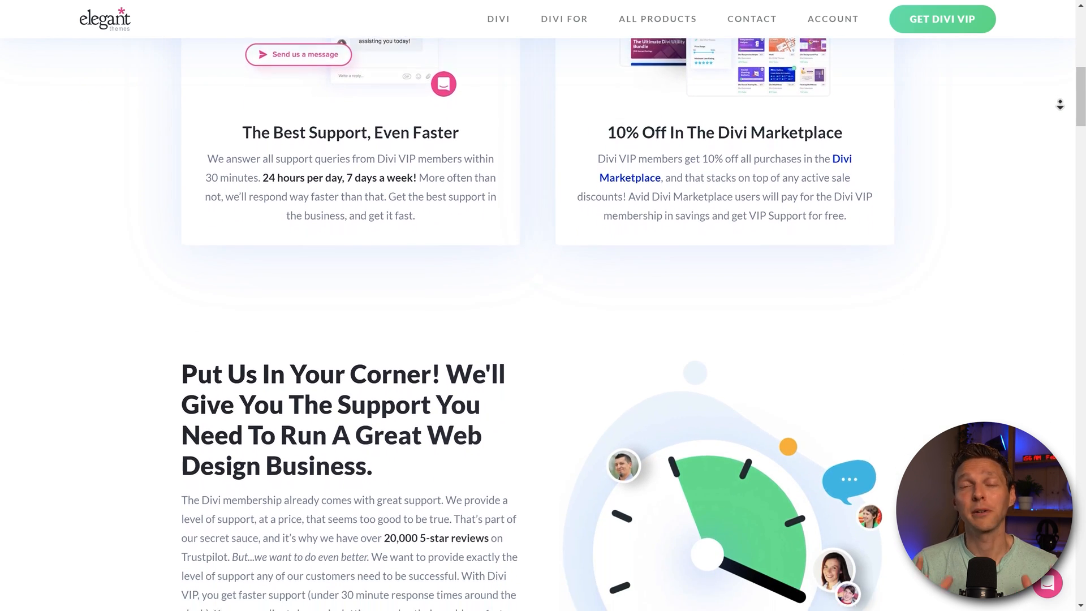
pyautogui.scroll(-3)
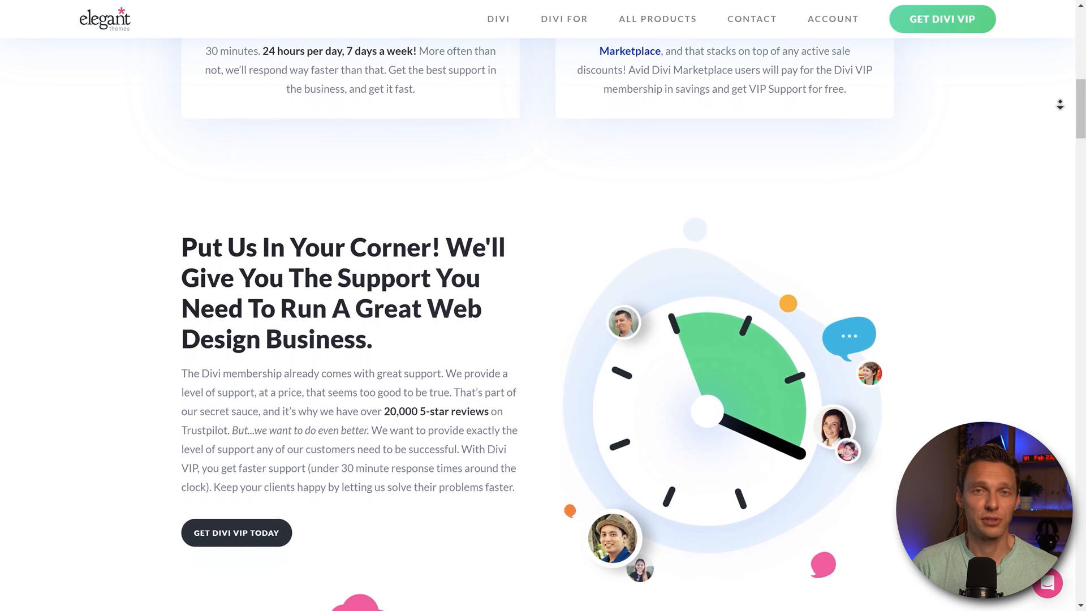
pyautogui.scroll(-3)
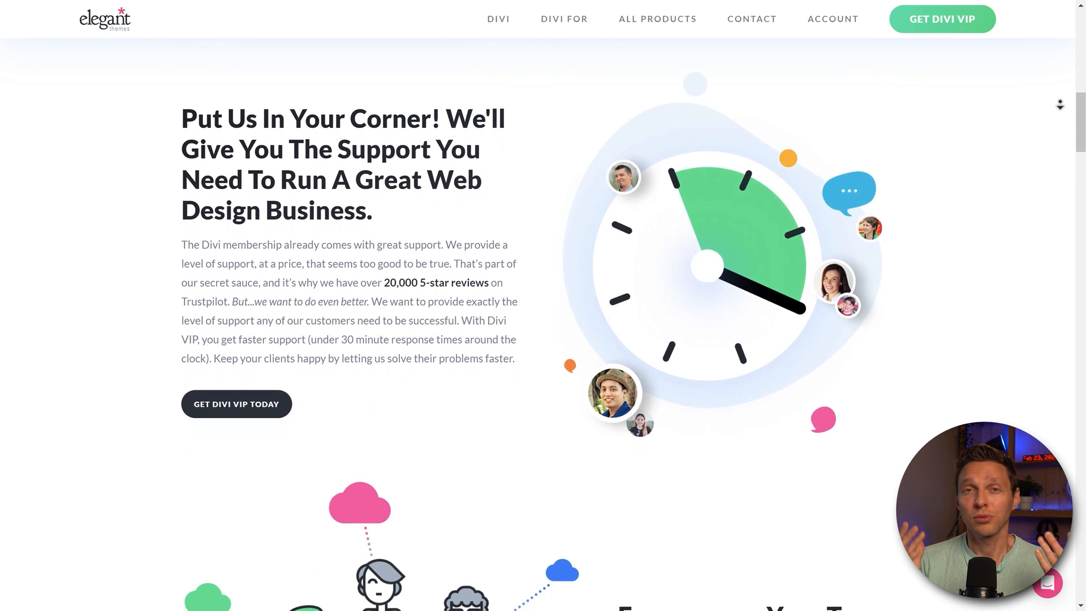
pyautogui.scroll(-3)
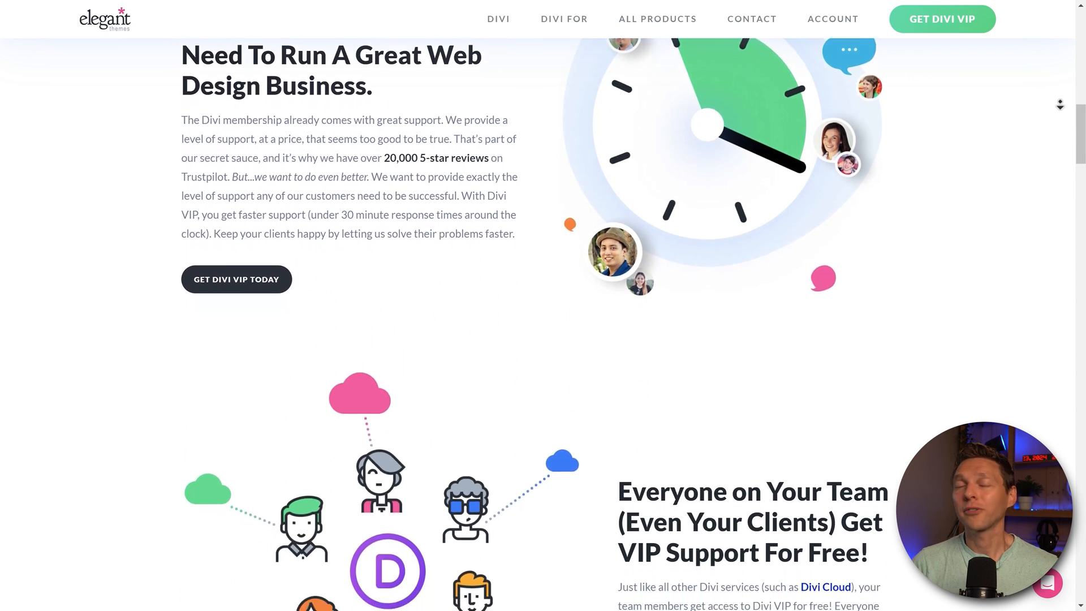
pyautogui.scroll(-3)
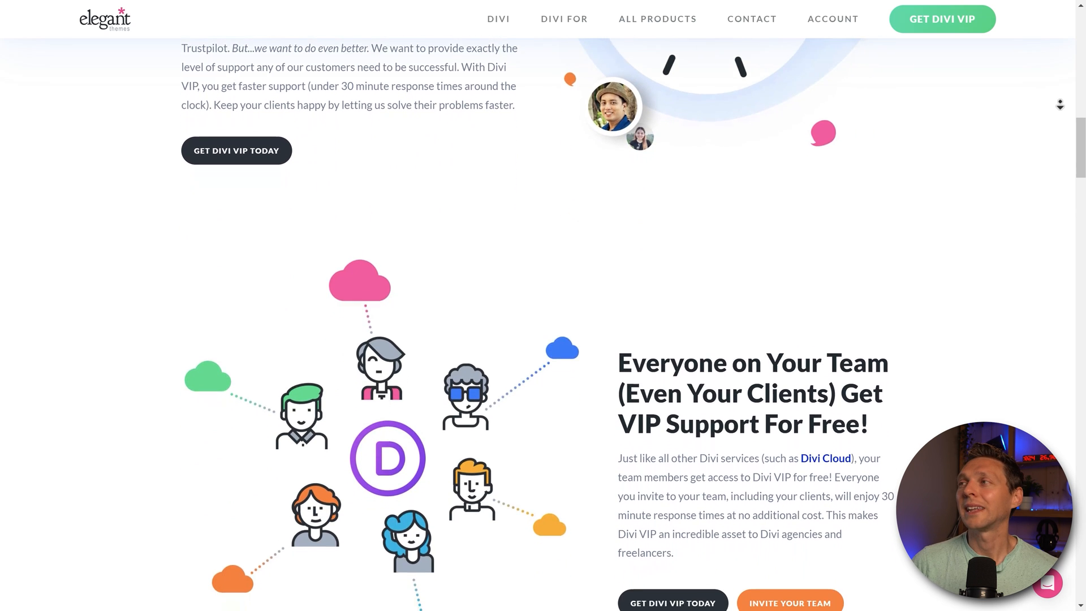
pyautogui.scroll(-3)
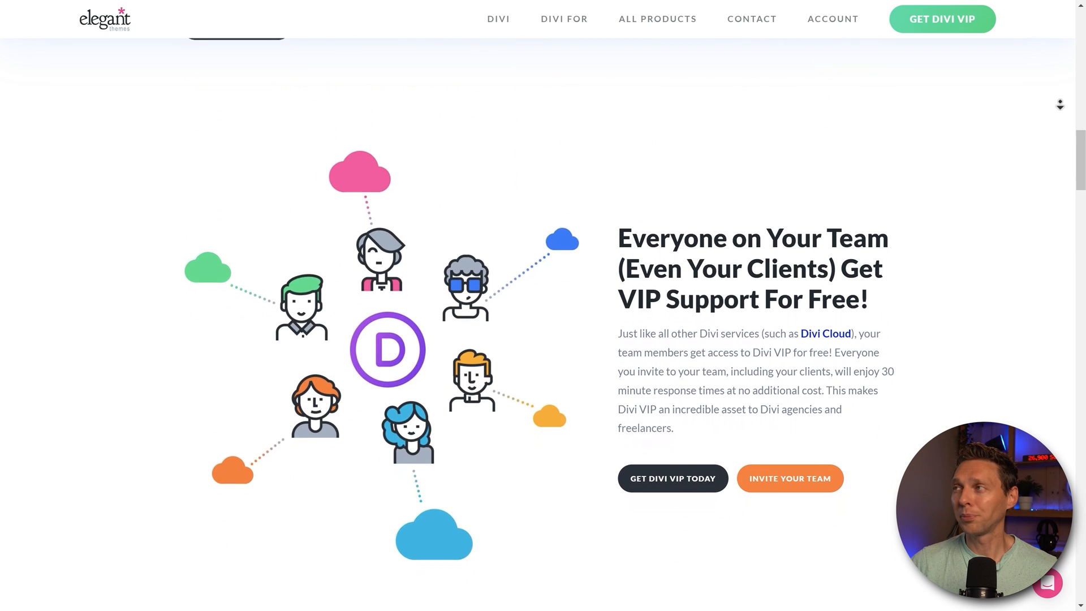
pyautogui.scroll(-3)
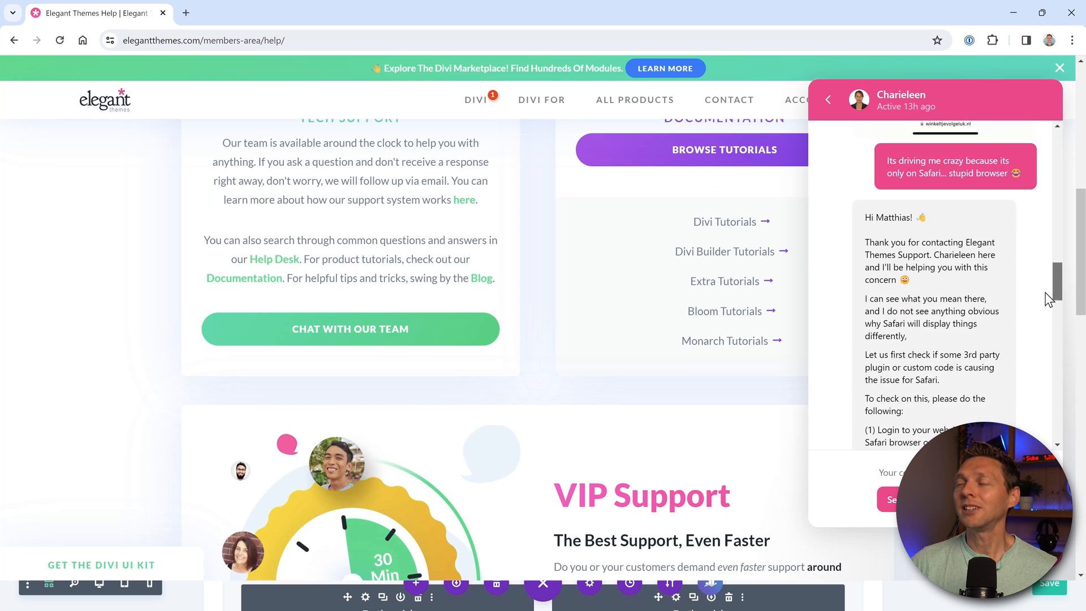
# - Scroll to the end of the support chat, then open another past conversation with Faisal
pyautogui.scroll(-3)
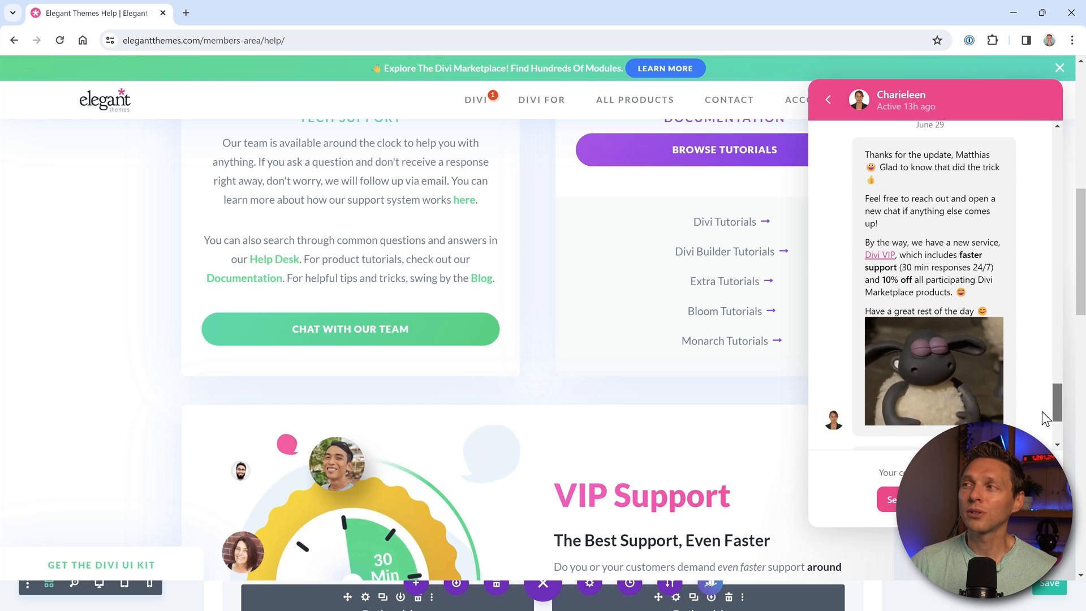
pyautogui.scroll(-3)
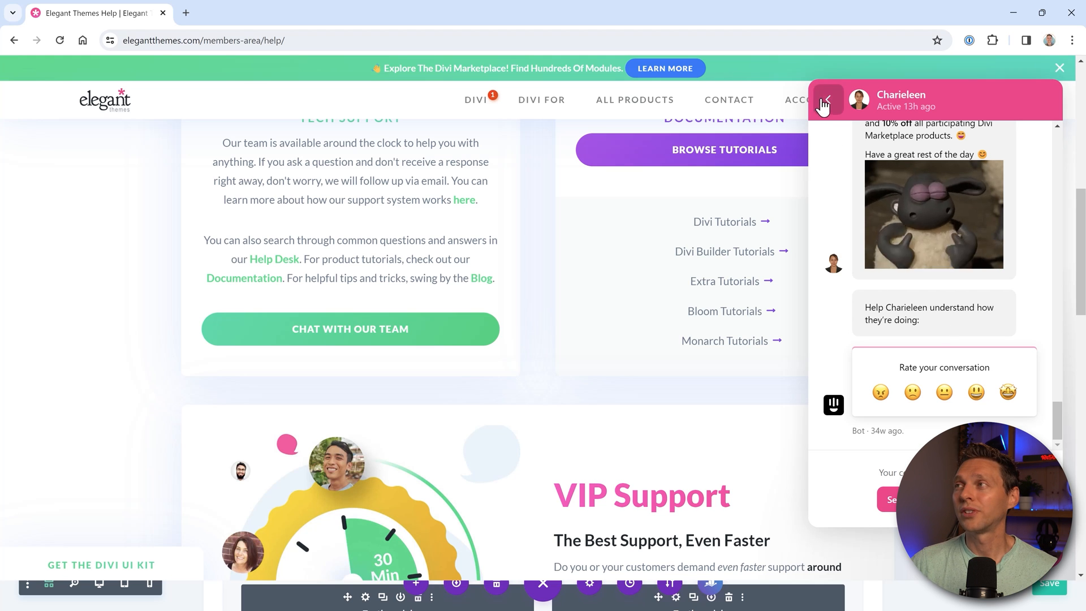
pyautogui.click(826, 99)
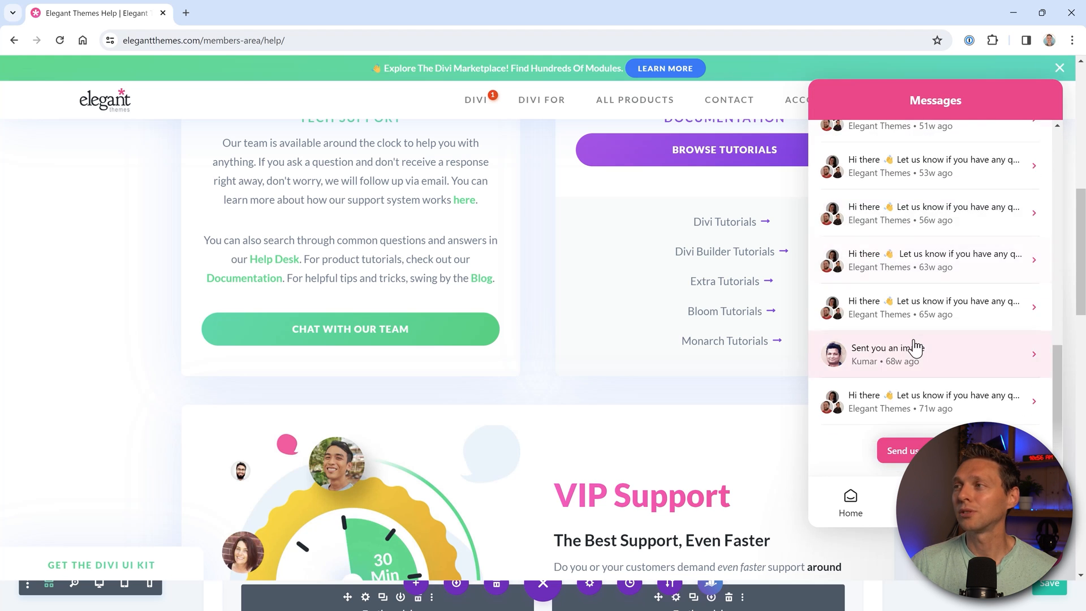
pyautogui.click(928, 354)
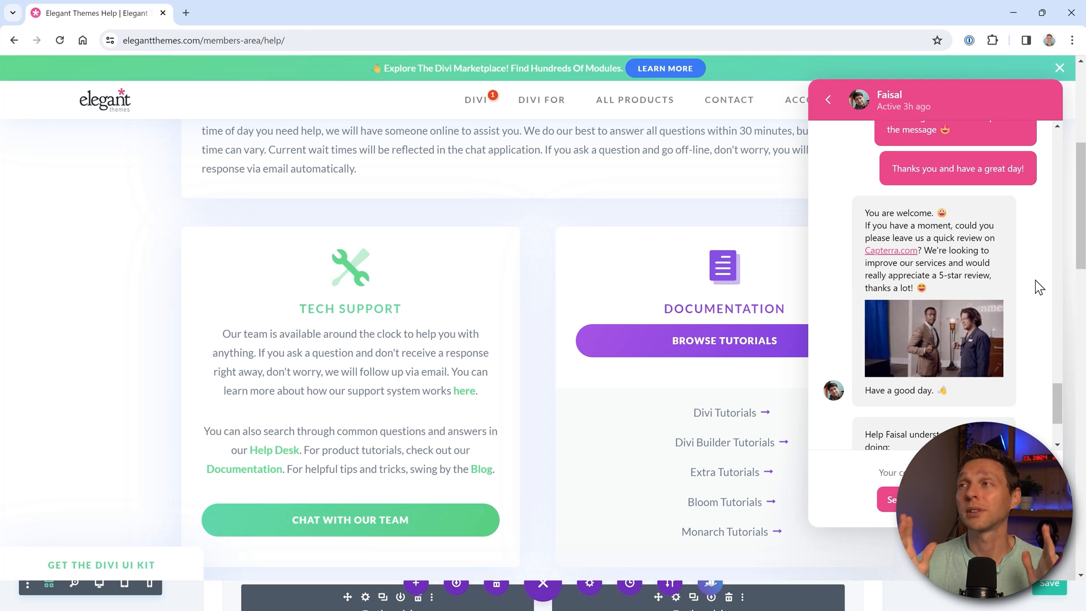
pyautogui.click(249, 12)
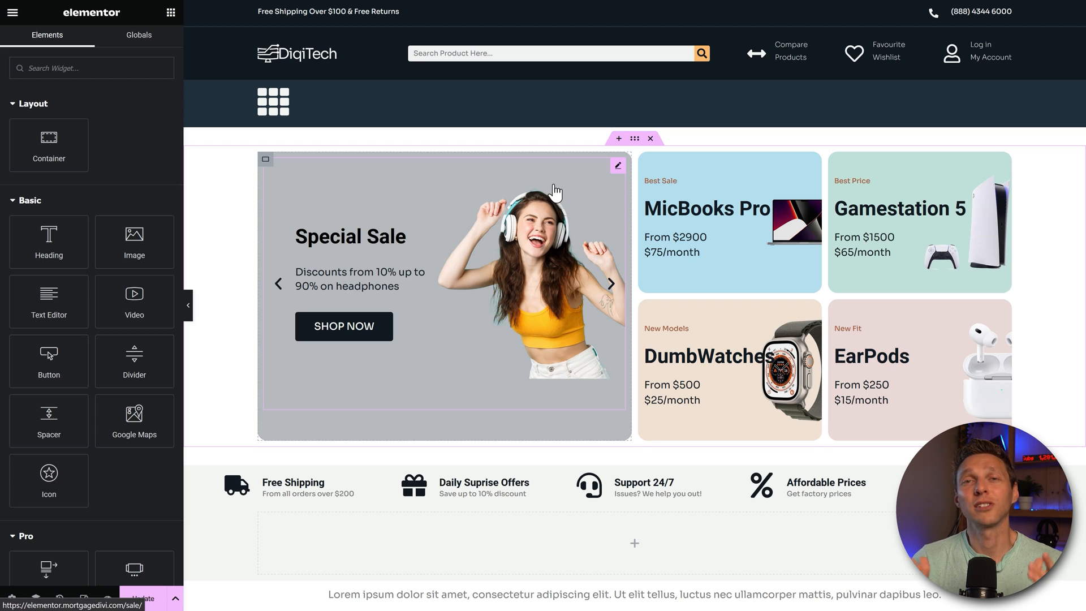
pyautogui.moveTo(211, 281)
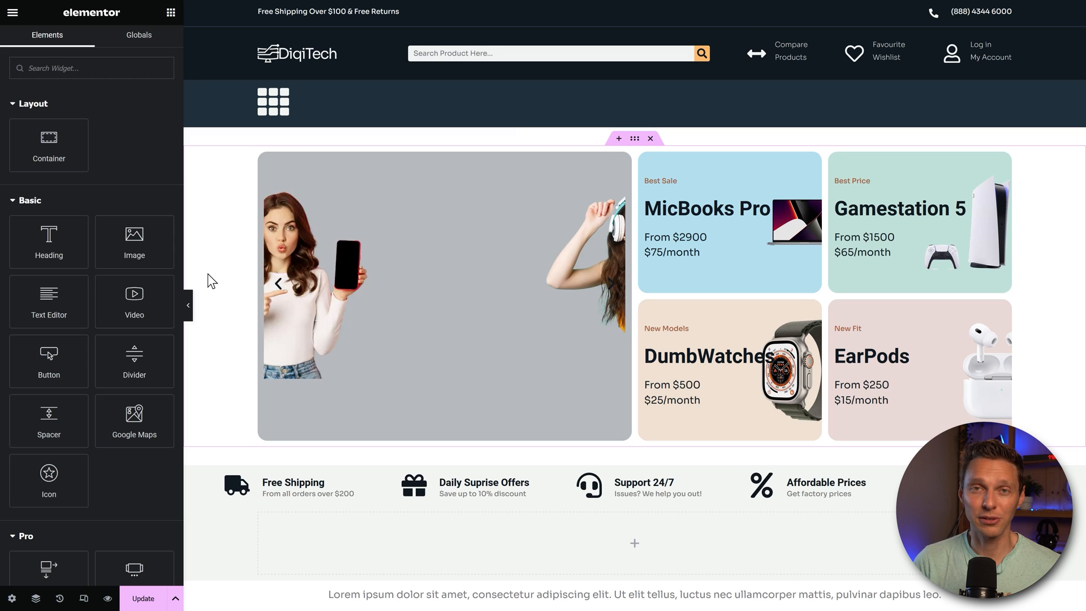
pyautogui.click(611, 284)
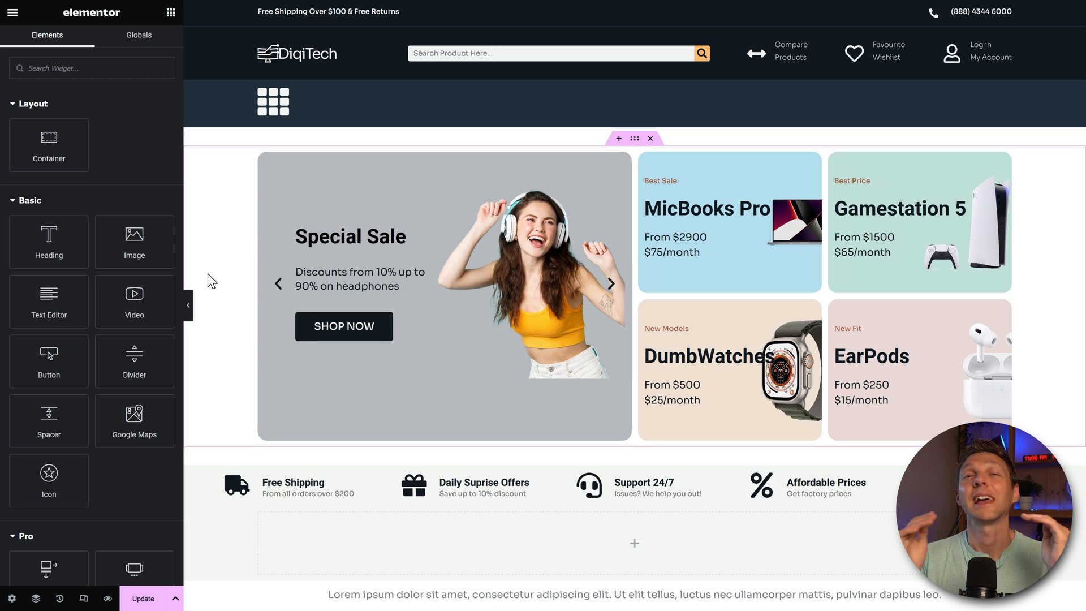
pyautogui.click(611, 283)
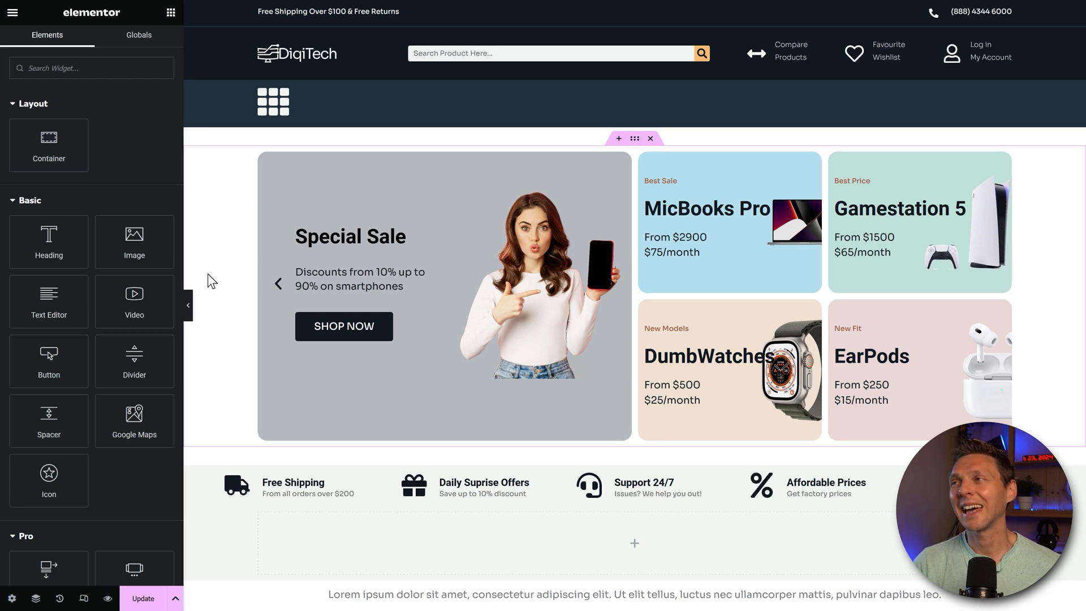
pyautogui.click(610, 283)
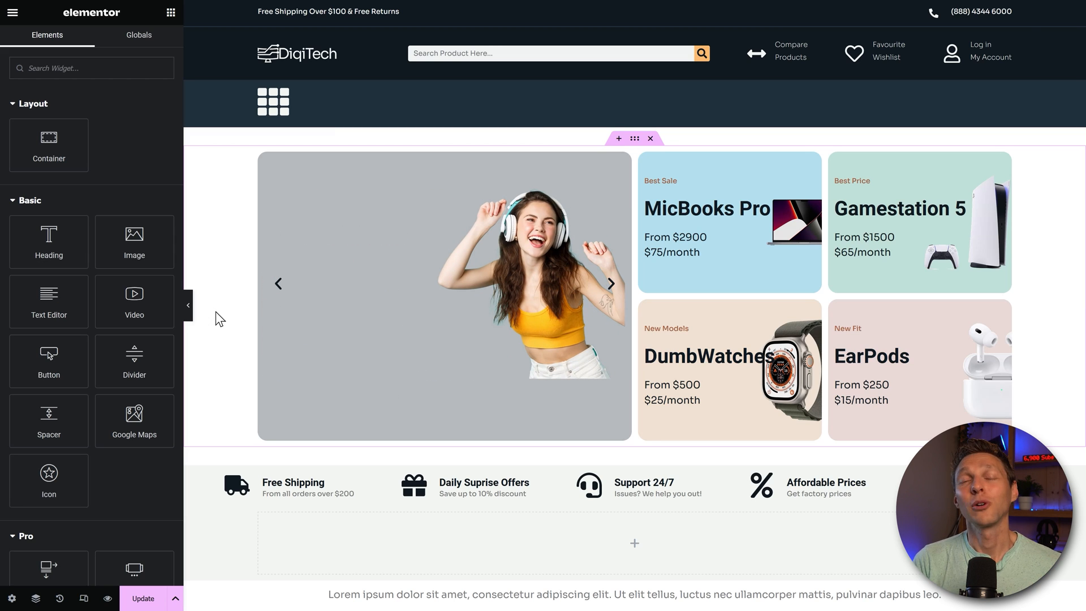
pyautogui.click(610, 283)
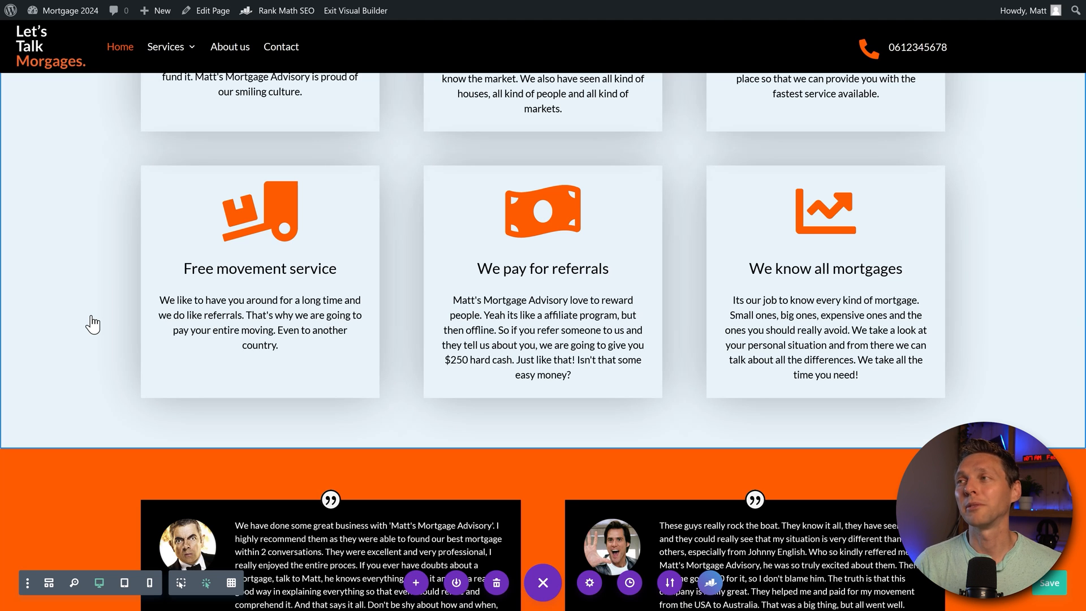
pyautogui.moveTo(118, 305)
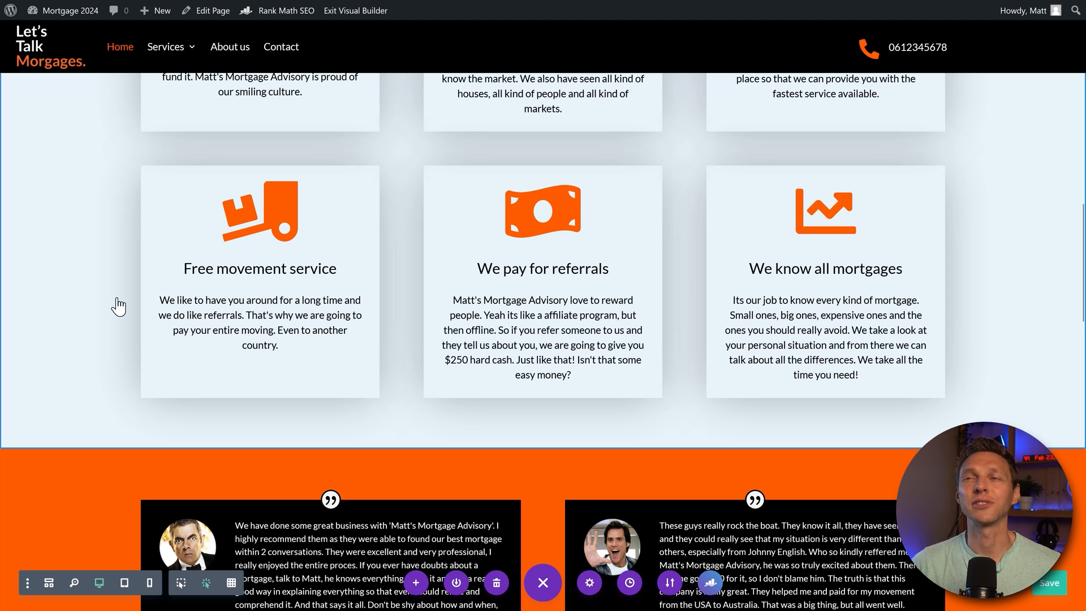
pyautogui.scroll(-3)
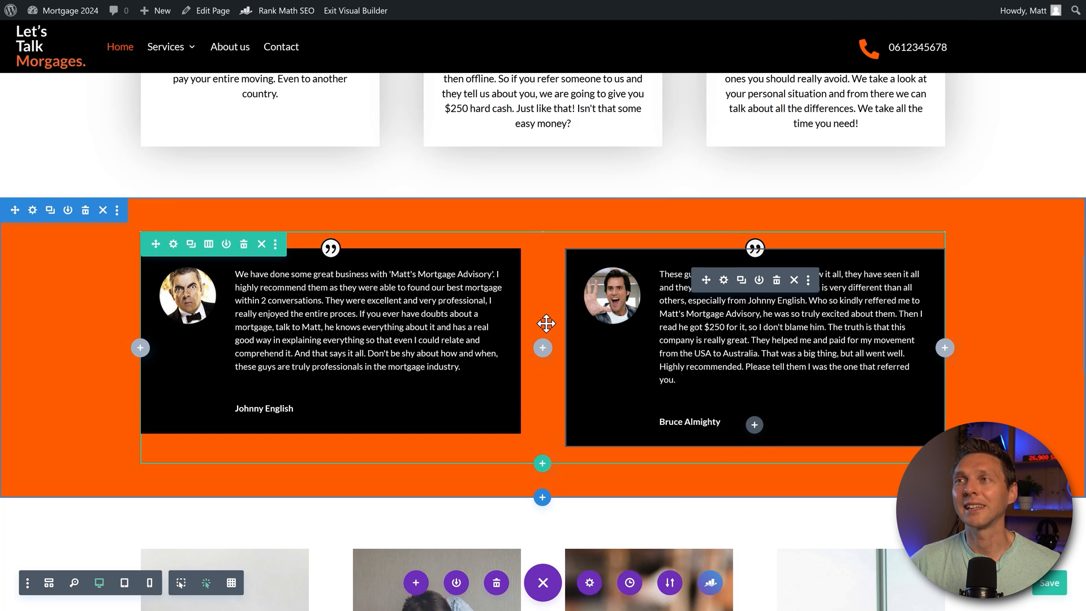
pyautogui.scroll(3)
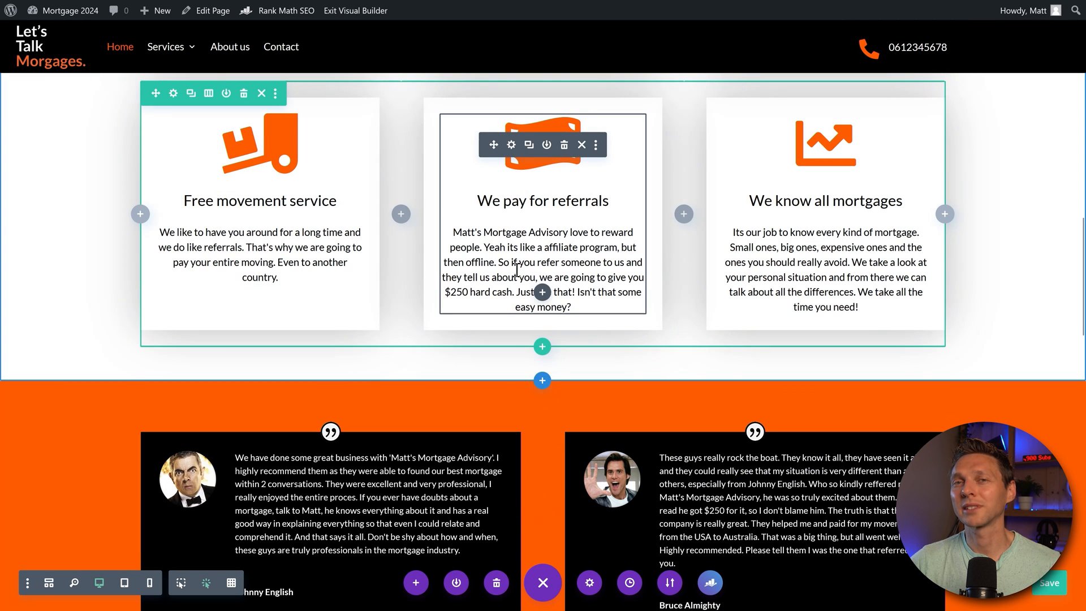
pyautogui.click(511, 145)
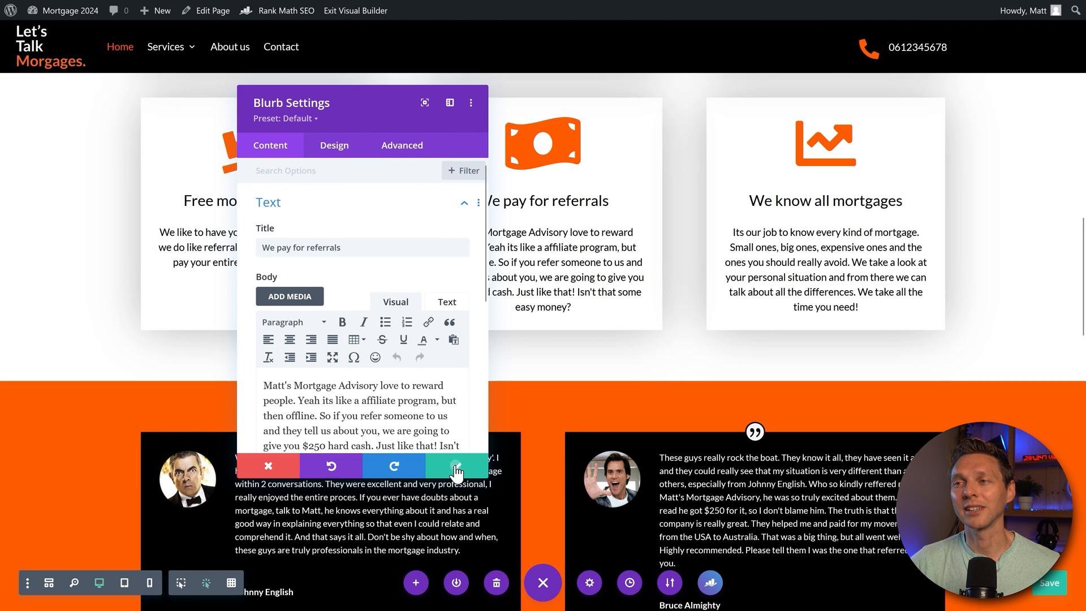
pyautogui.click(457, 465)
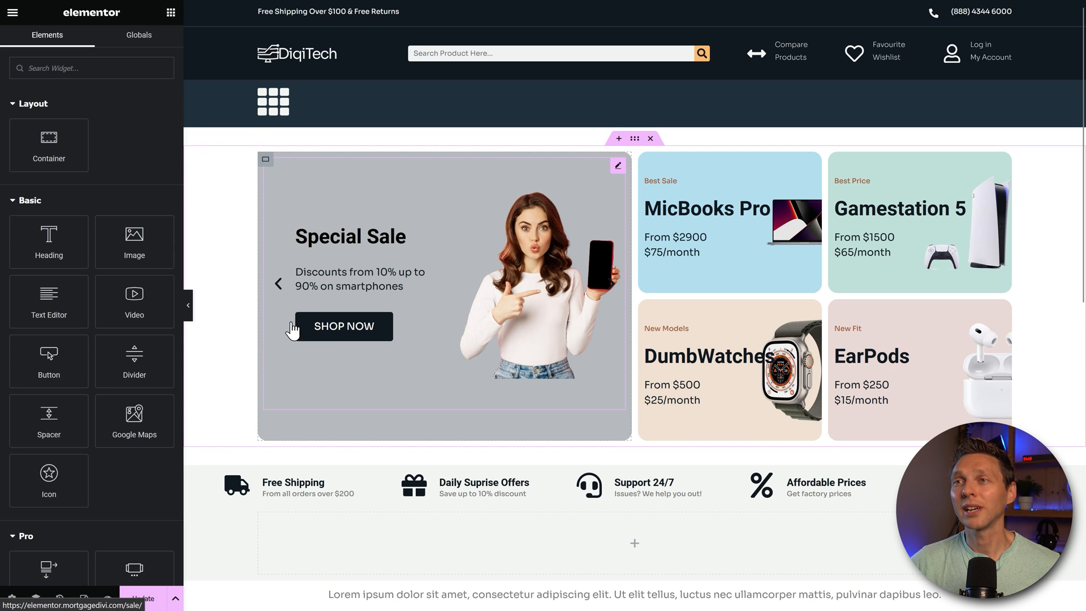
# - Open the sale slider's settings and preview its headphones and smartphones slides
pyautogui.click(443, 298)
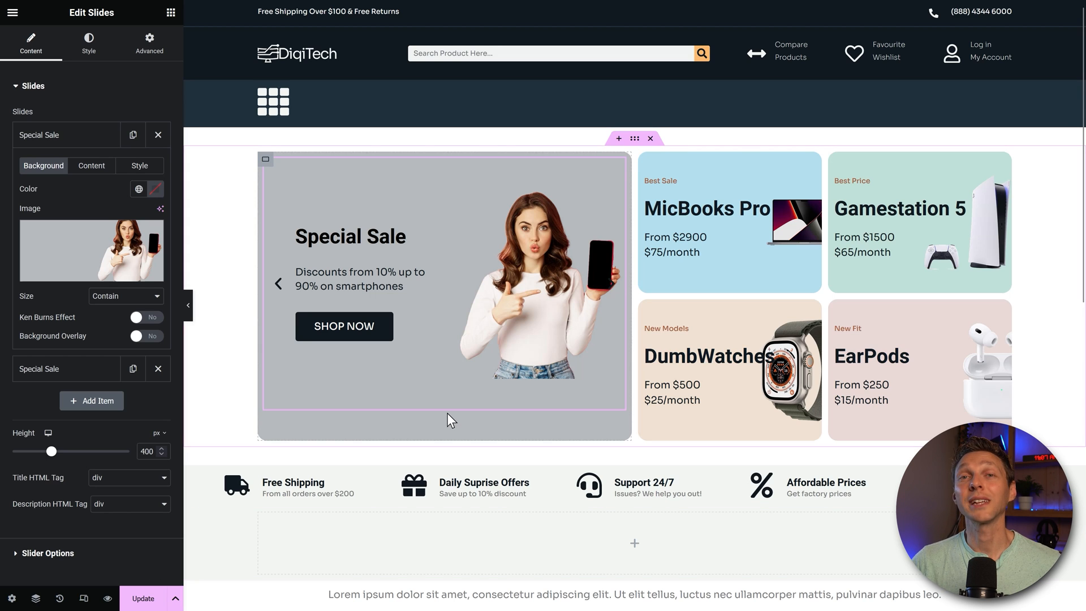
pyautogui.click(610, 283)
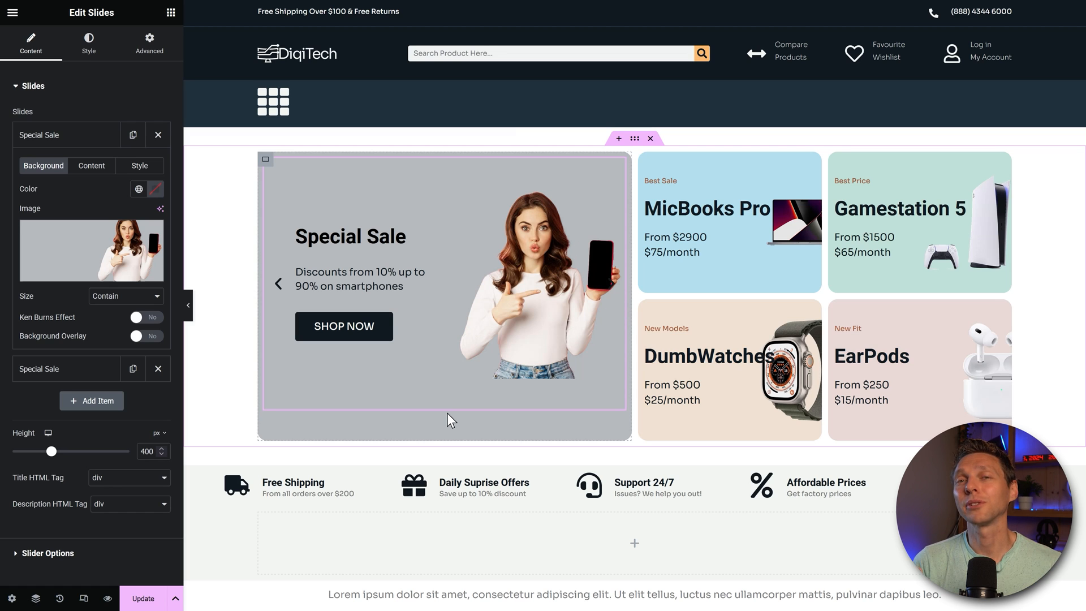
pyautogui.click(611, 284)
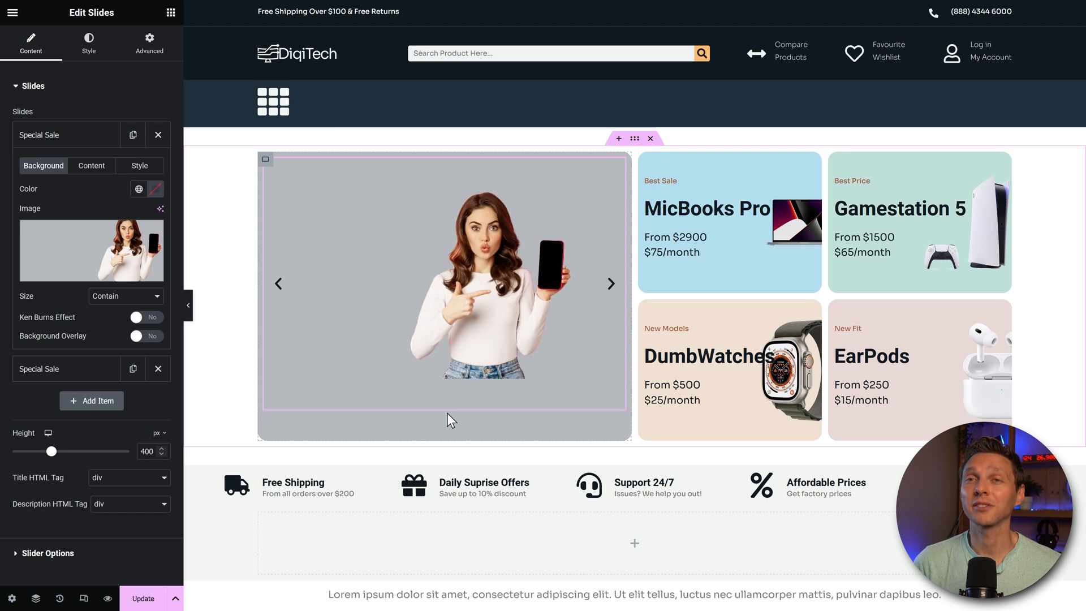
pyautogui.click(610, 283)
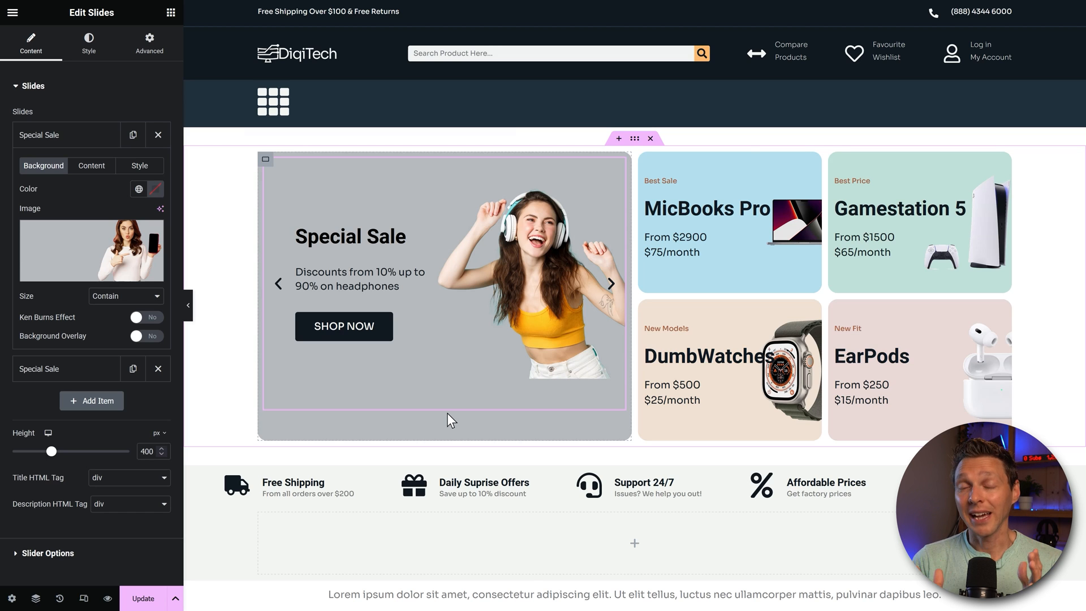
pyautogui.click(611, 283)
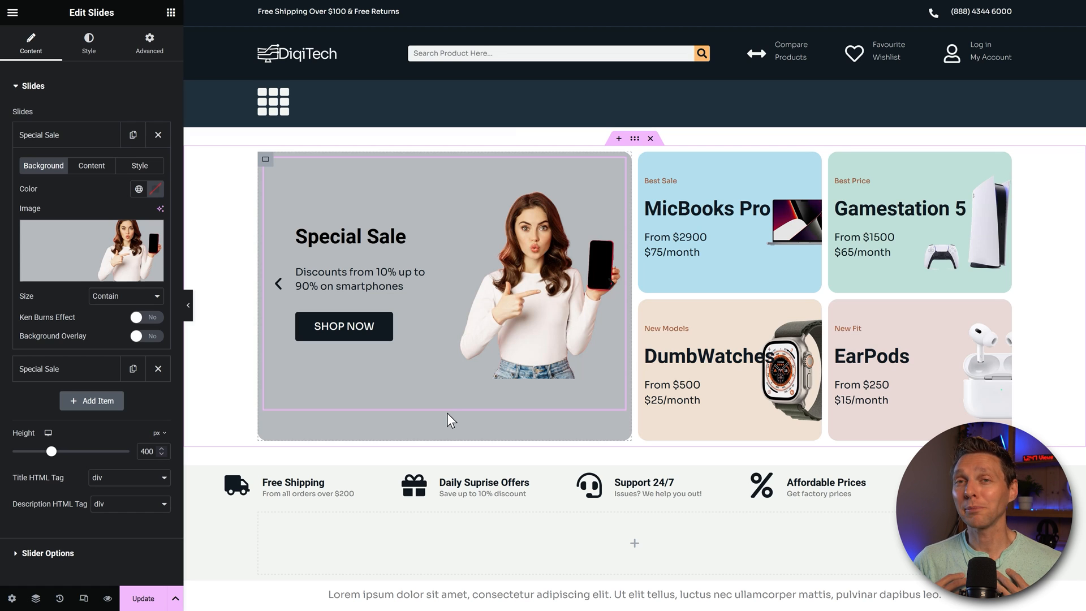
pyautogui.click(611, 283)
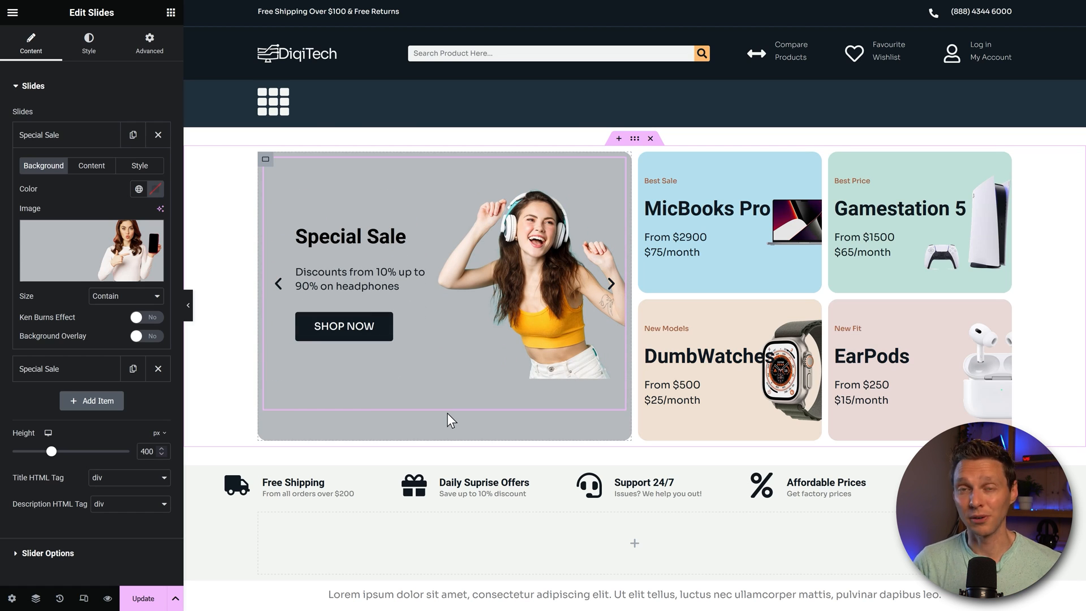
pyautogui.click(611, 283)
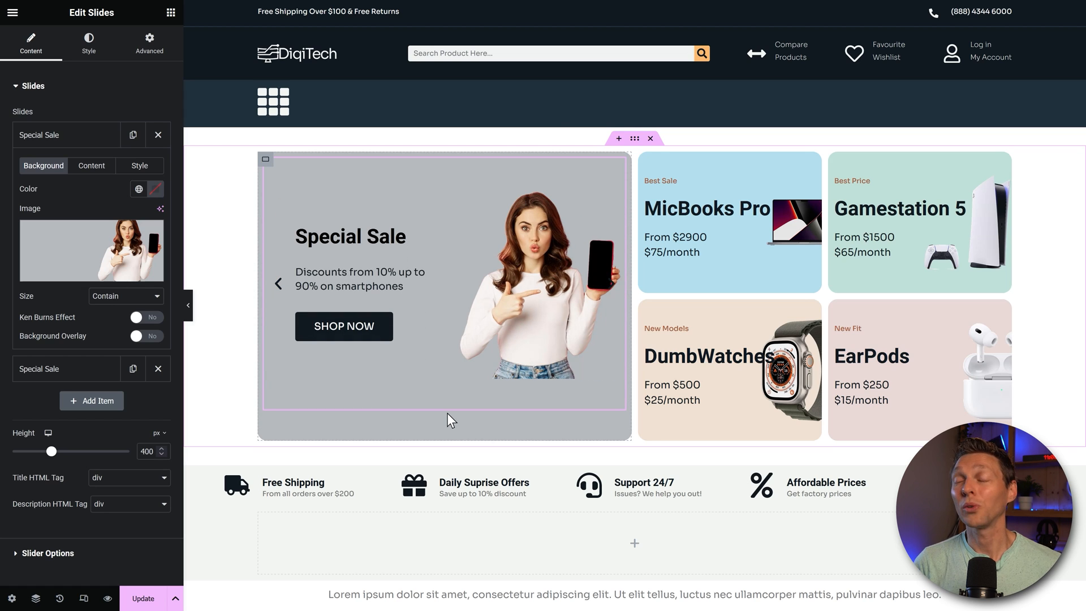
pyautogui.click(611, 283)
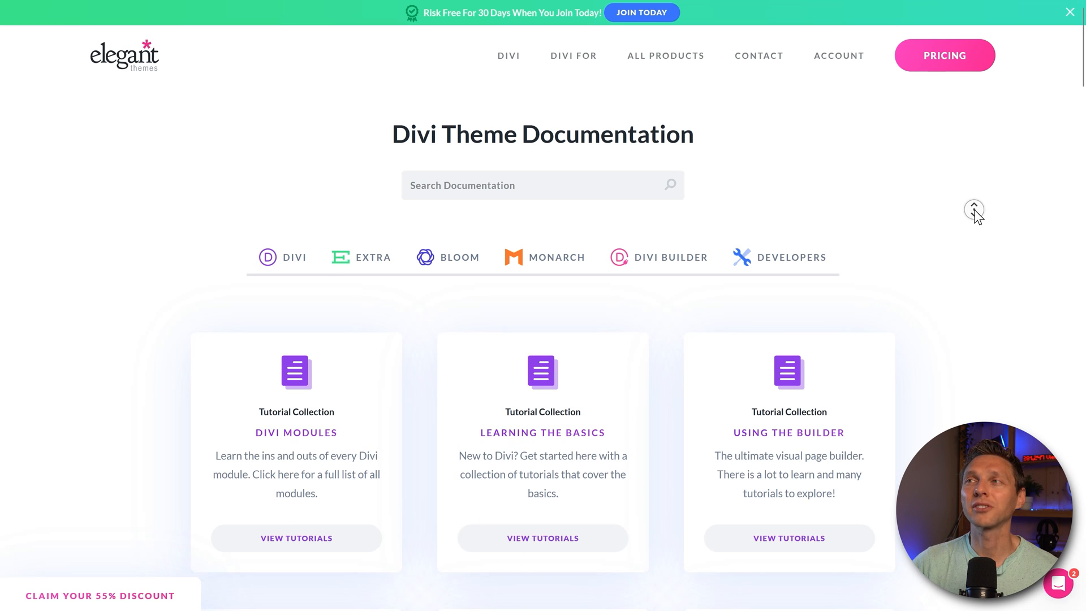
# - Scroll past the Help Center topic cards like Plugins and Glossary to Trending Content articles
pyautogui.scroll(-3)
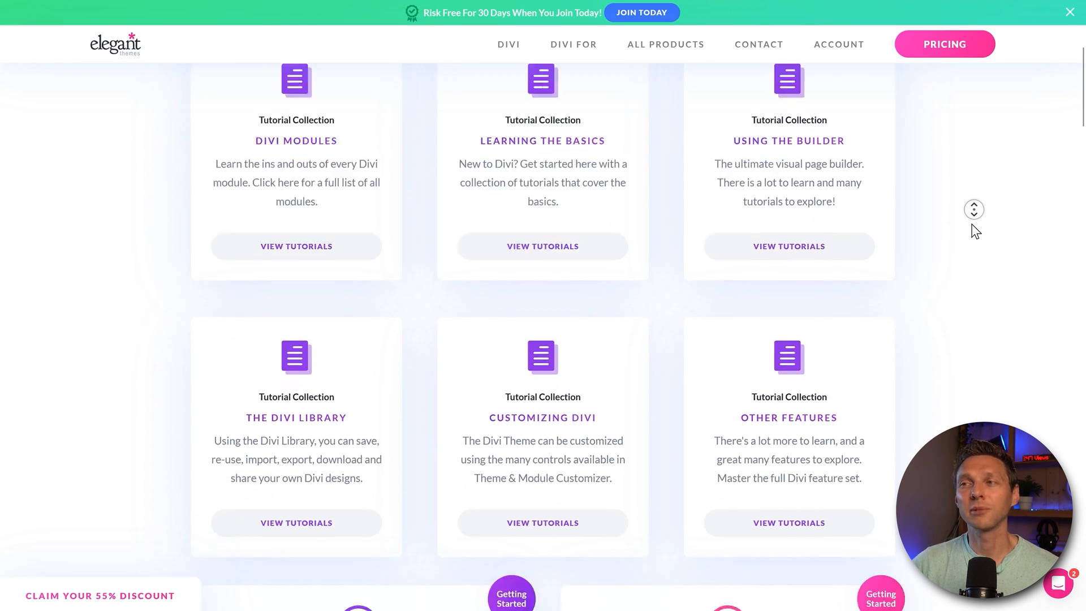
pyautogui.scroll(-3)
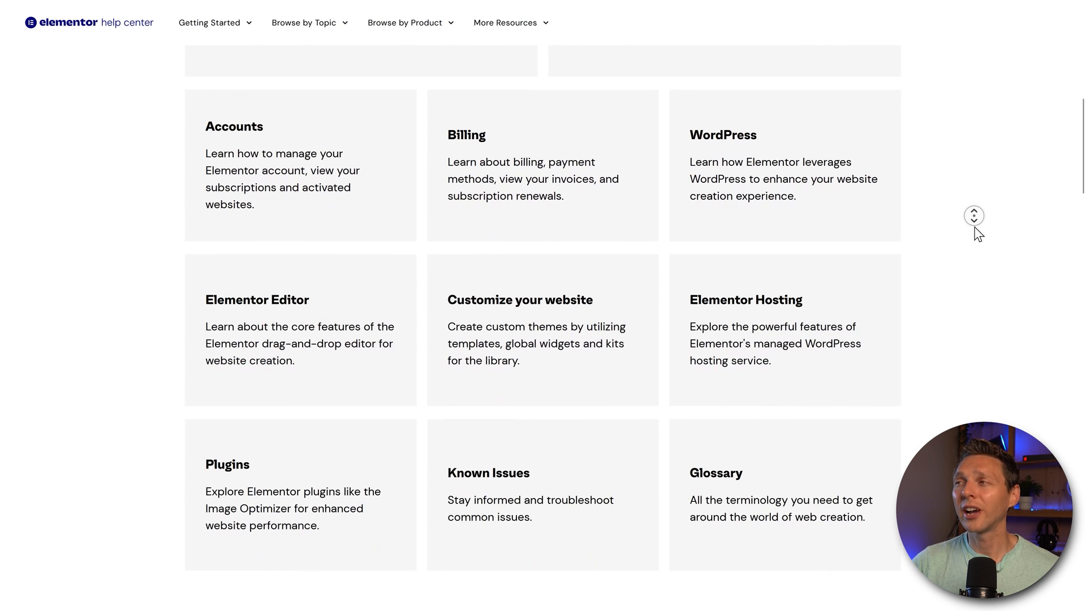
pyautogui.scroll(-3)
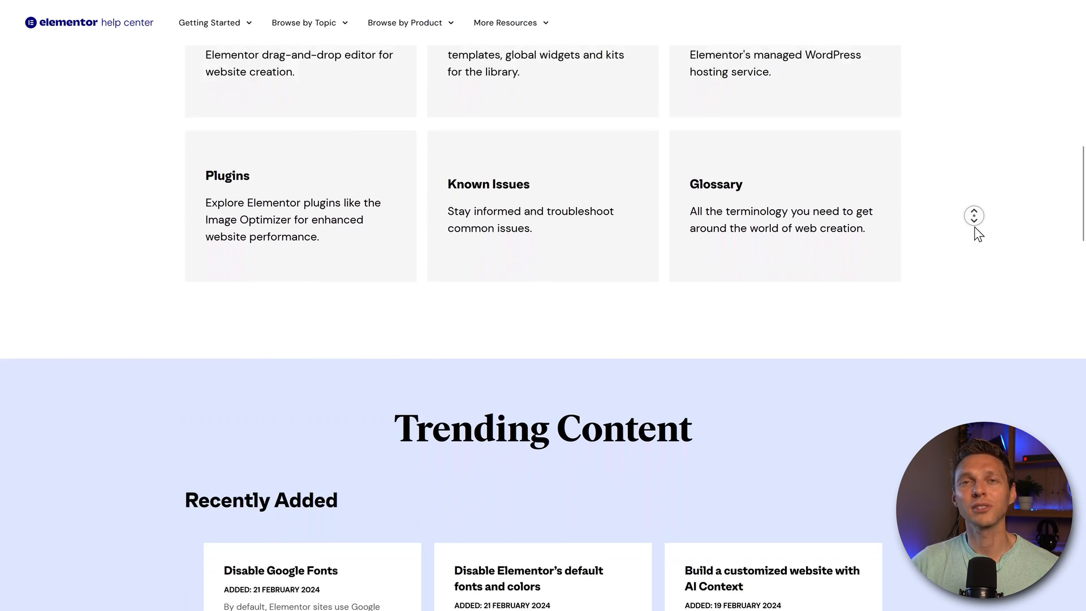
pyautogui.scroll(-3)
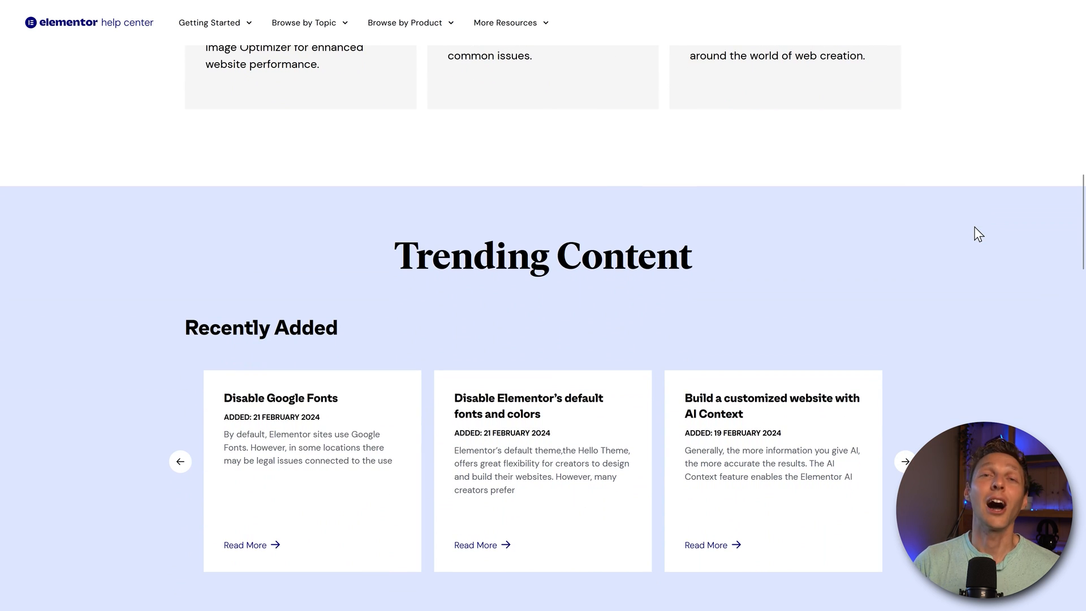